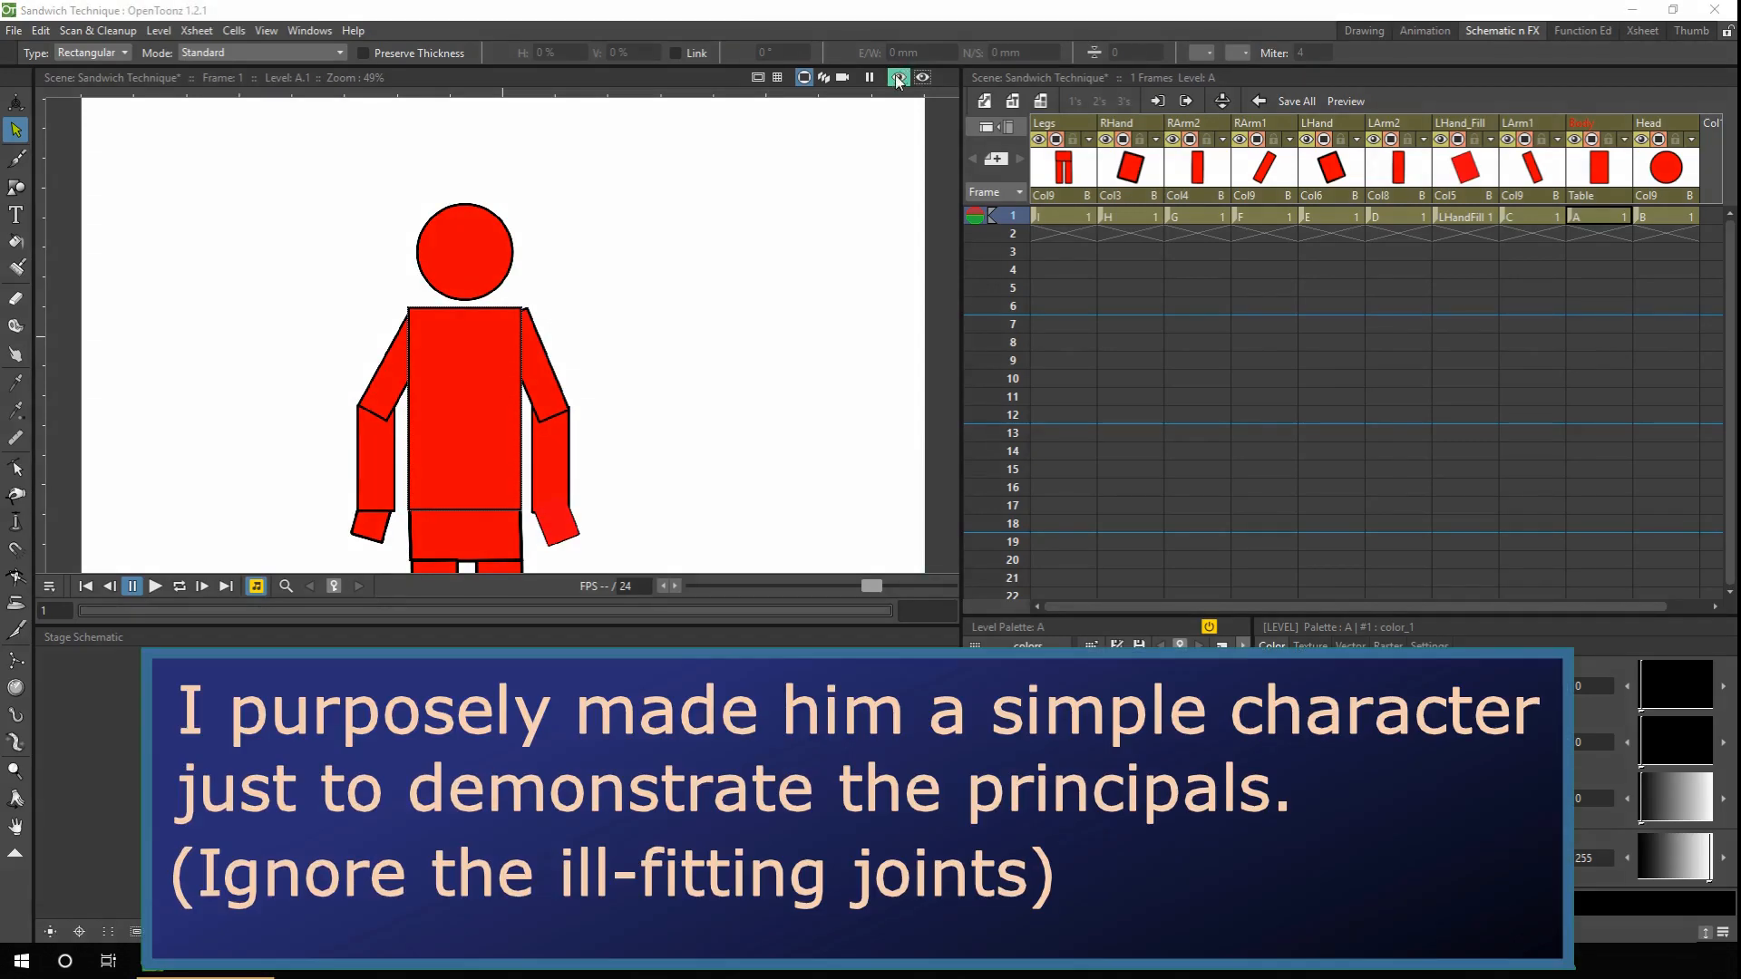
# Colour the LHandFill piece green and the LHand piece blue via color_2 in the Style Editor
pyautogui.click(897, 76)
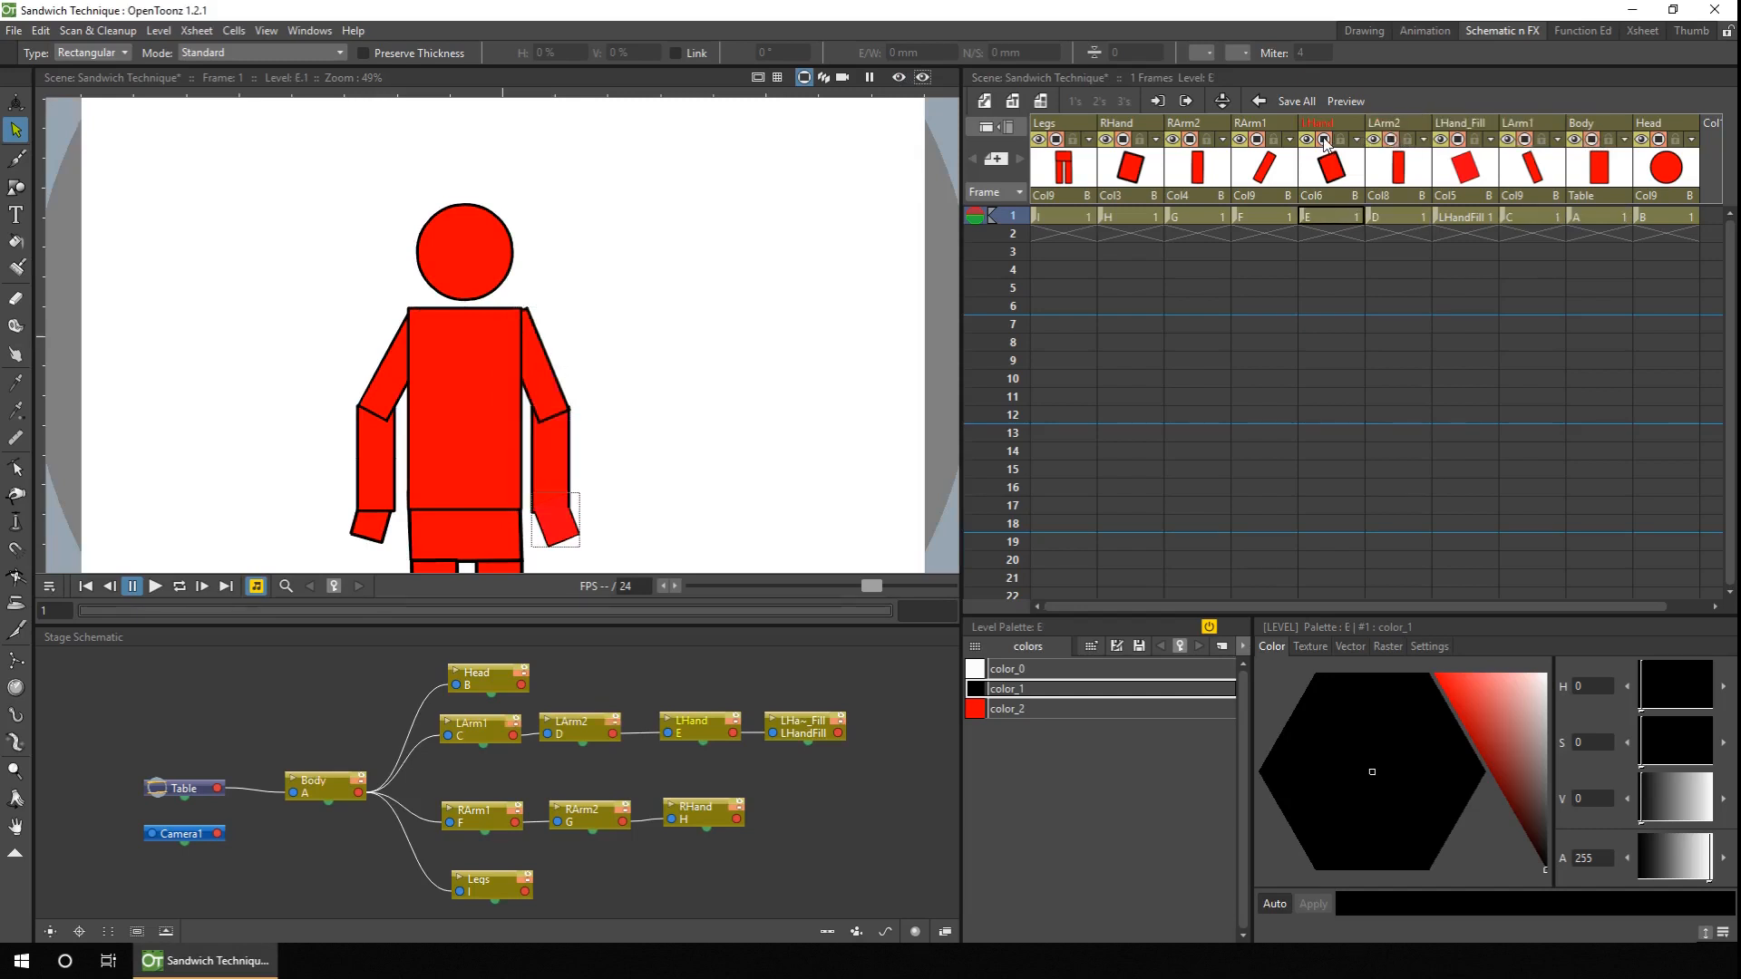
pyautogui.moveTo(1329, 139)
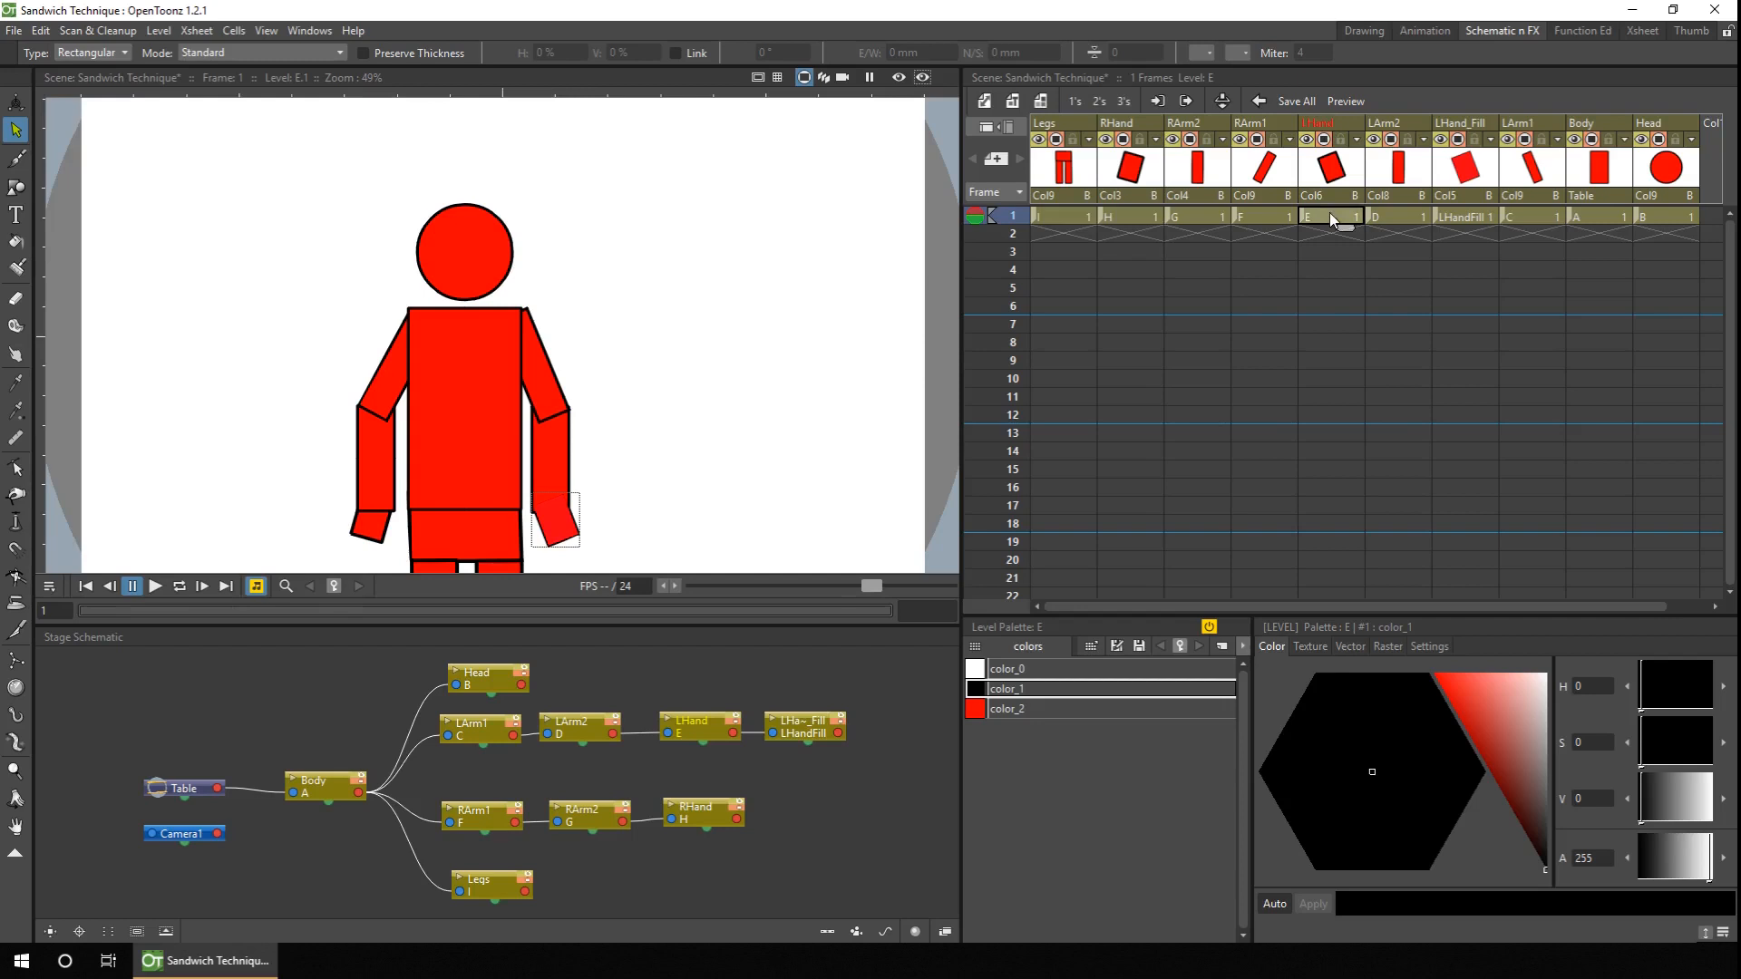
pyautogui.click(1330, 216)
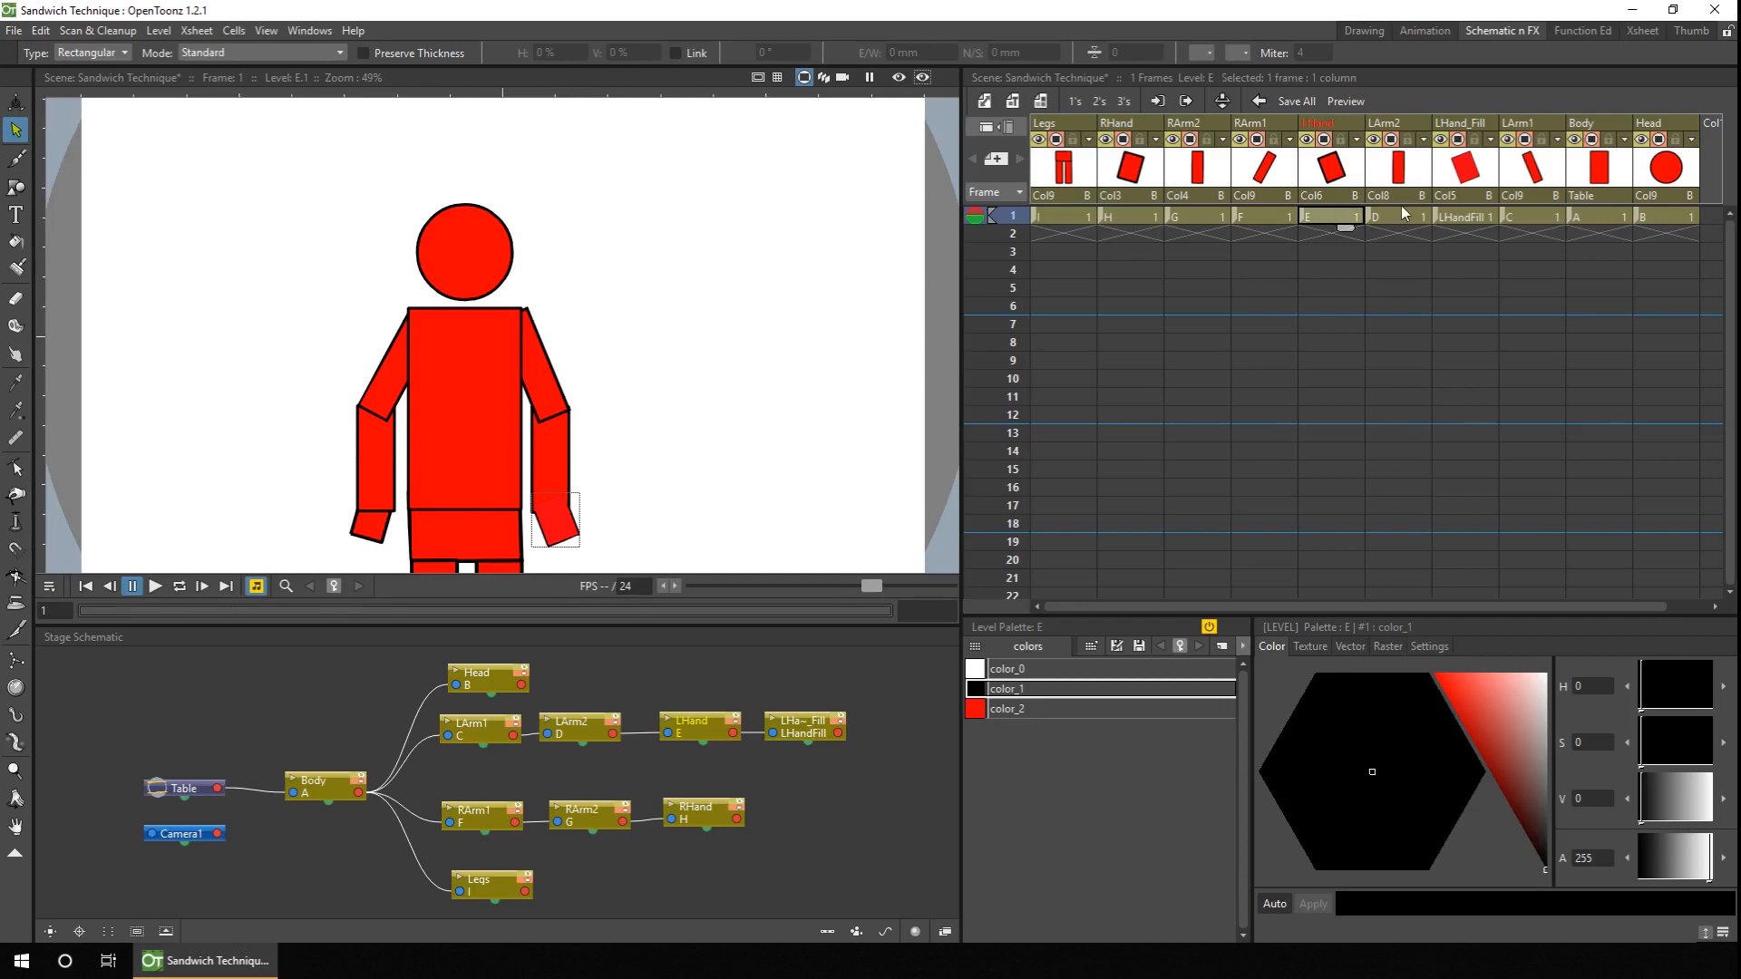
pyautogui.click(1463, 216)
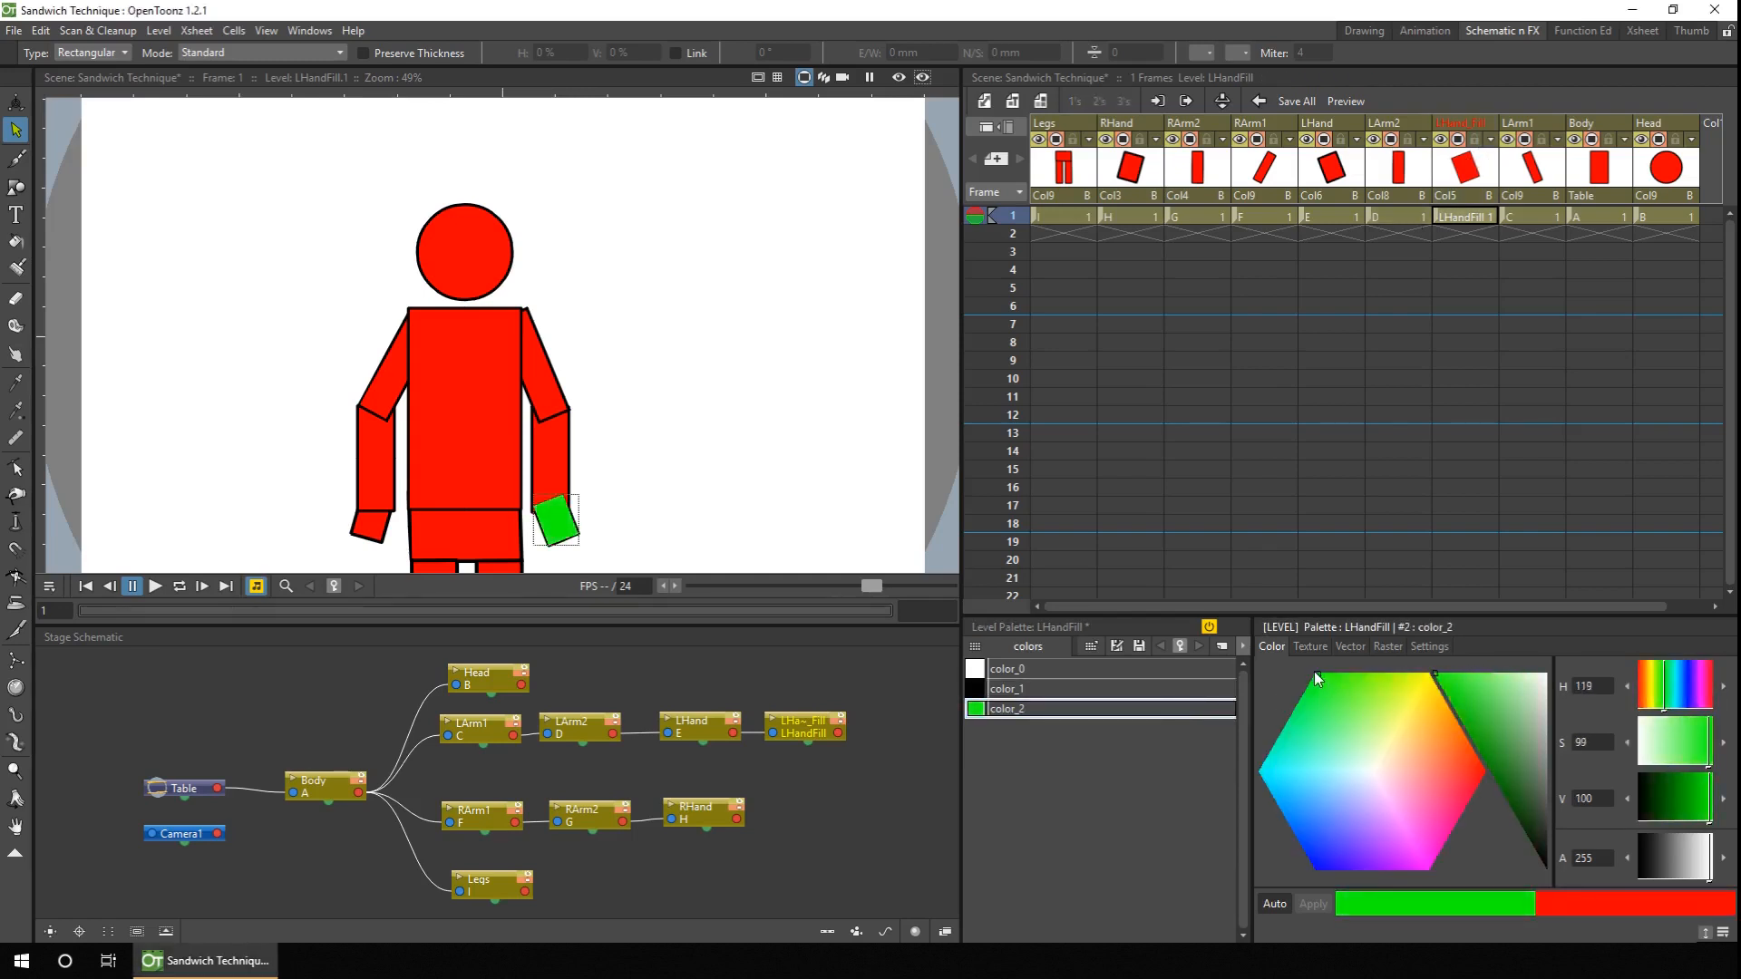
pyautogui.click(1330, 172)
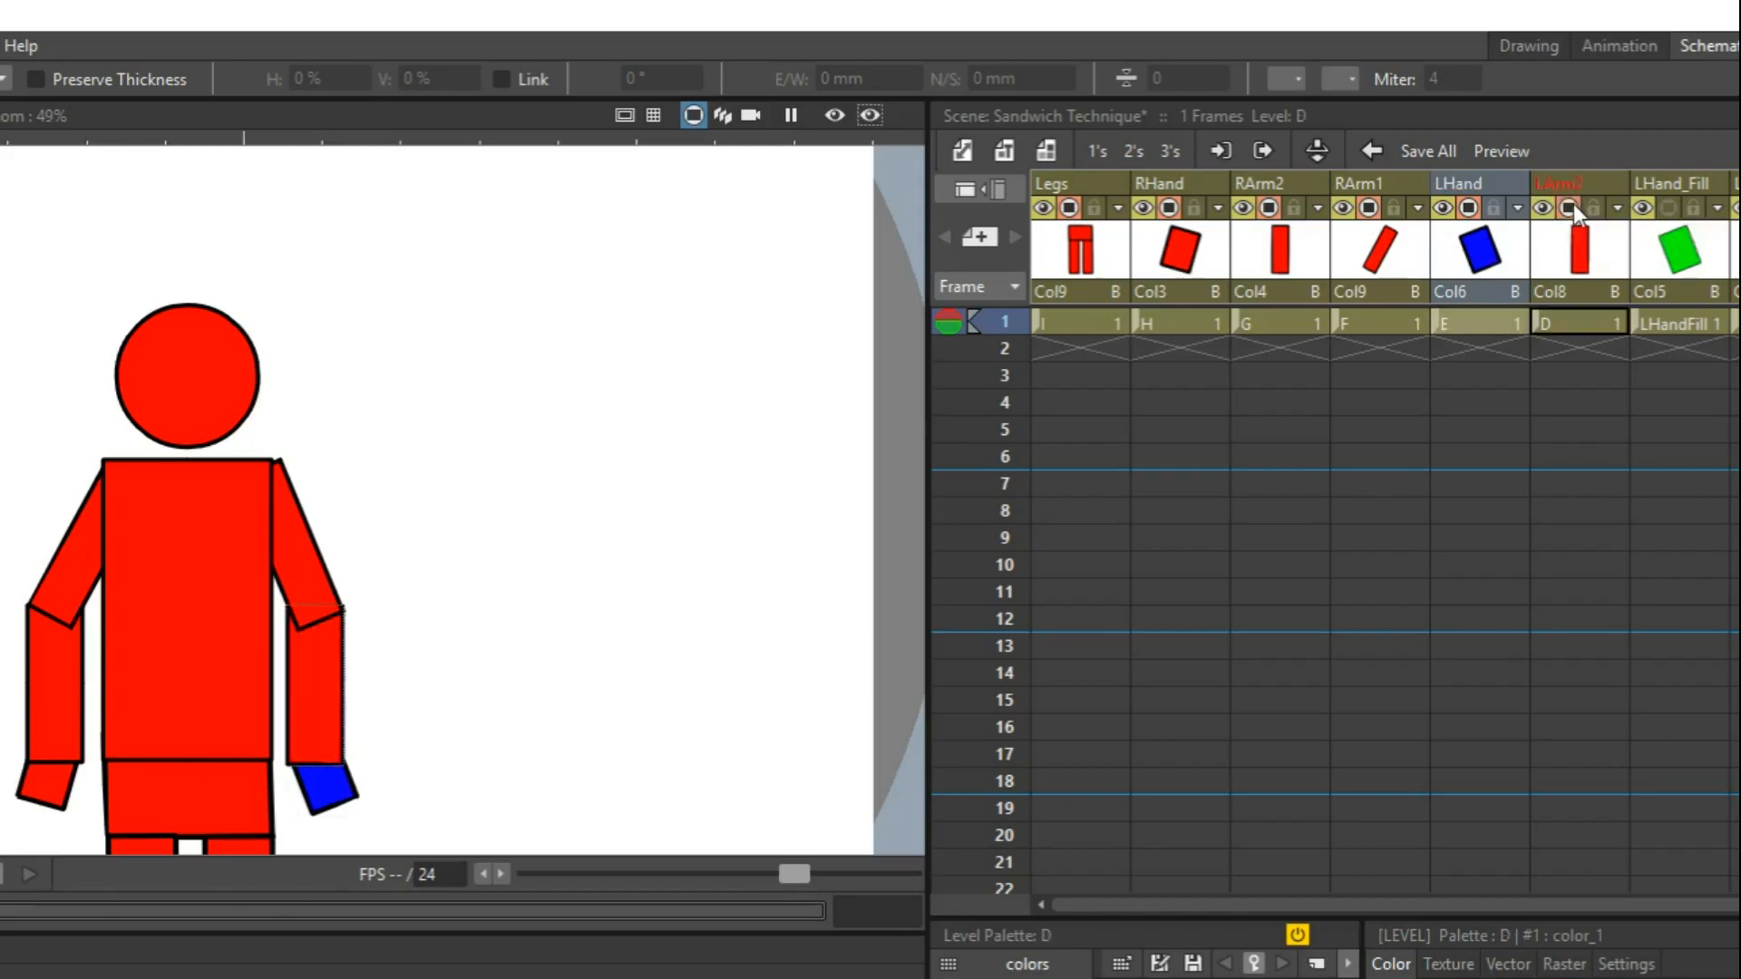
pyautogui.moveTo(1686, 209)
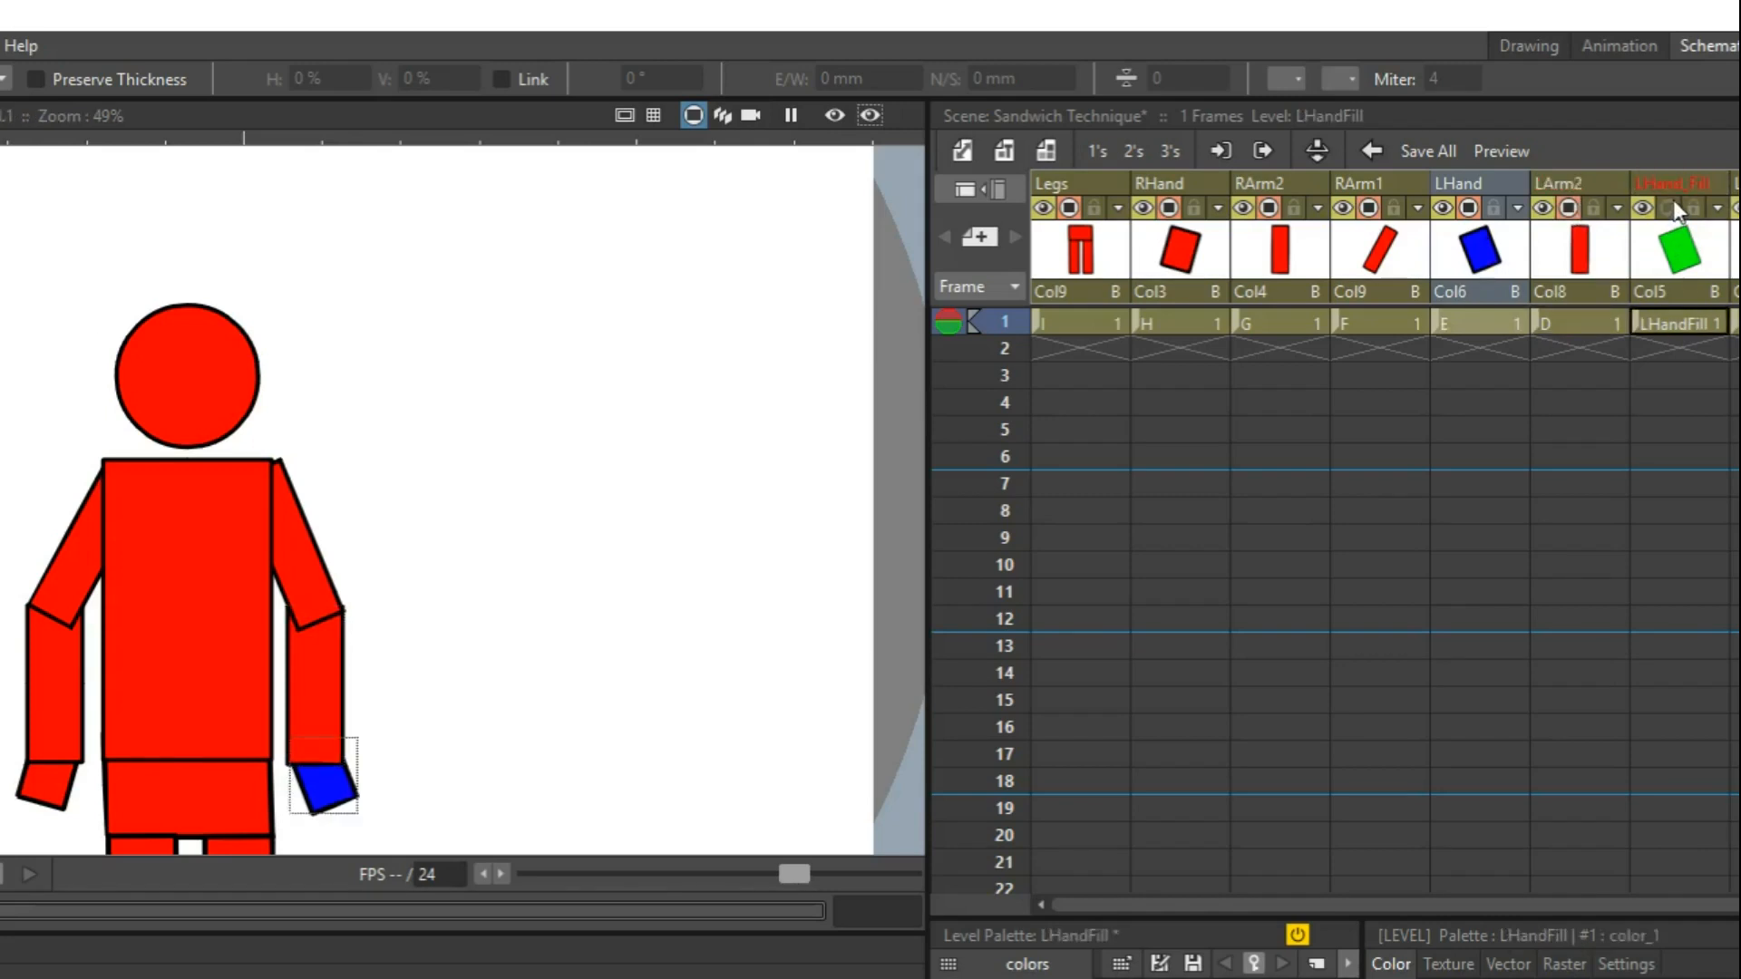
# Toggle LHandFill camstand visibility and return color_2 on both hand levels to fully saturated red
pyautogui.click(1645, 207)
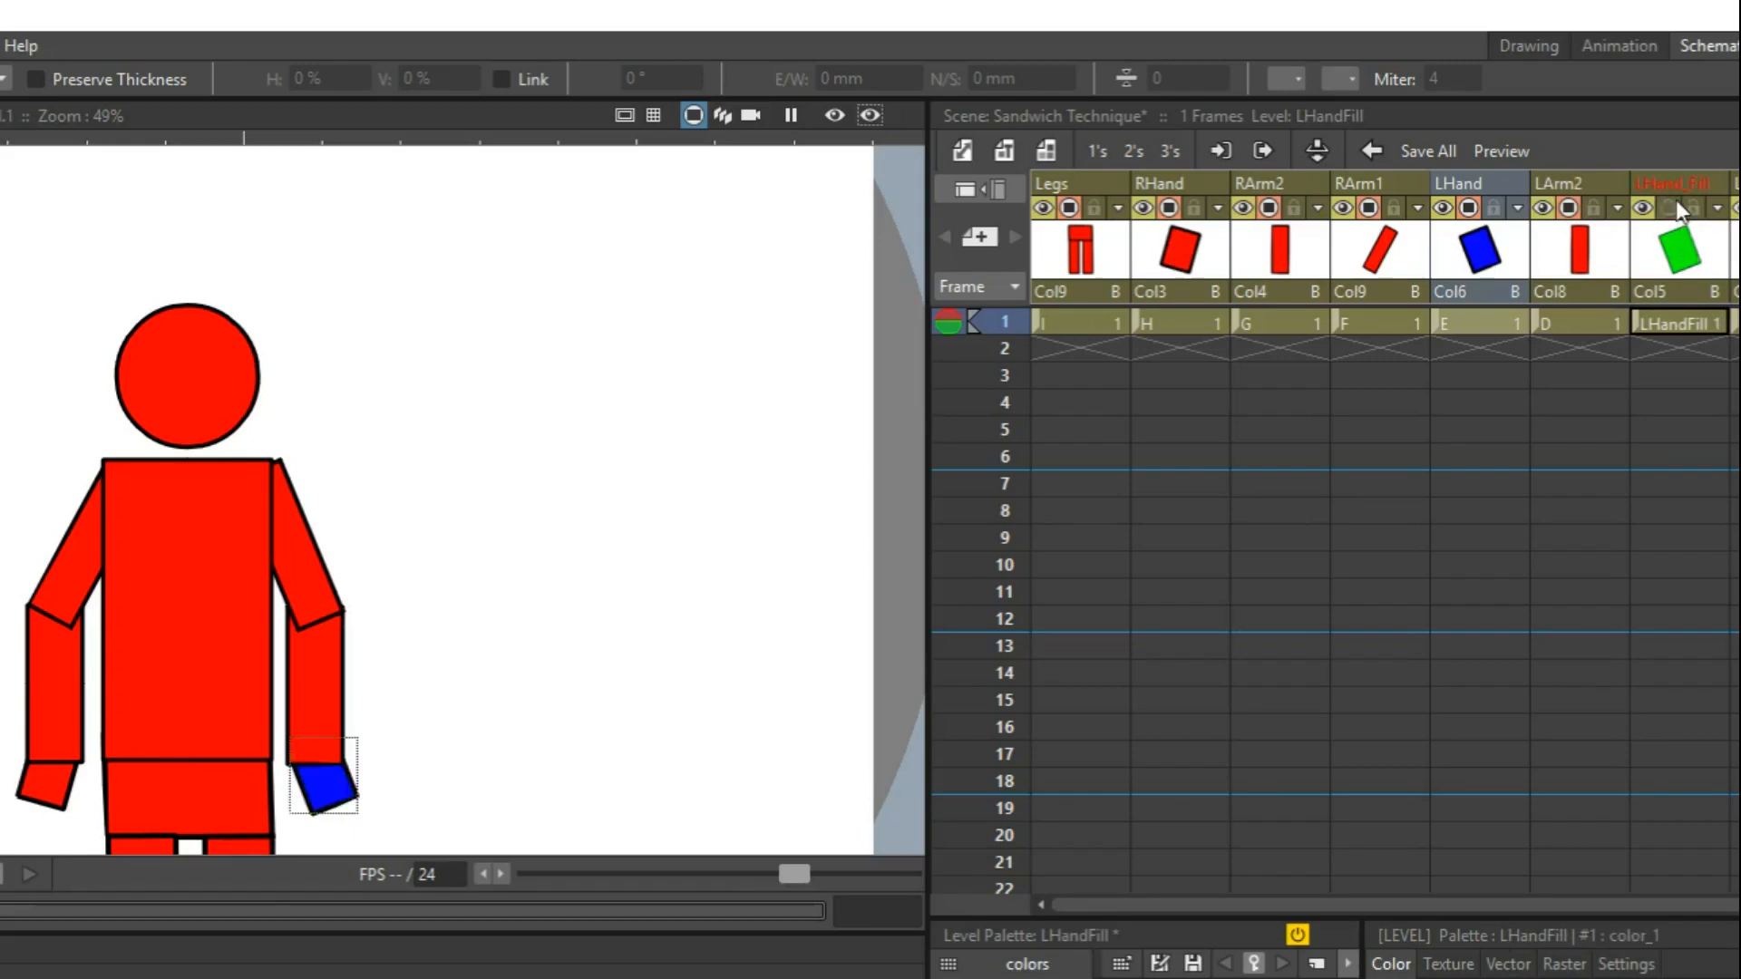
pyautogui.moveTo(1676, 211)
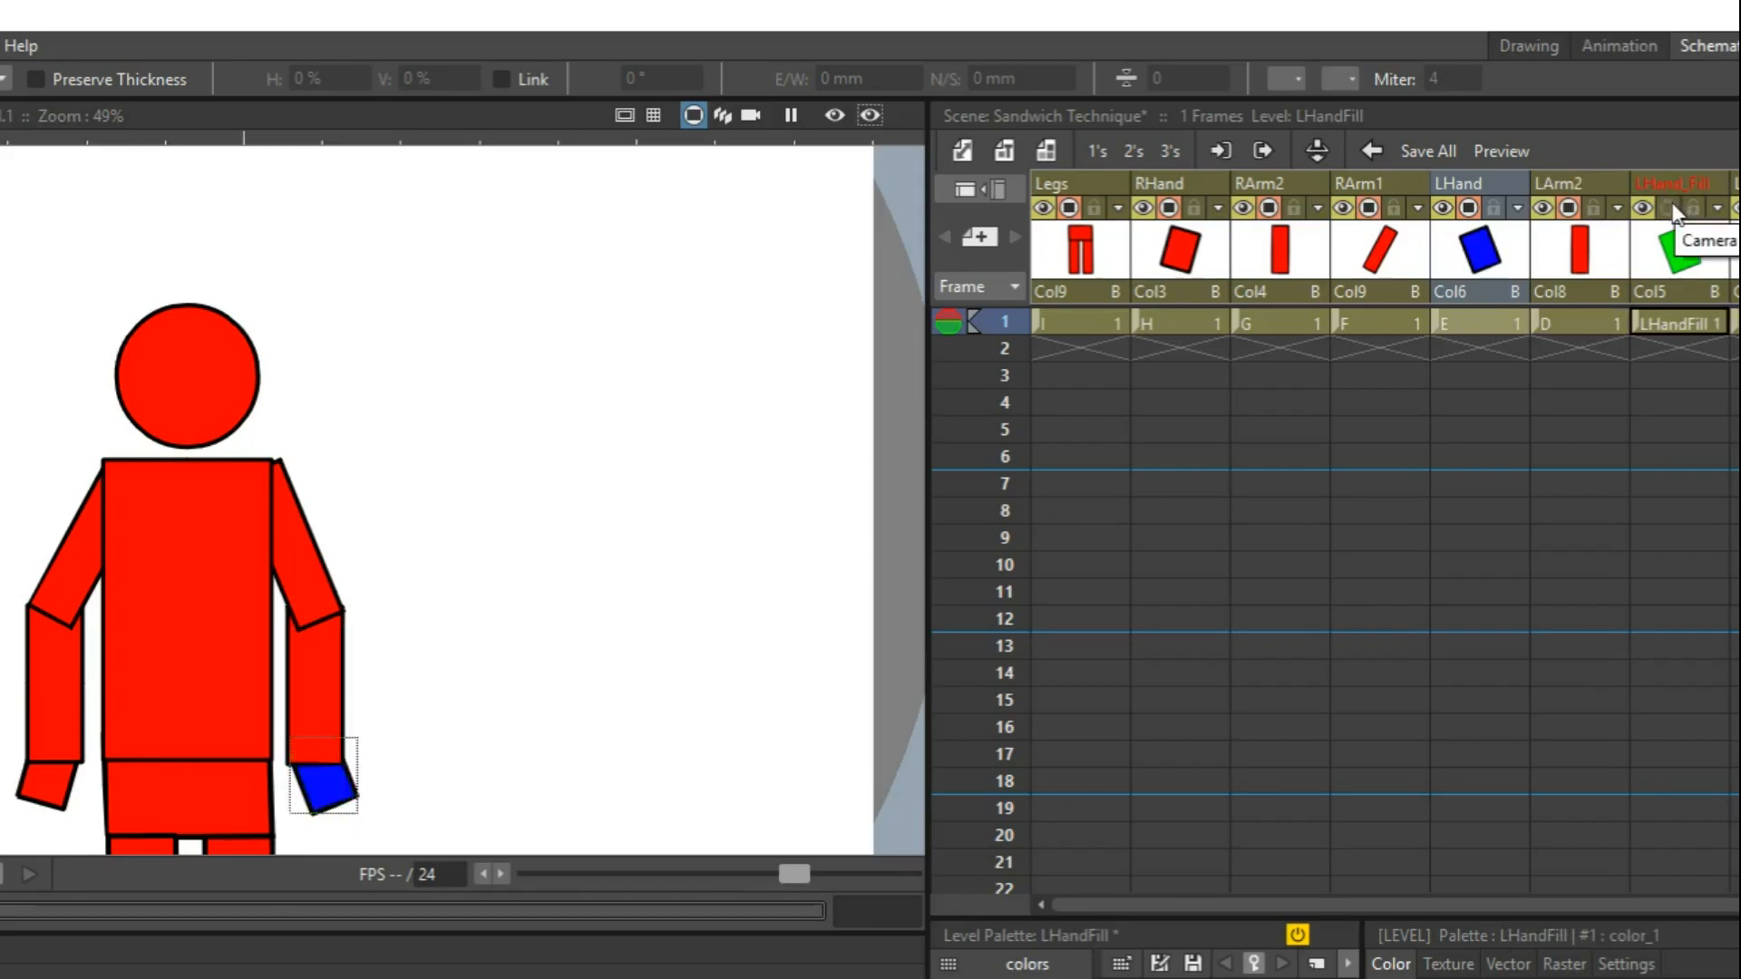
pyautogui.click(1641, 209)
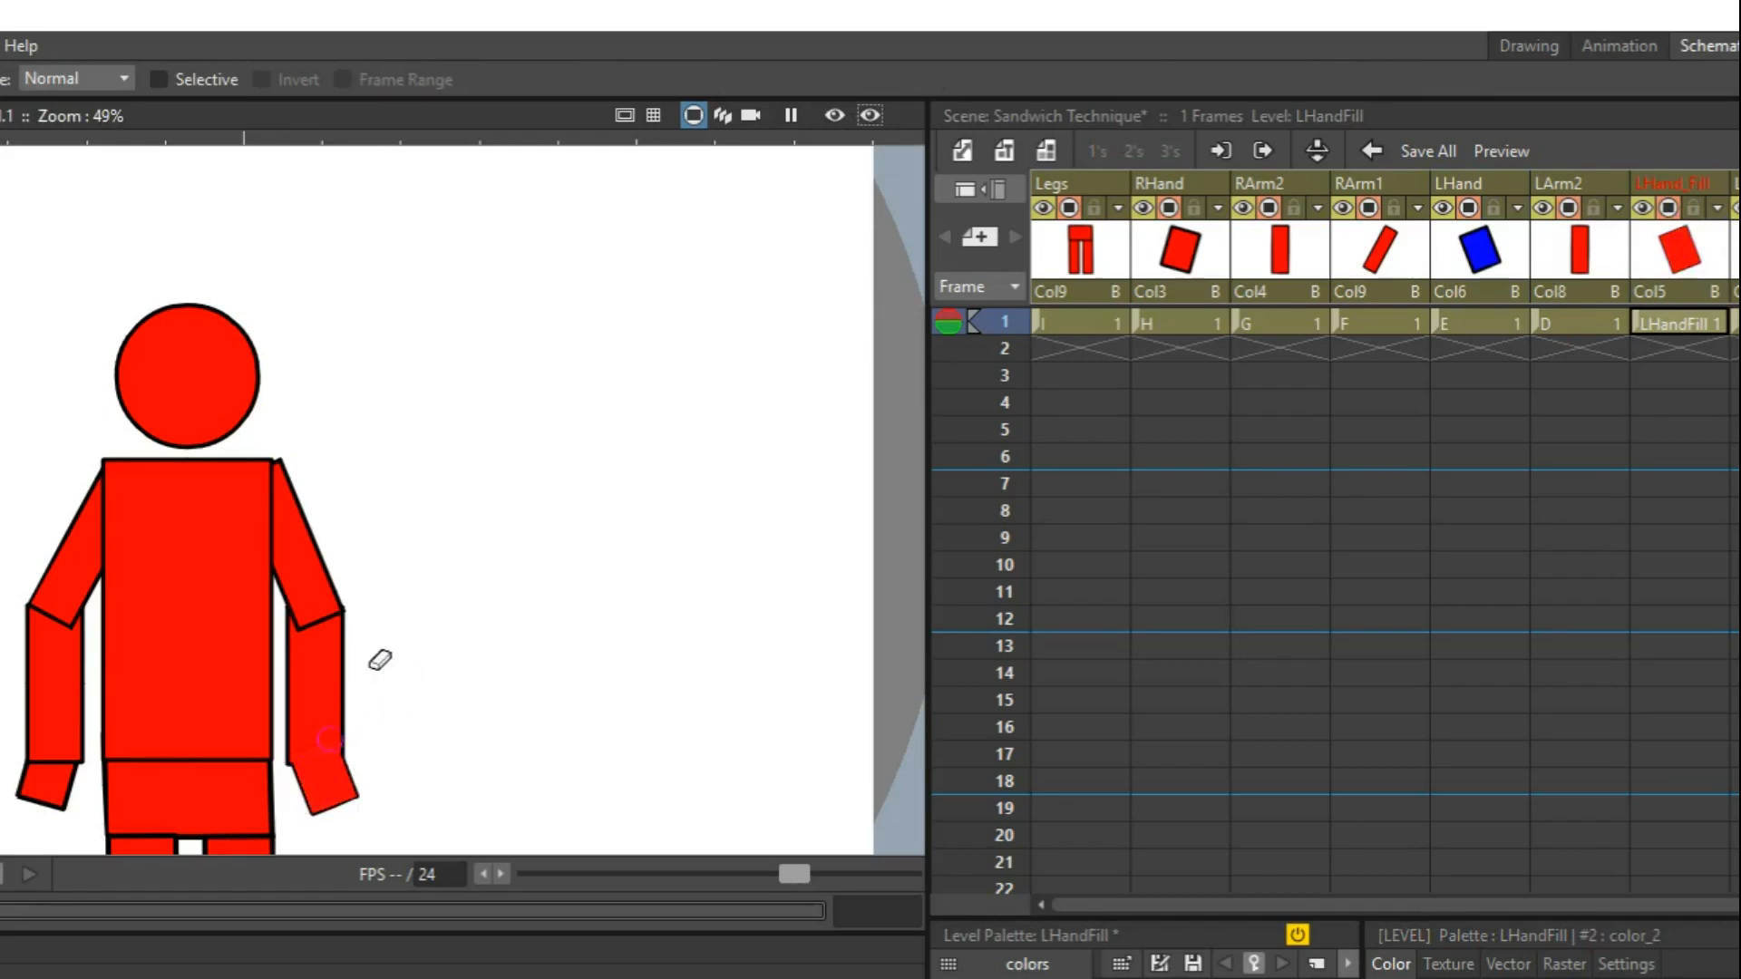
pyautogui.click(832, 116)
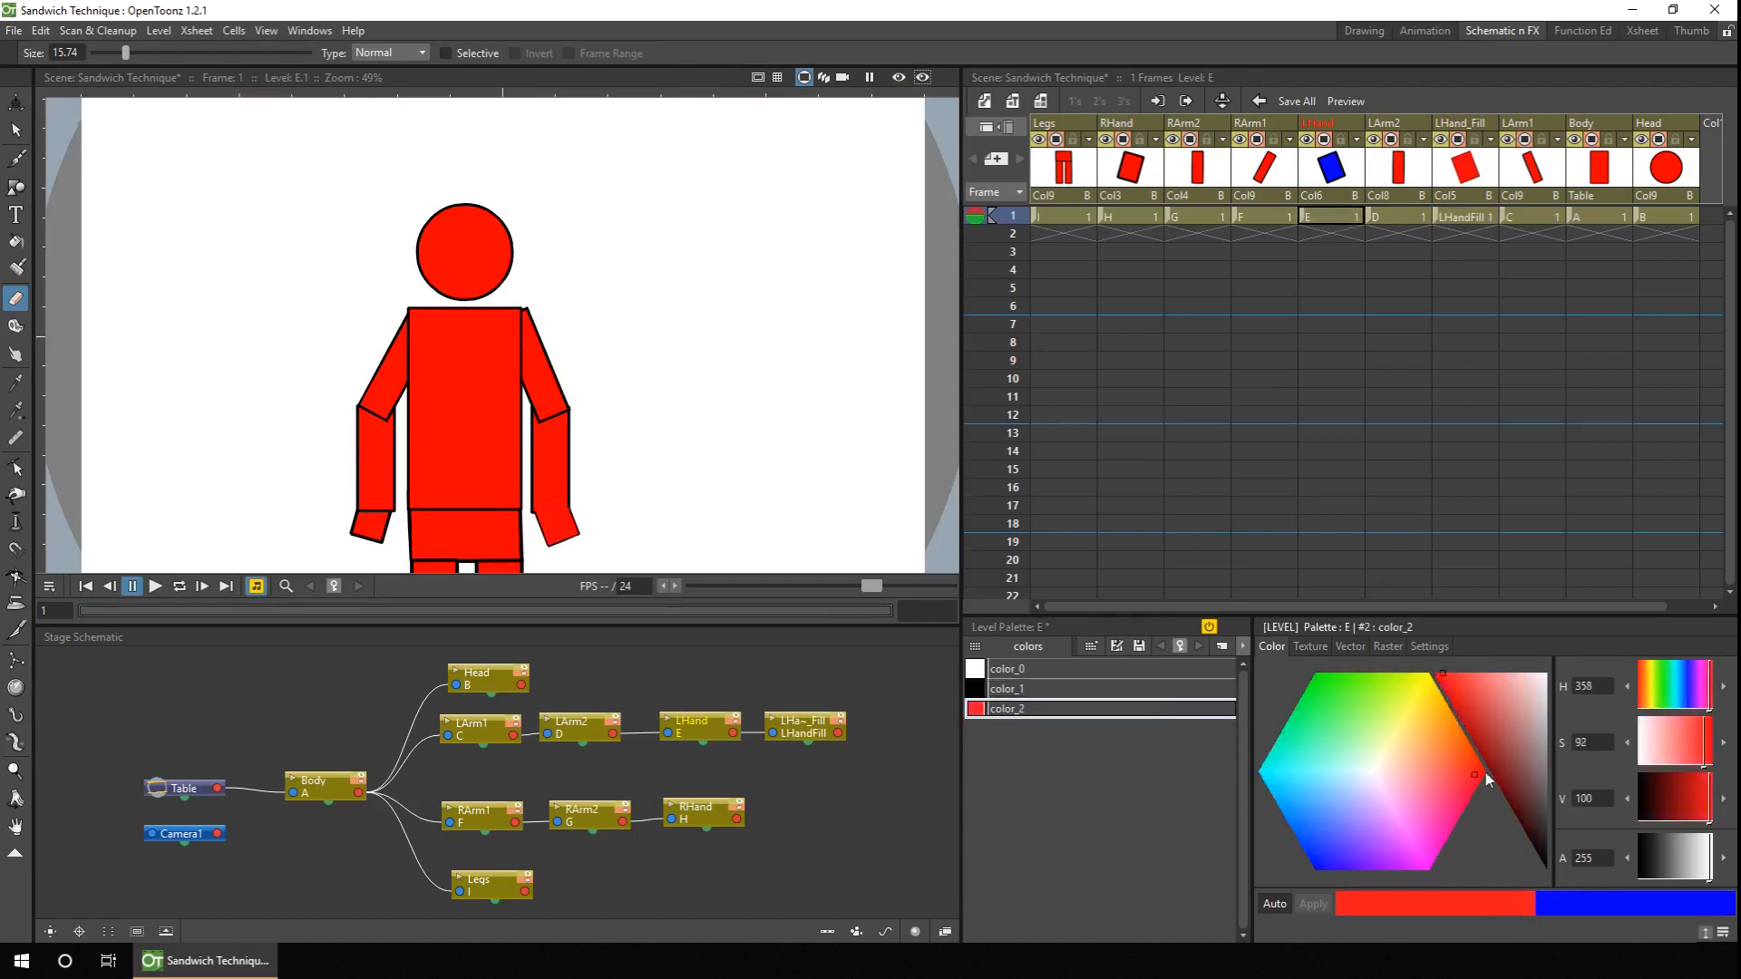
pyautogui.click(1506, 772)
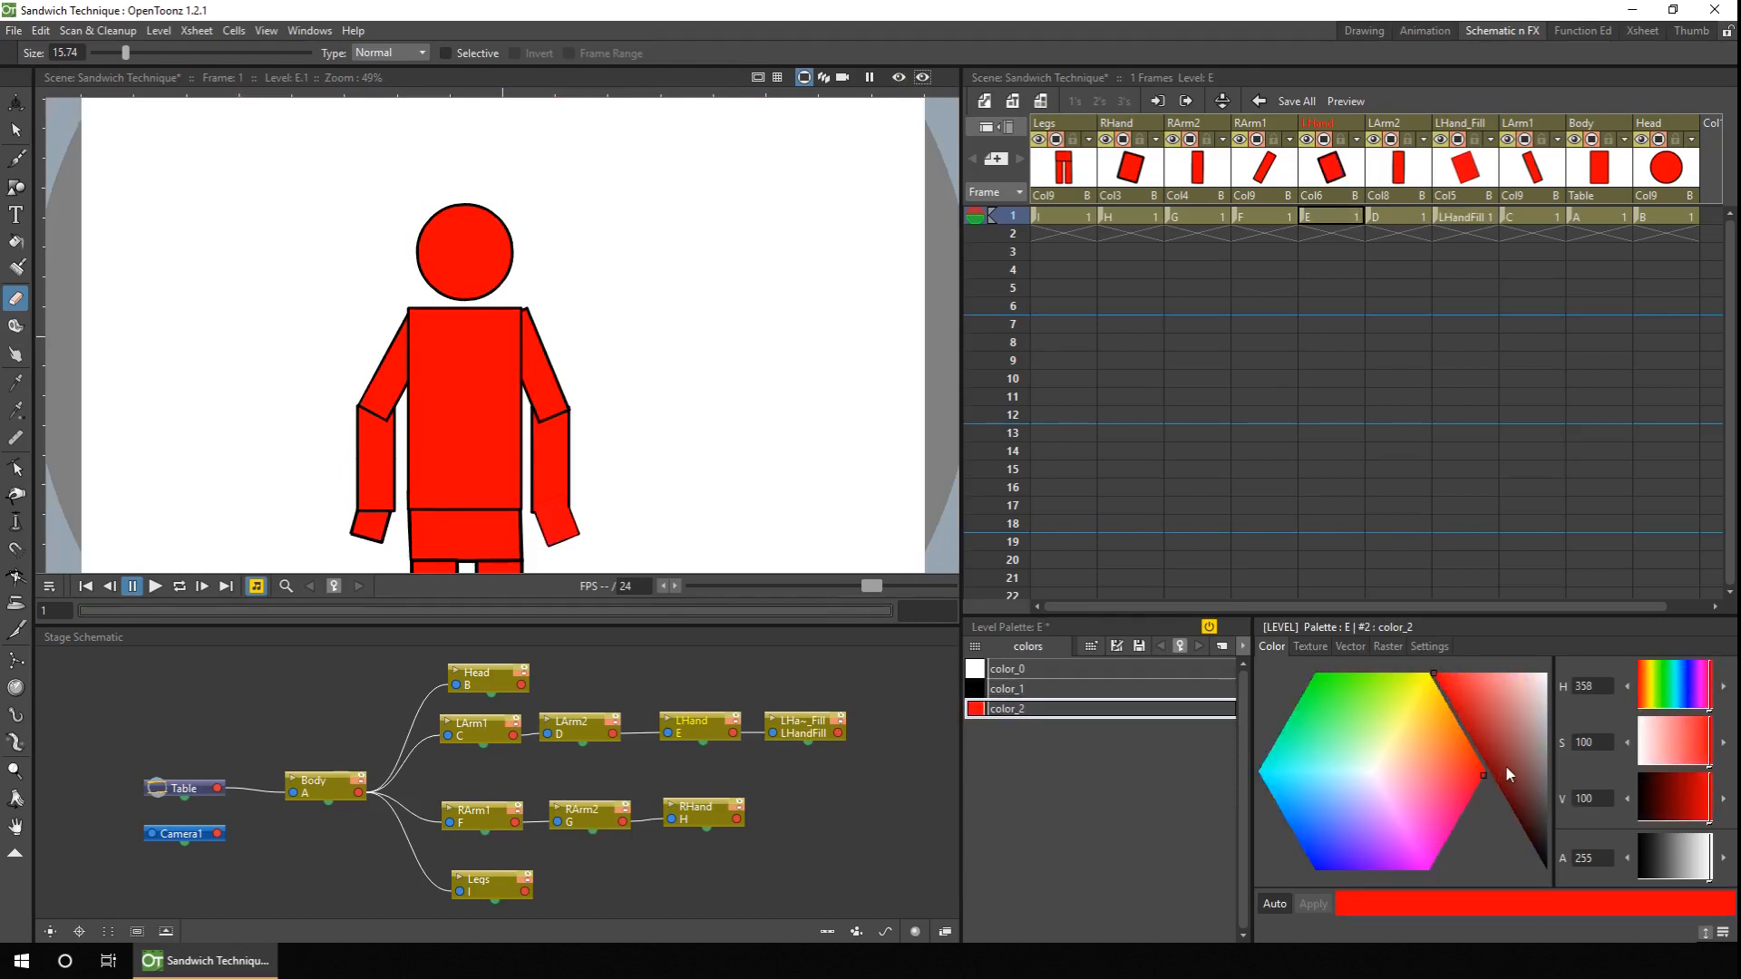
pyautogui.click(16, 129)
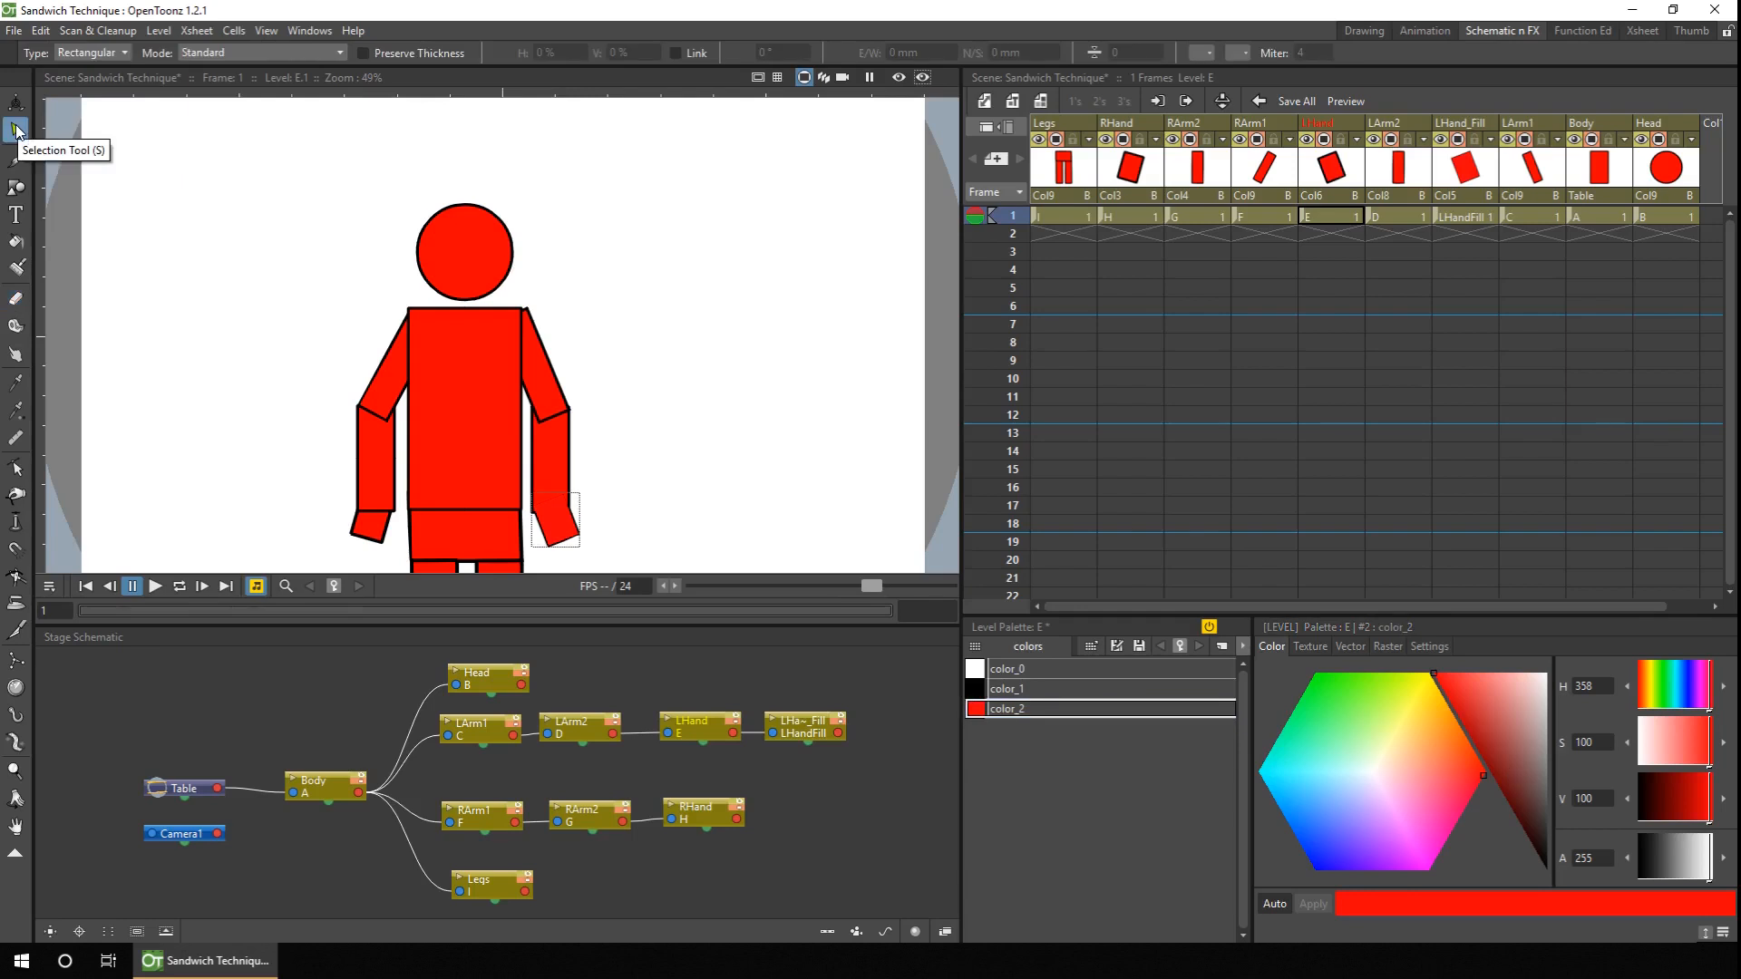
pyautogui.moveTo(546, 423)
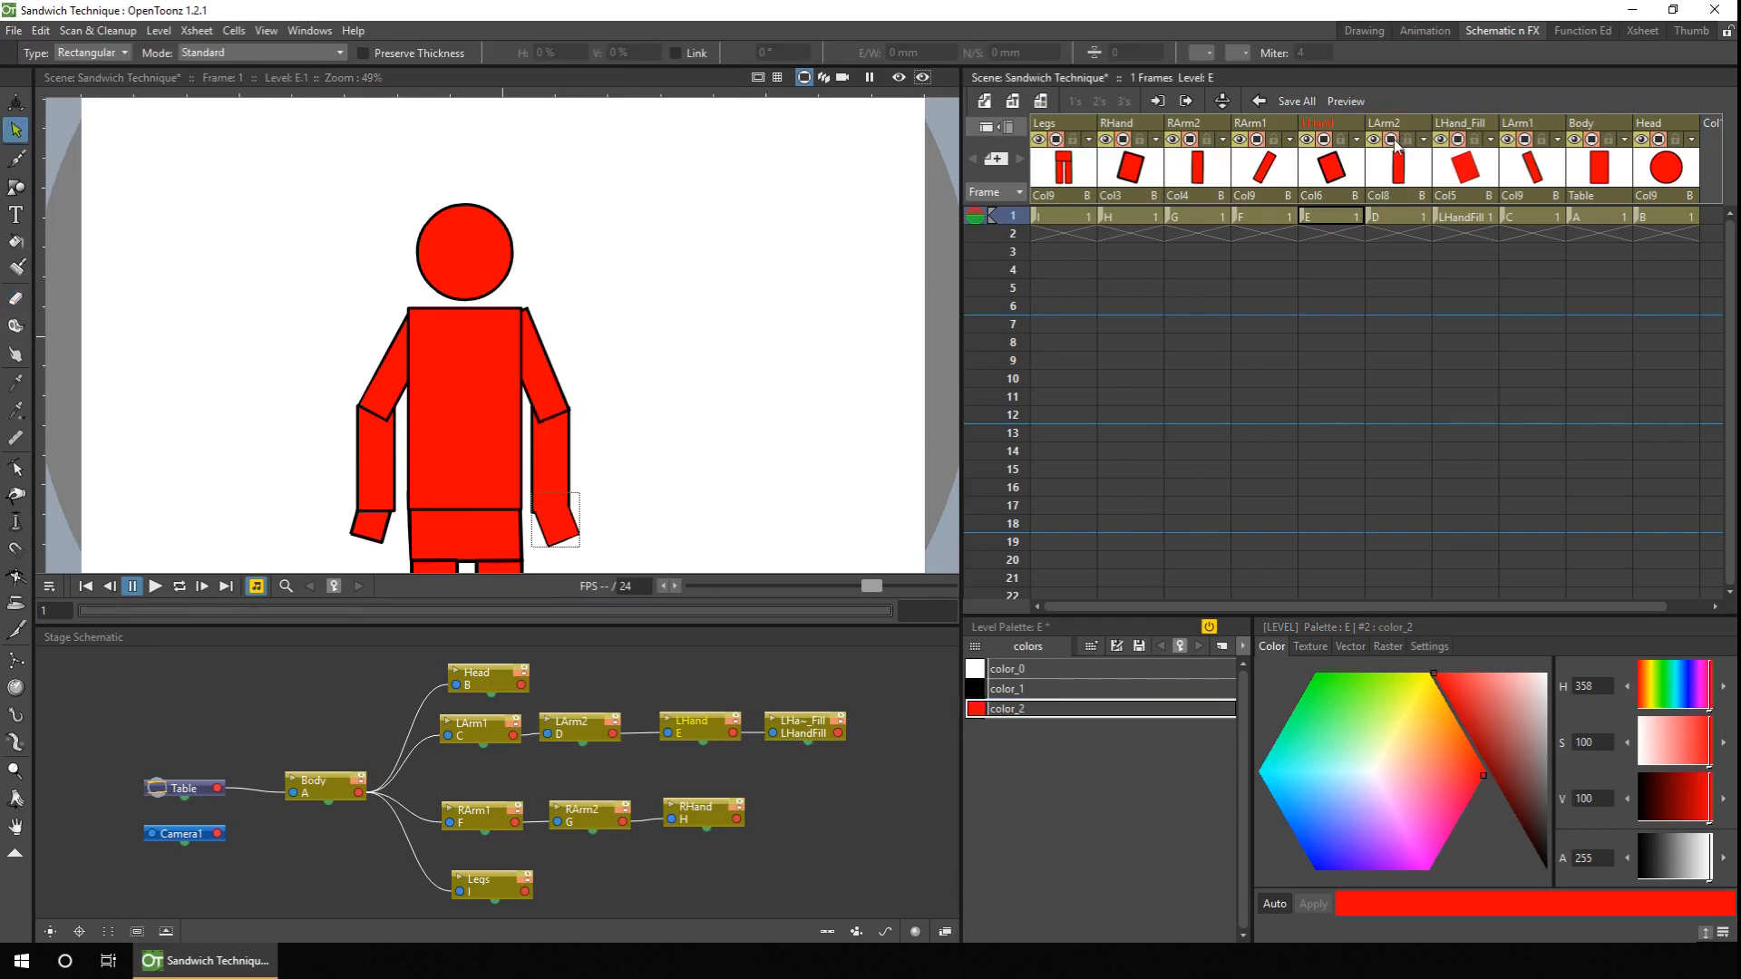
pyautogui.moveTo(1393, 138)
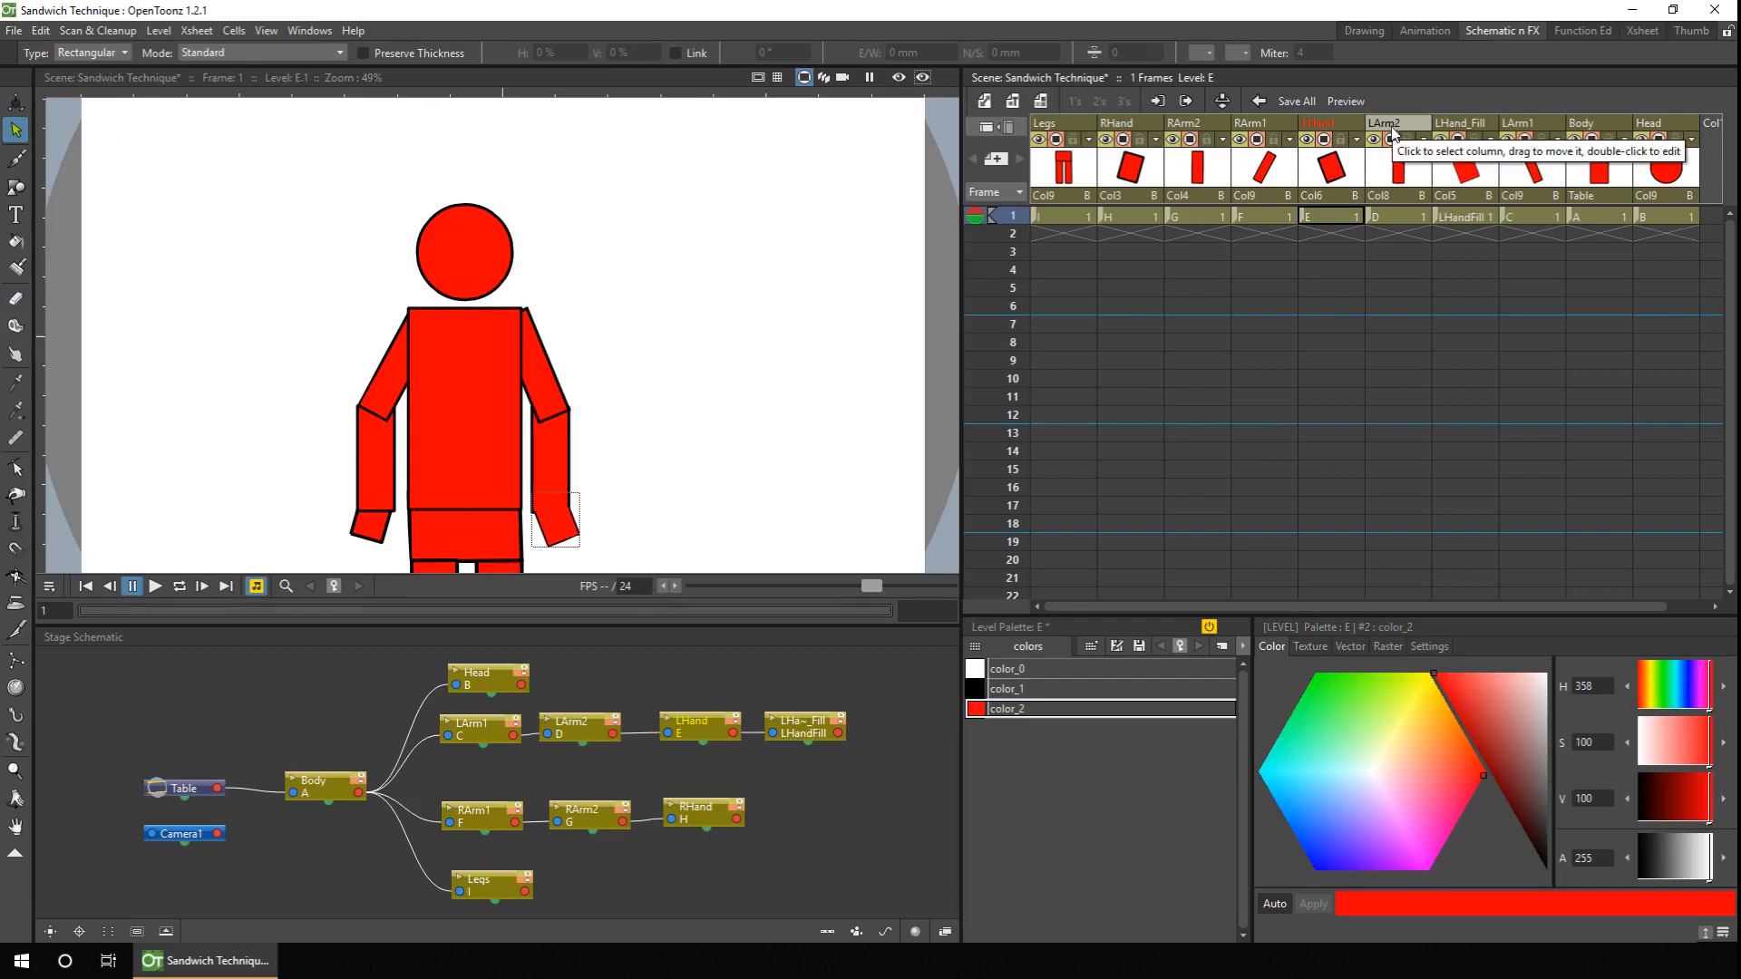
pyautogui.moveTo(1531, 133)
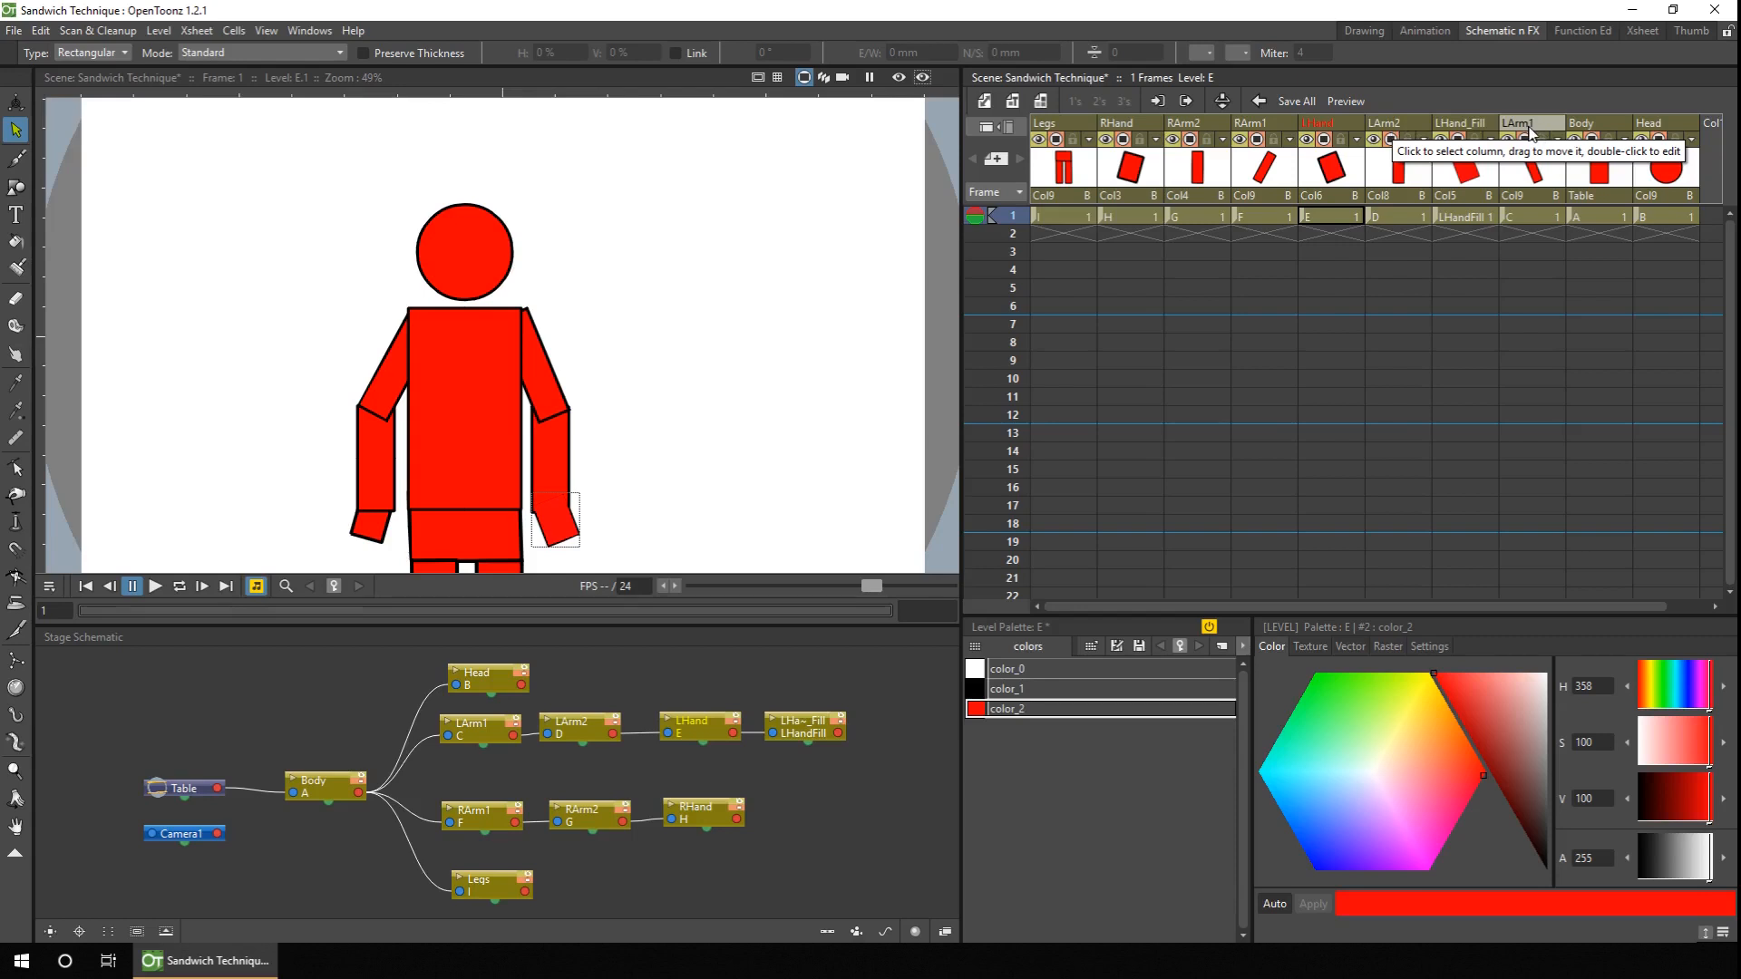
pyautogui.moveTo(550, 453)
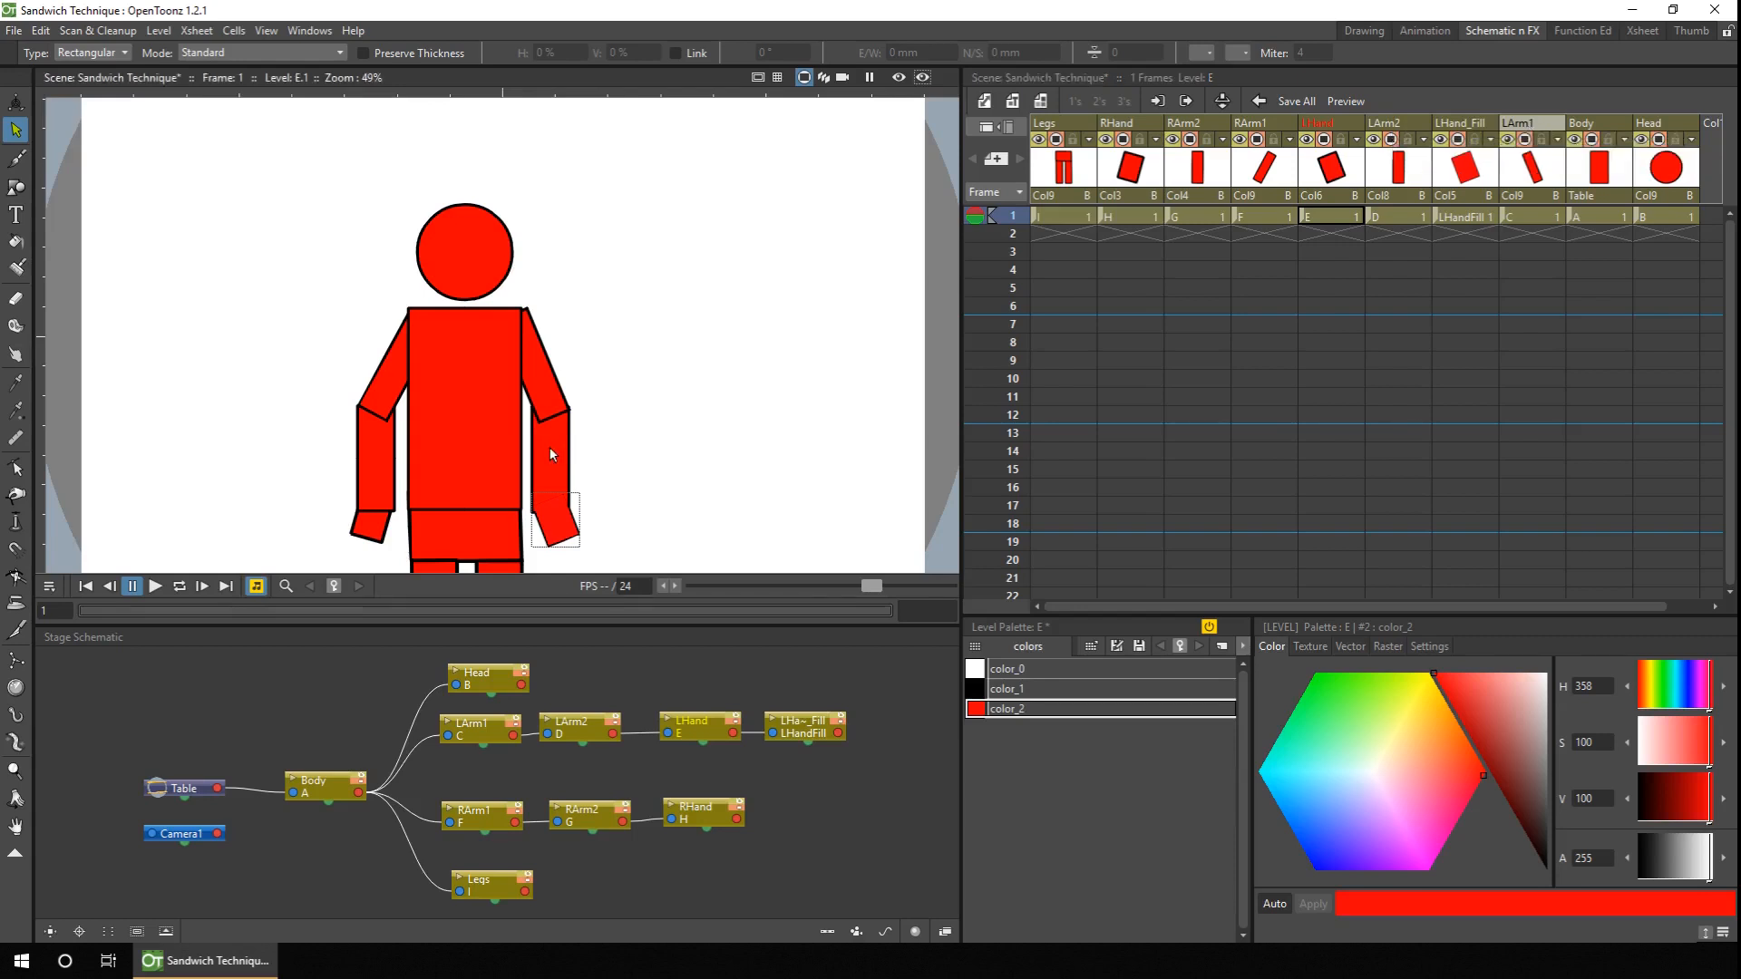
pyautogui.moveTo(544, 439)
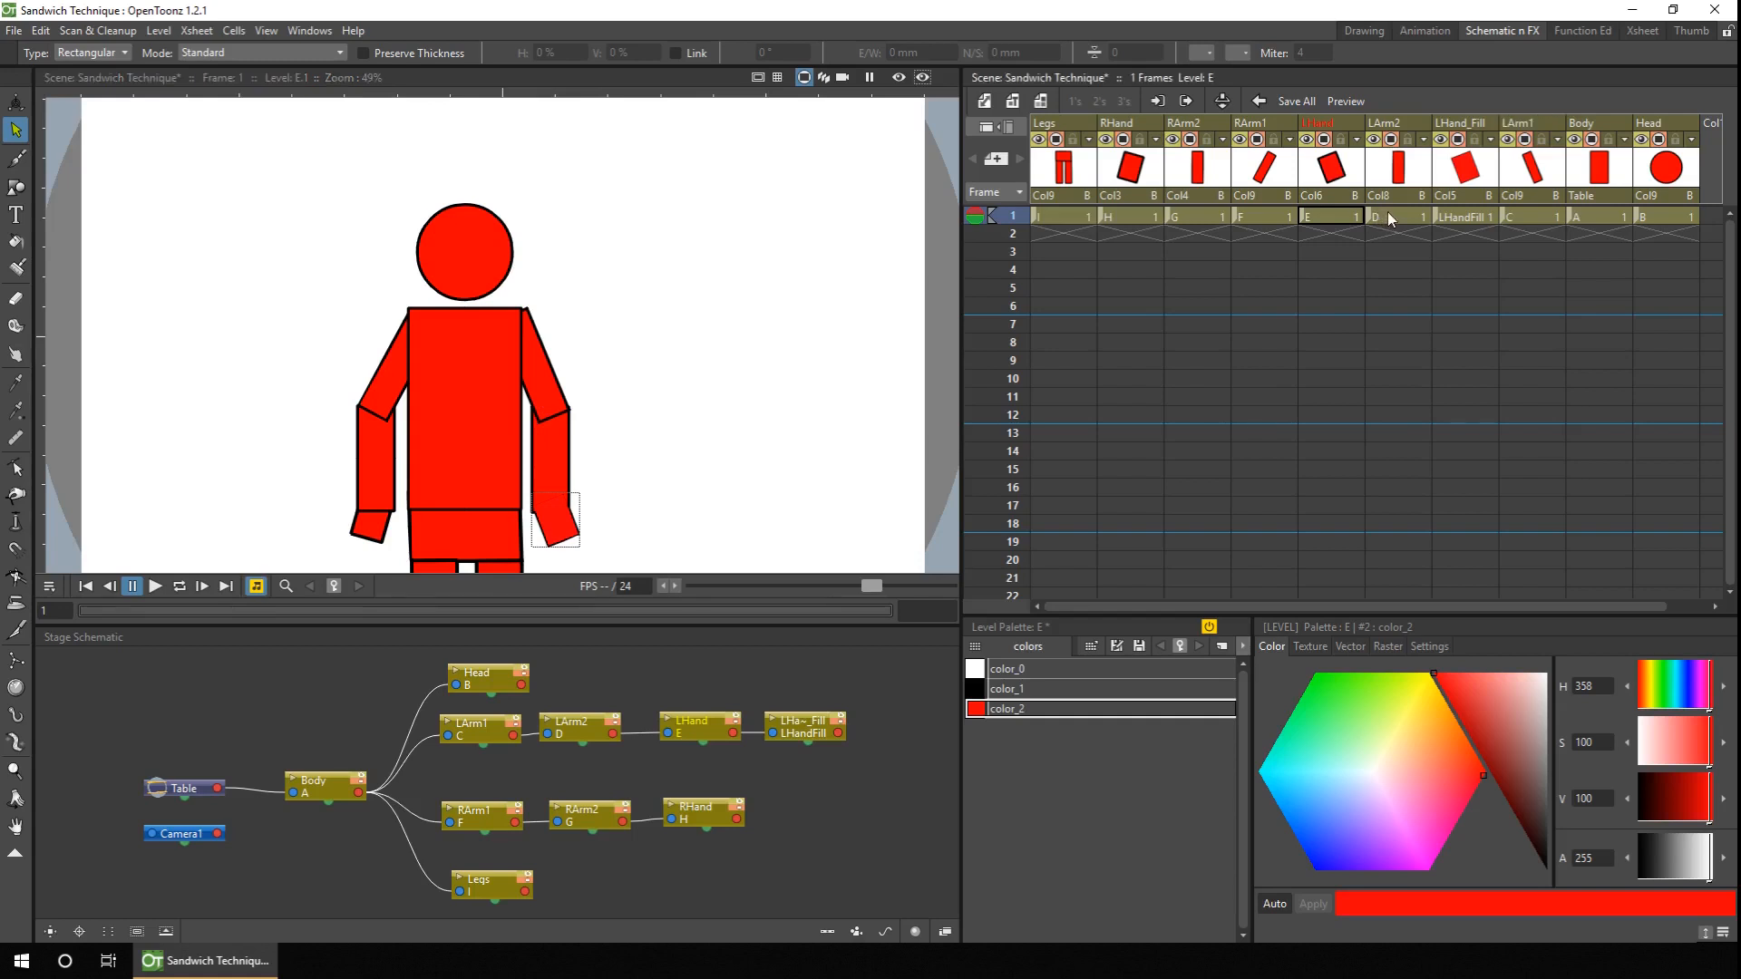
# Clone the LArm2 level as a new LArm2_Fill level in its own column
pyautogui.click(1374, 216)
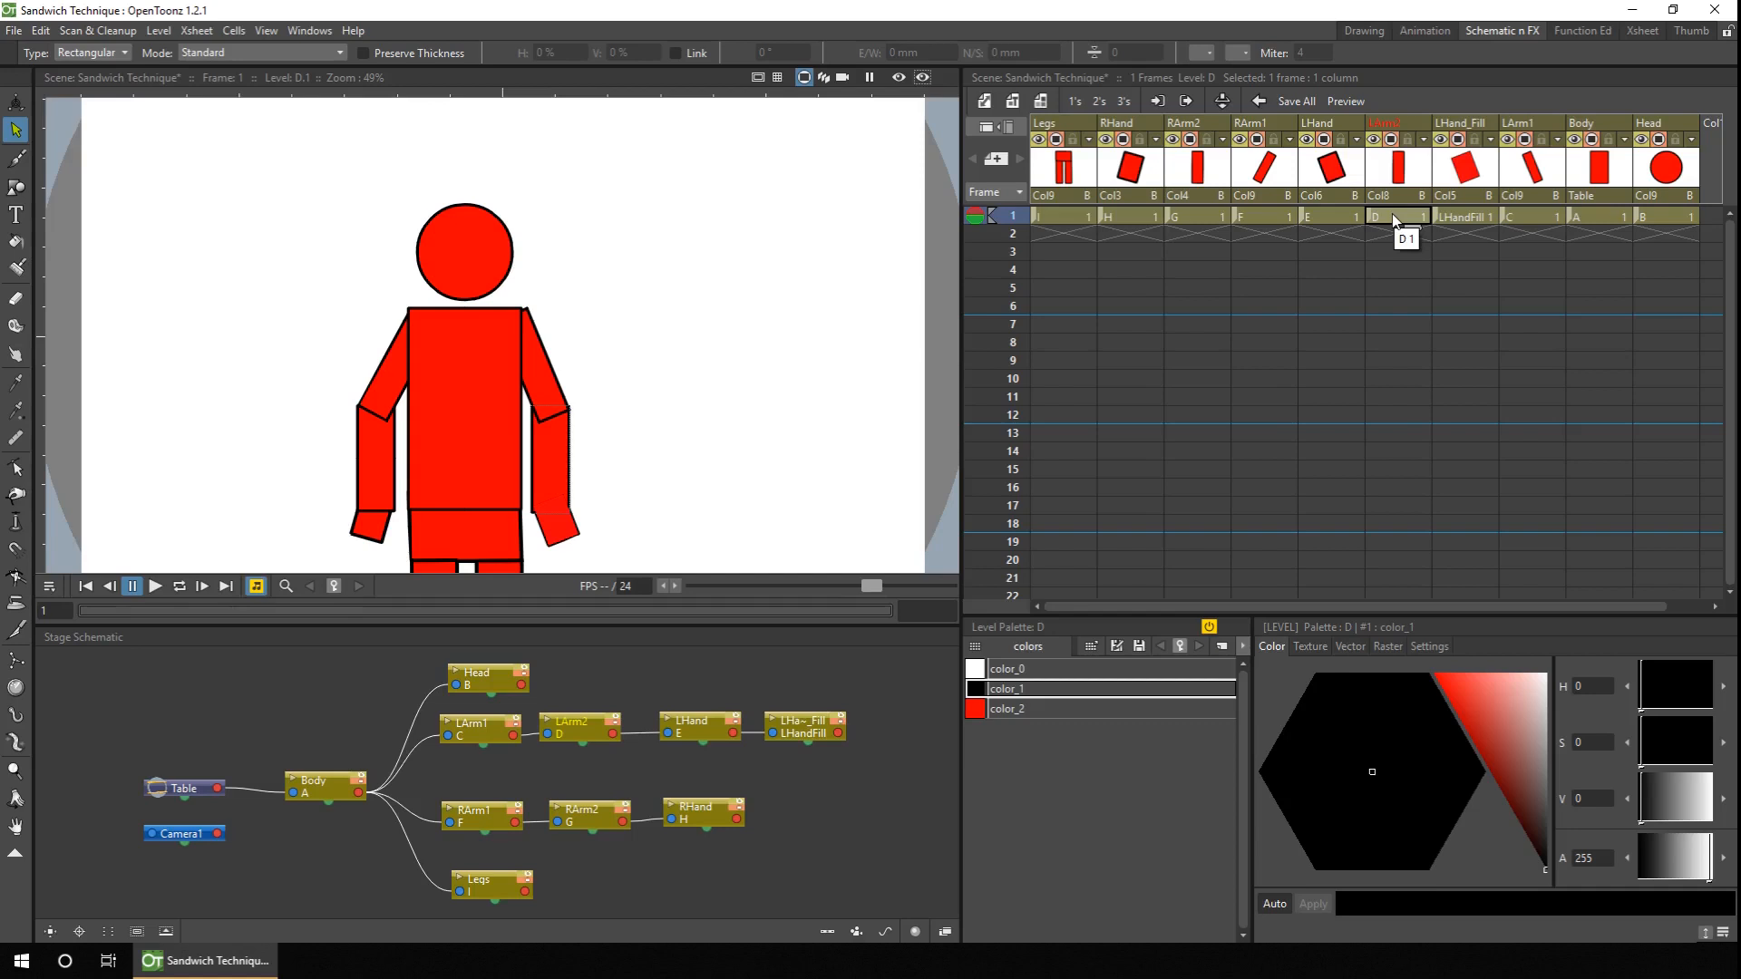
pyautogui.click(234, 31)
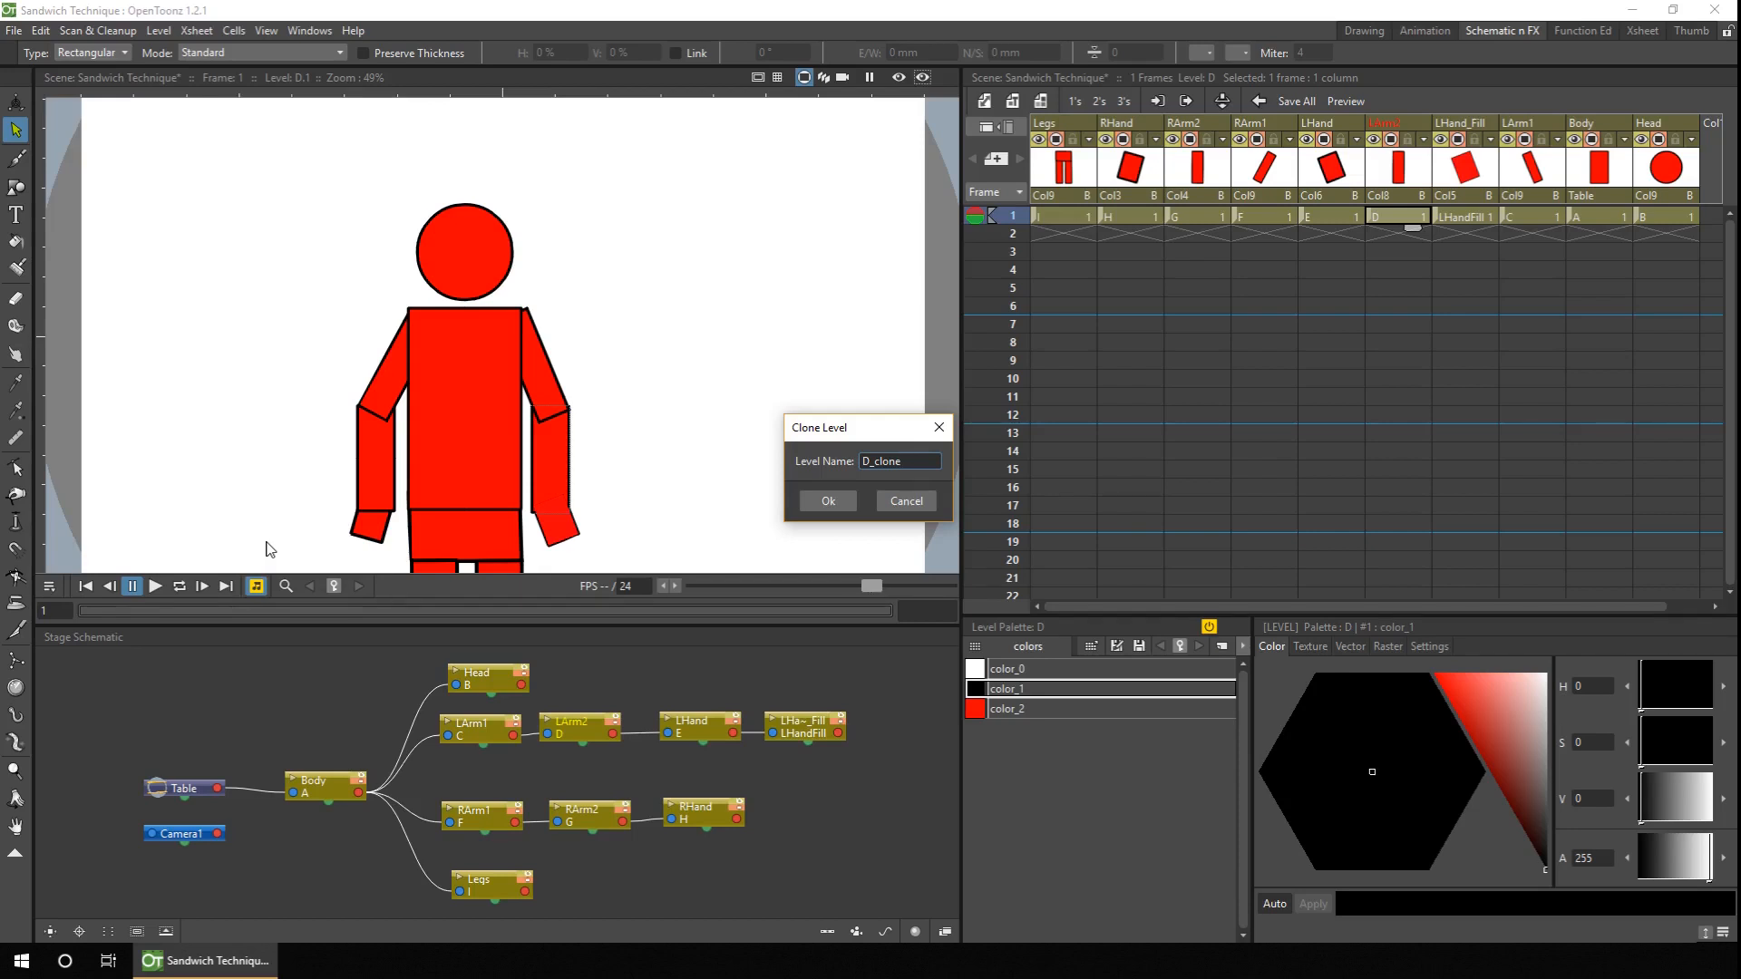
pyautogui.click(827, 501)
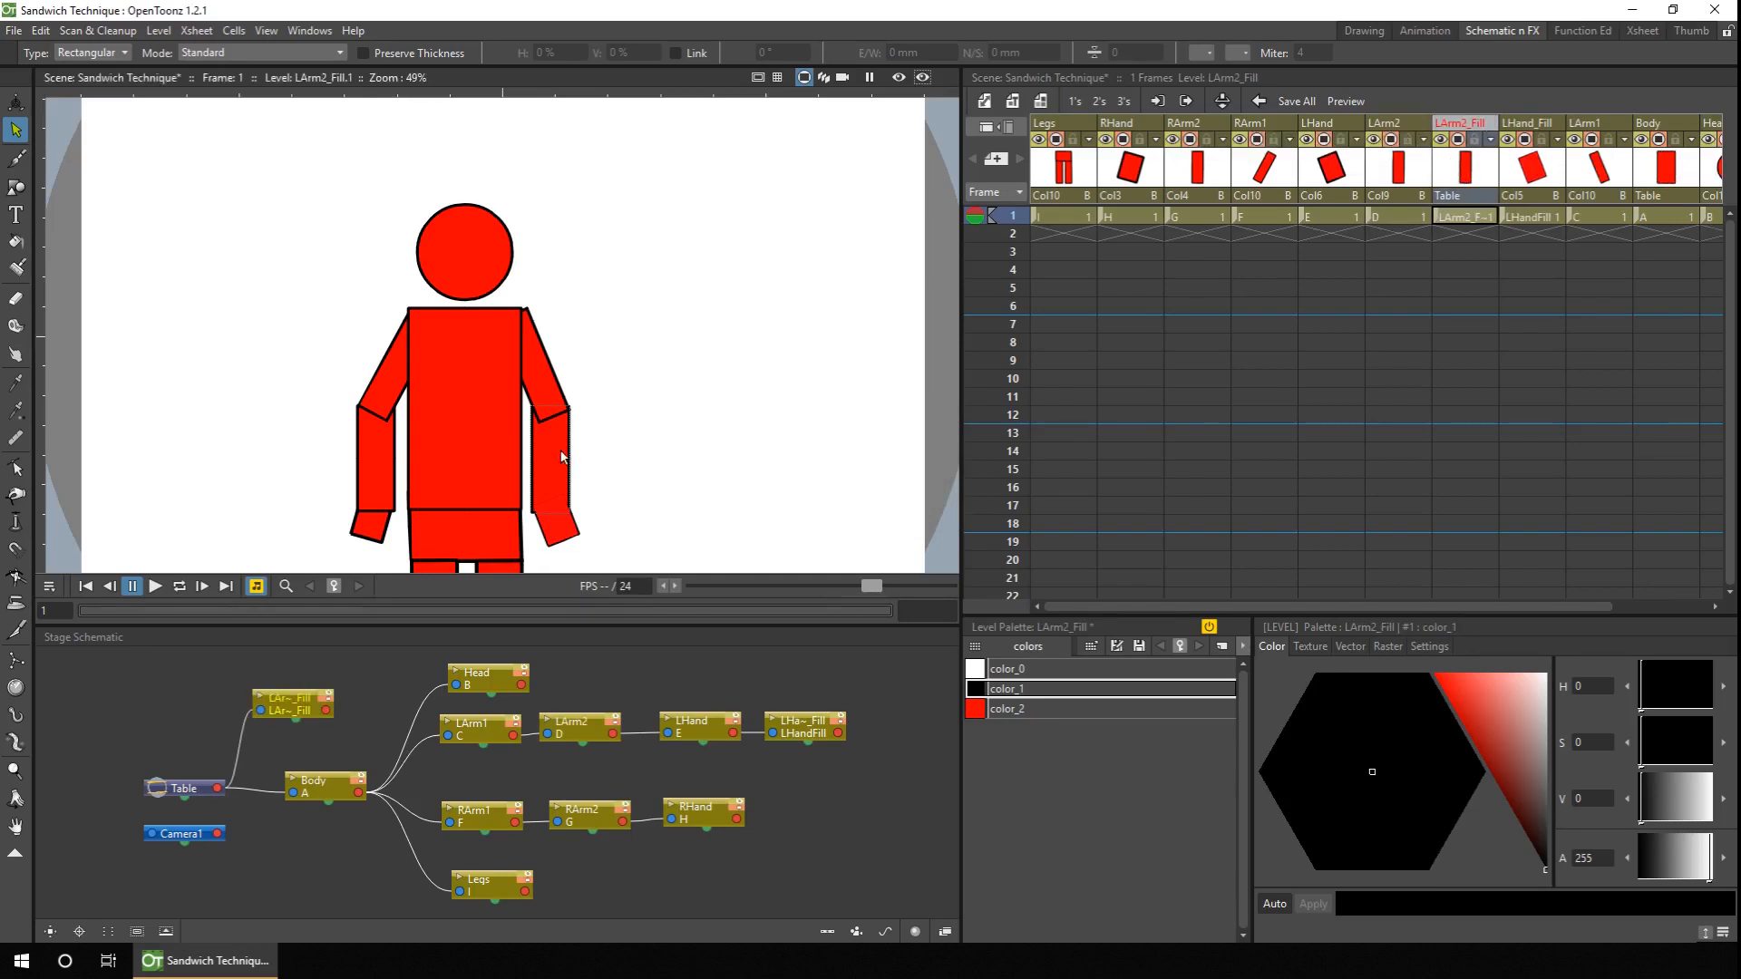
pyautogui.moveTo(537, 379)
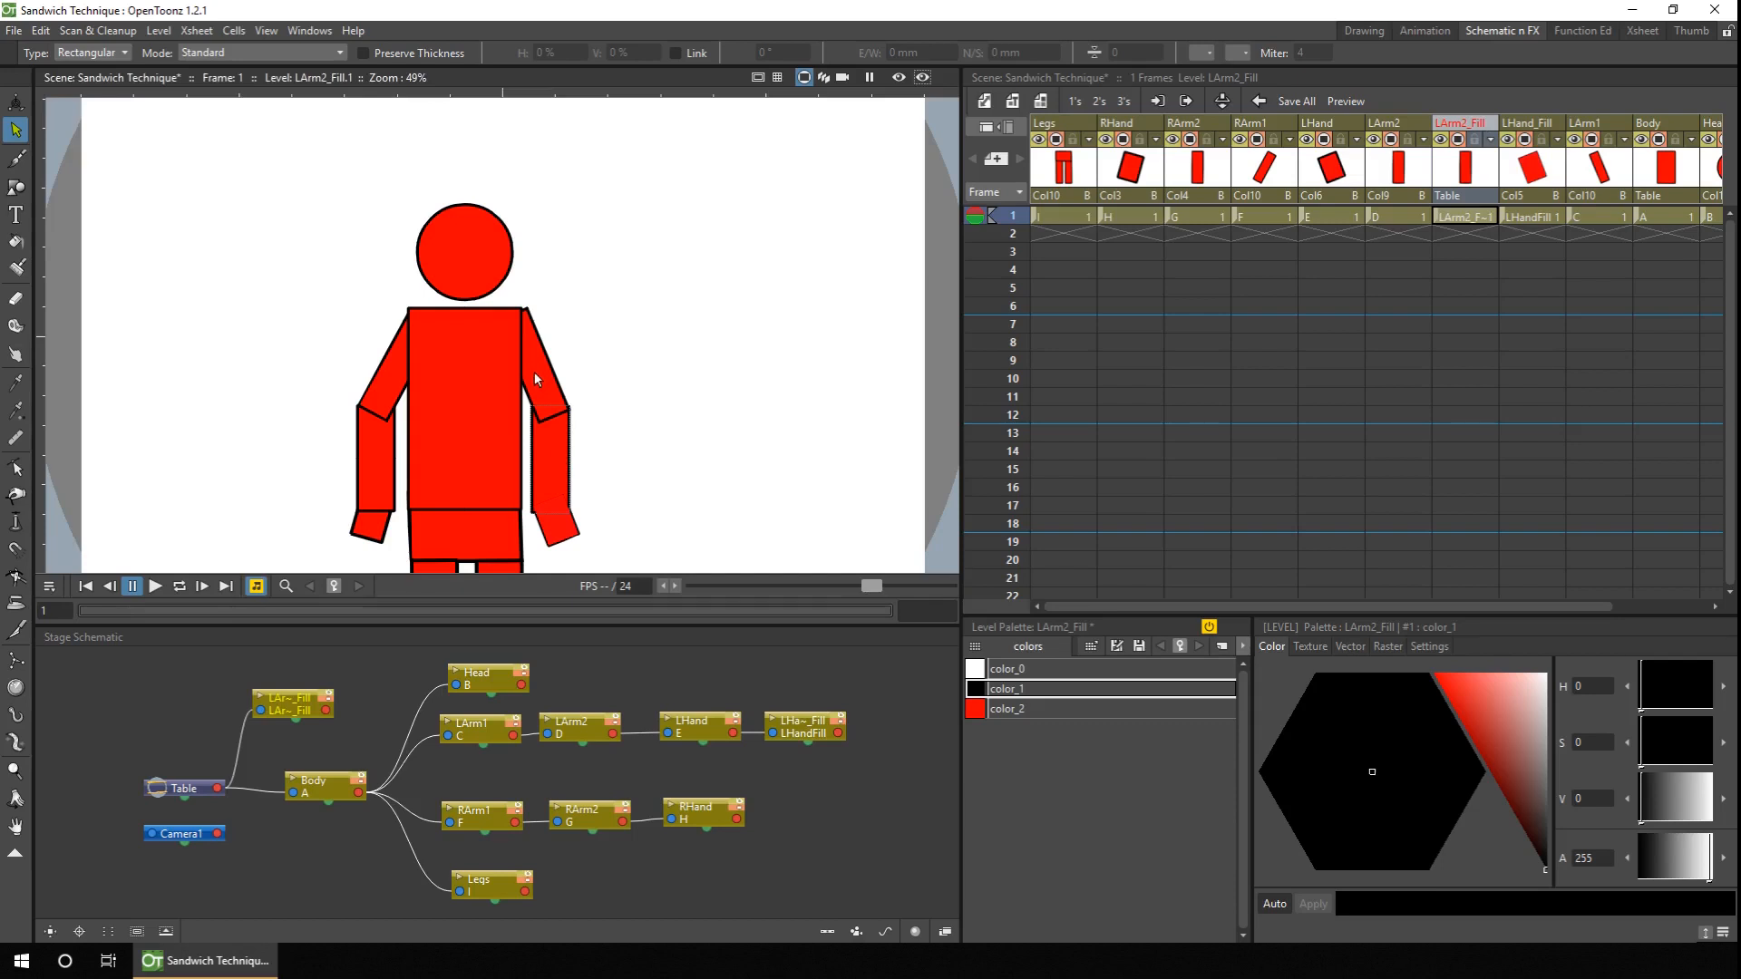
# Move the LArm2_Fill and LHand_Fill columns to the right of LArm1, ahead of Body
pyautogui.click(1382, 122)
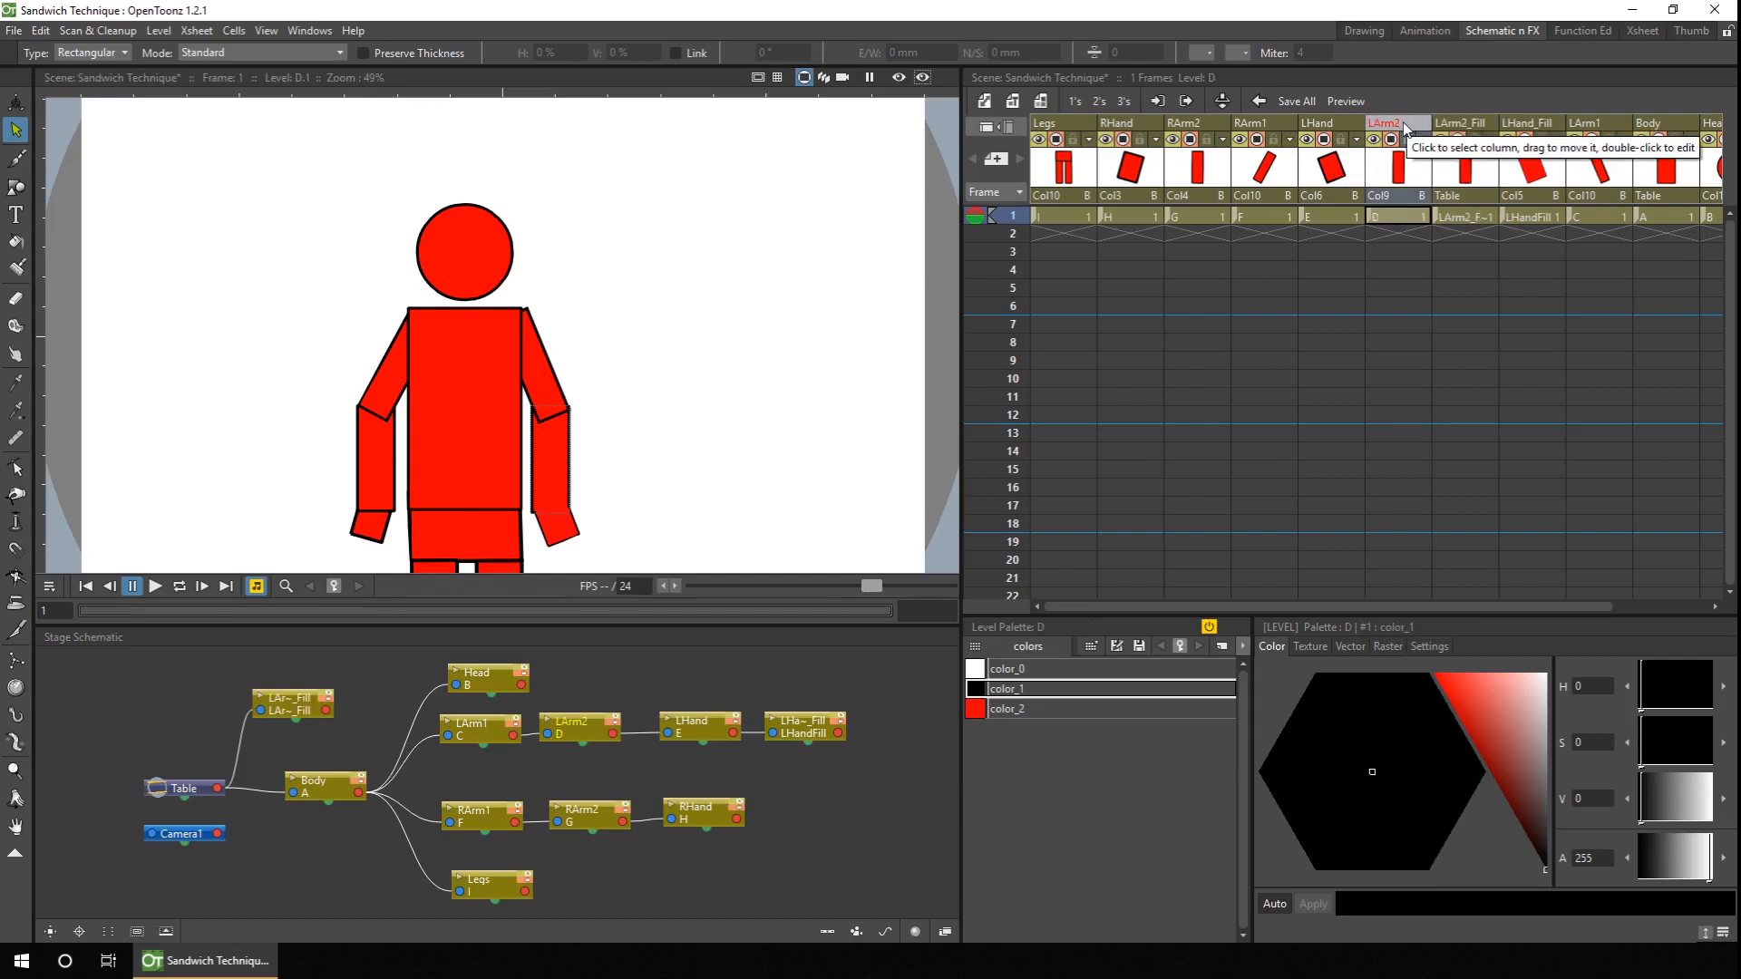
pyautogui.moveTo(1599, 125)
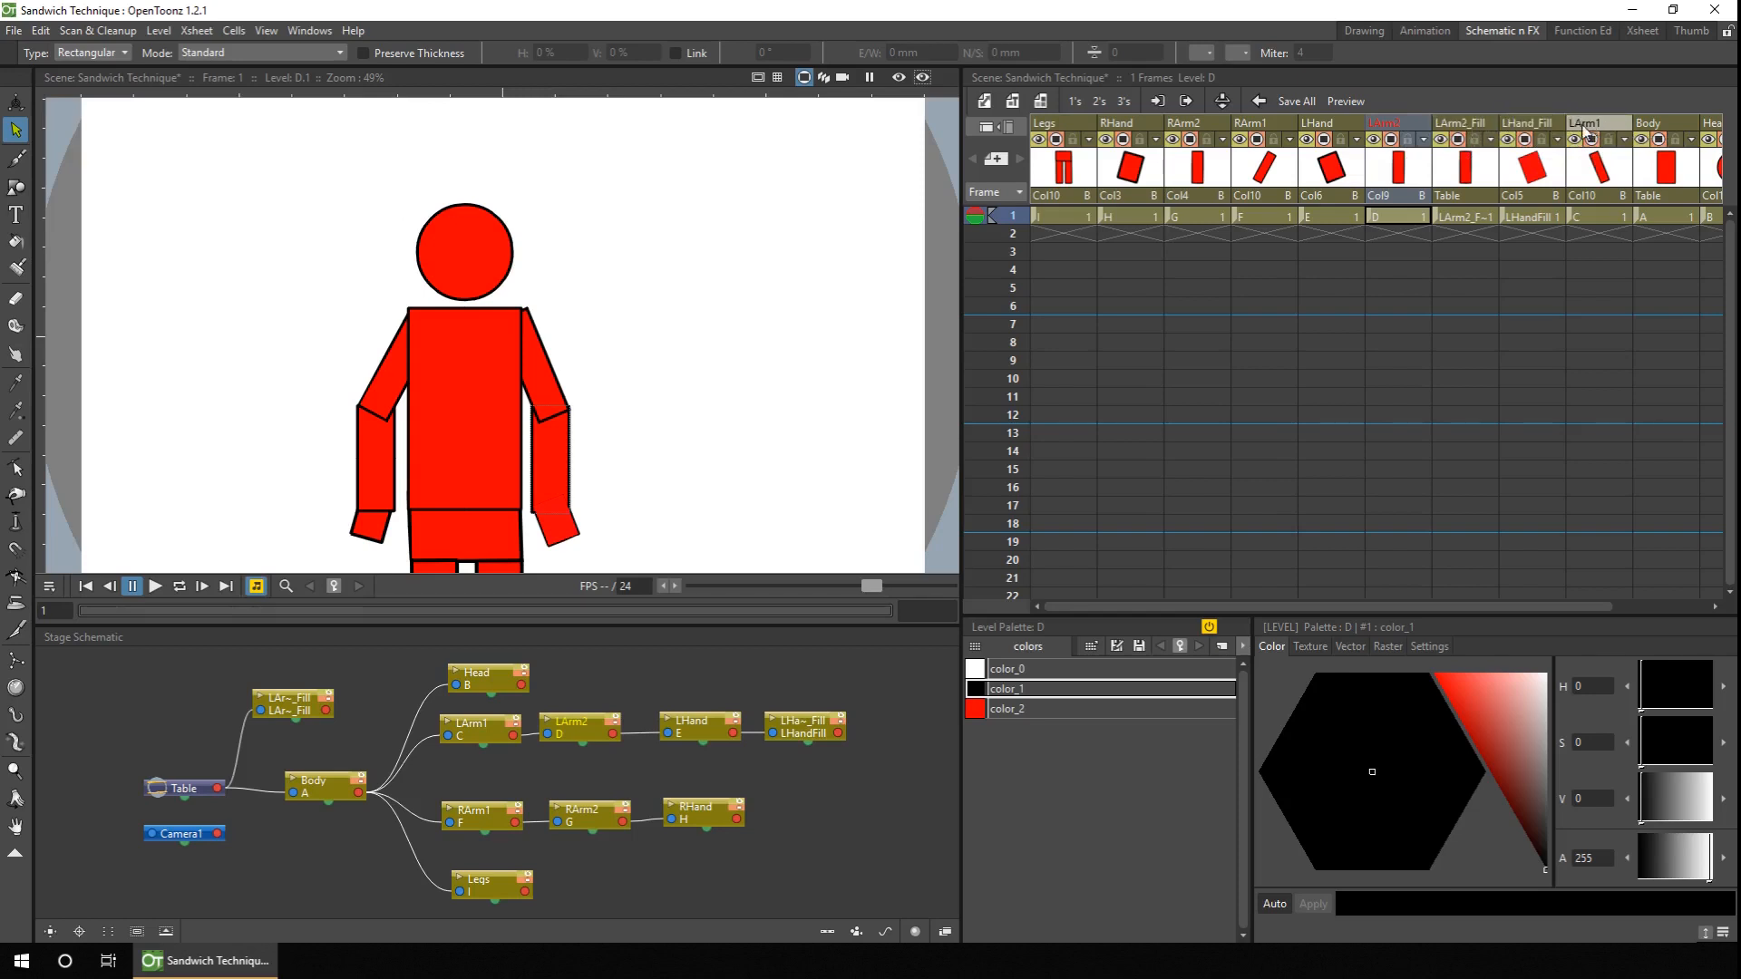
pyautogui.click(1531, 122)
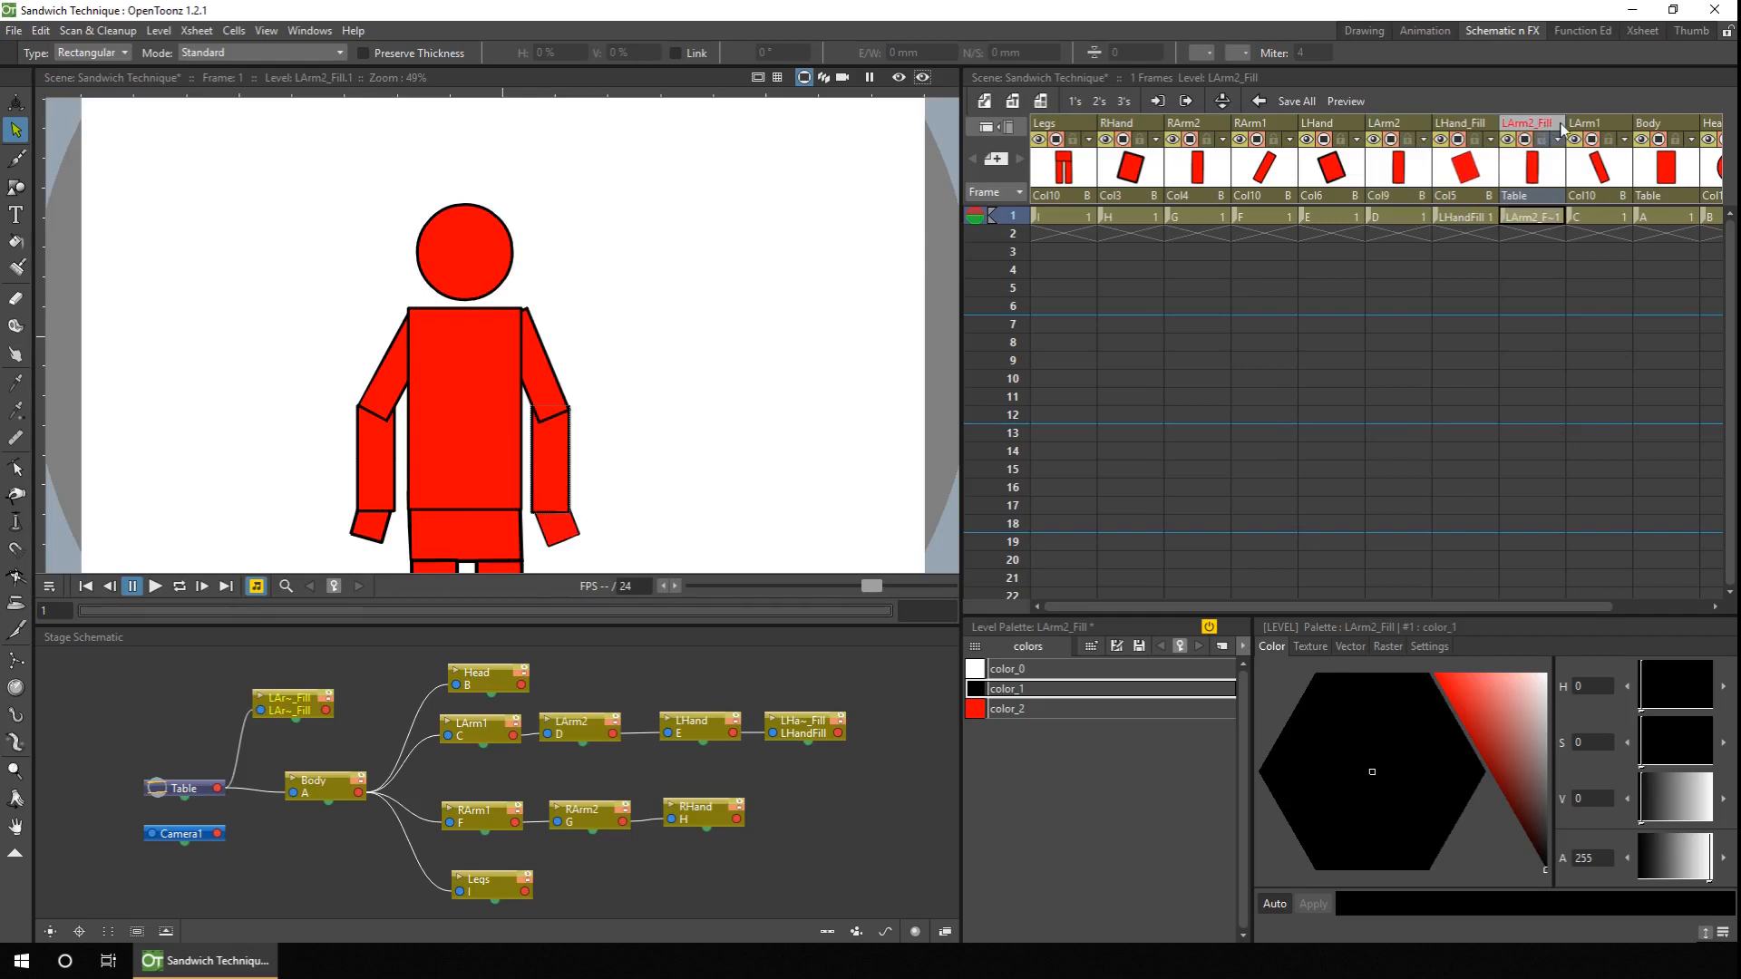
pyautogui.click(1594, 140)
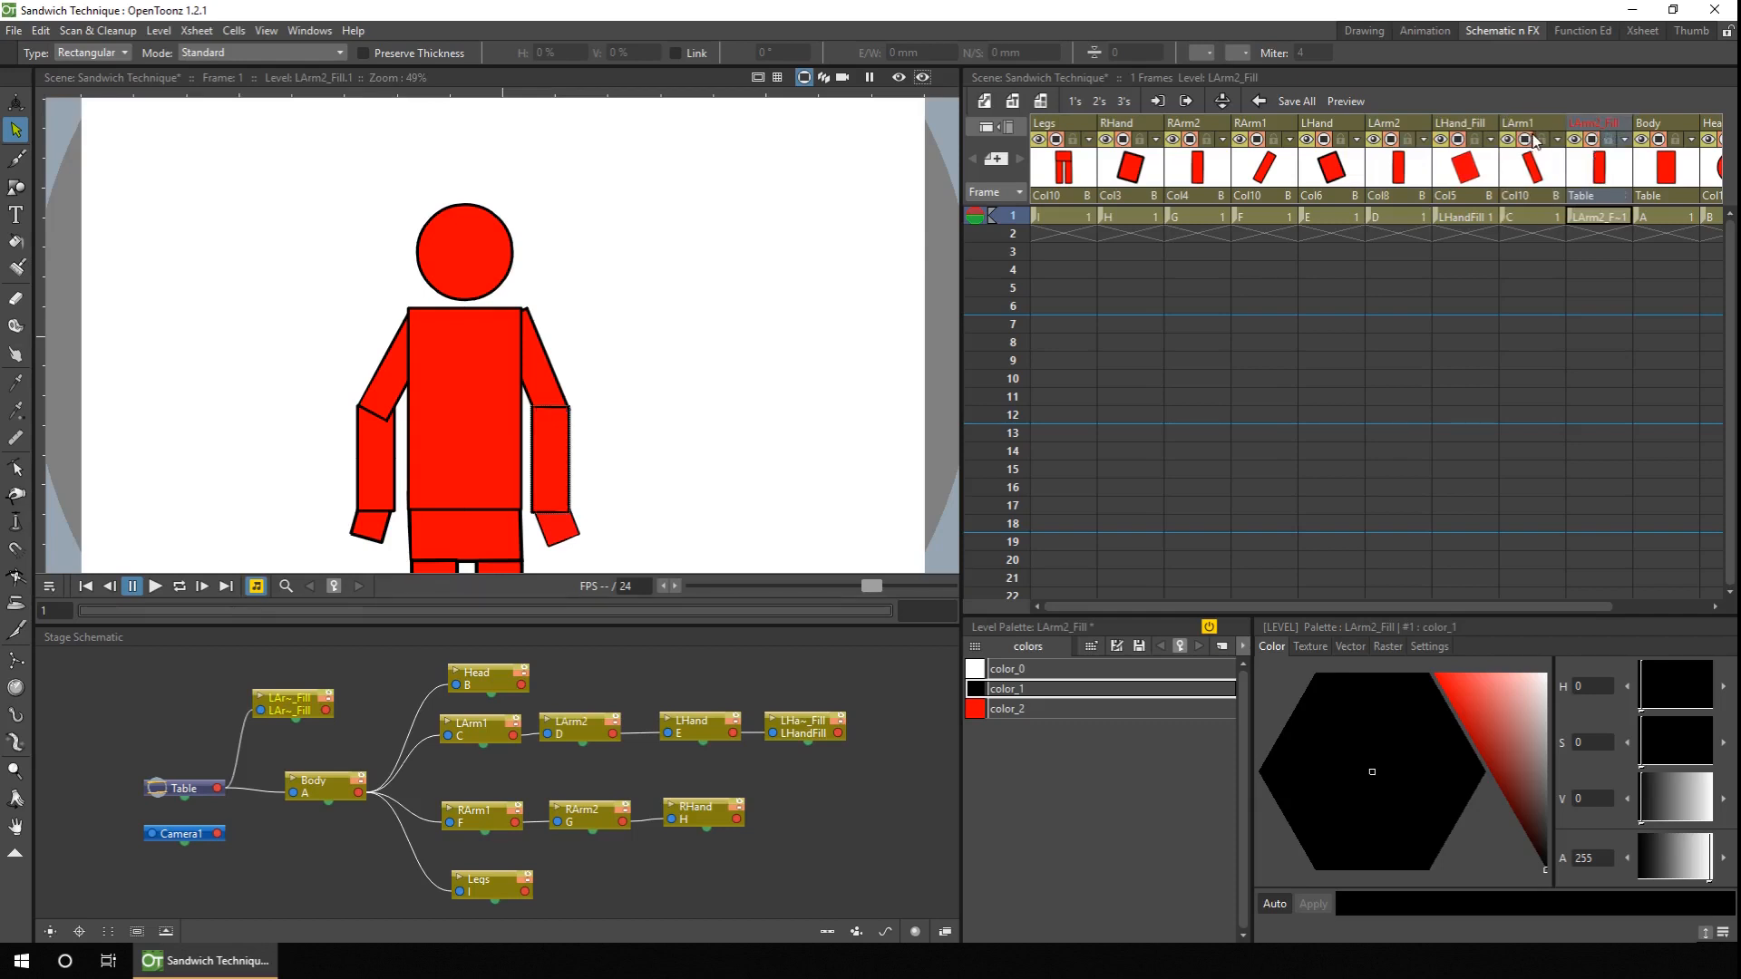
pyautogui.moveTo(1585, 132)
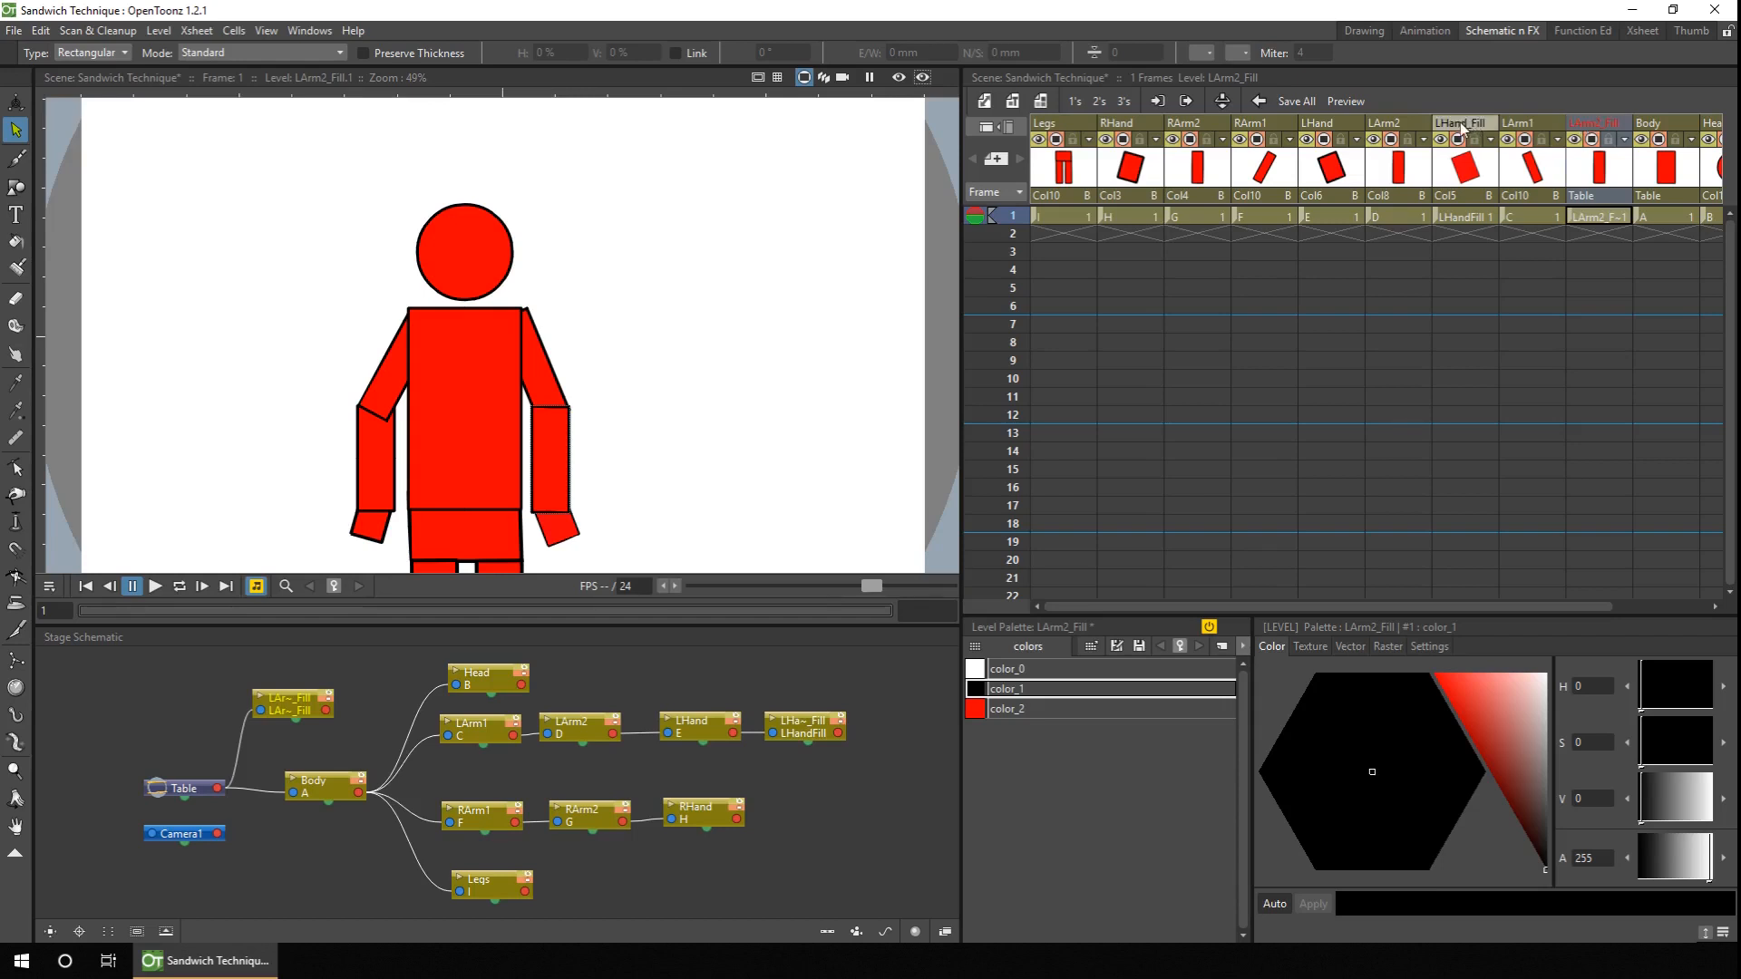
pyautogui.click(1596, 122)
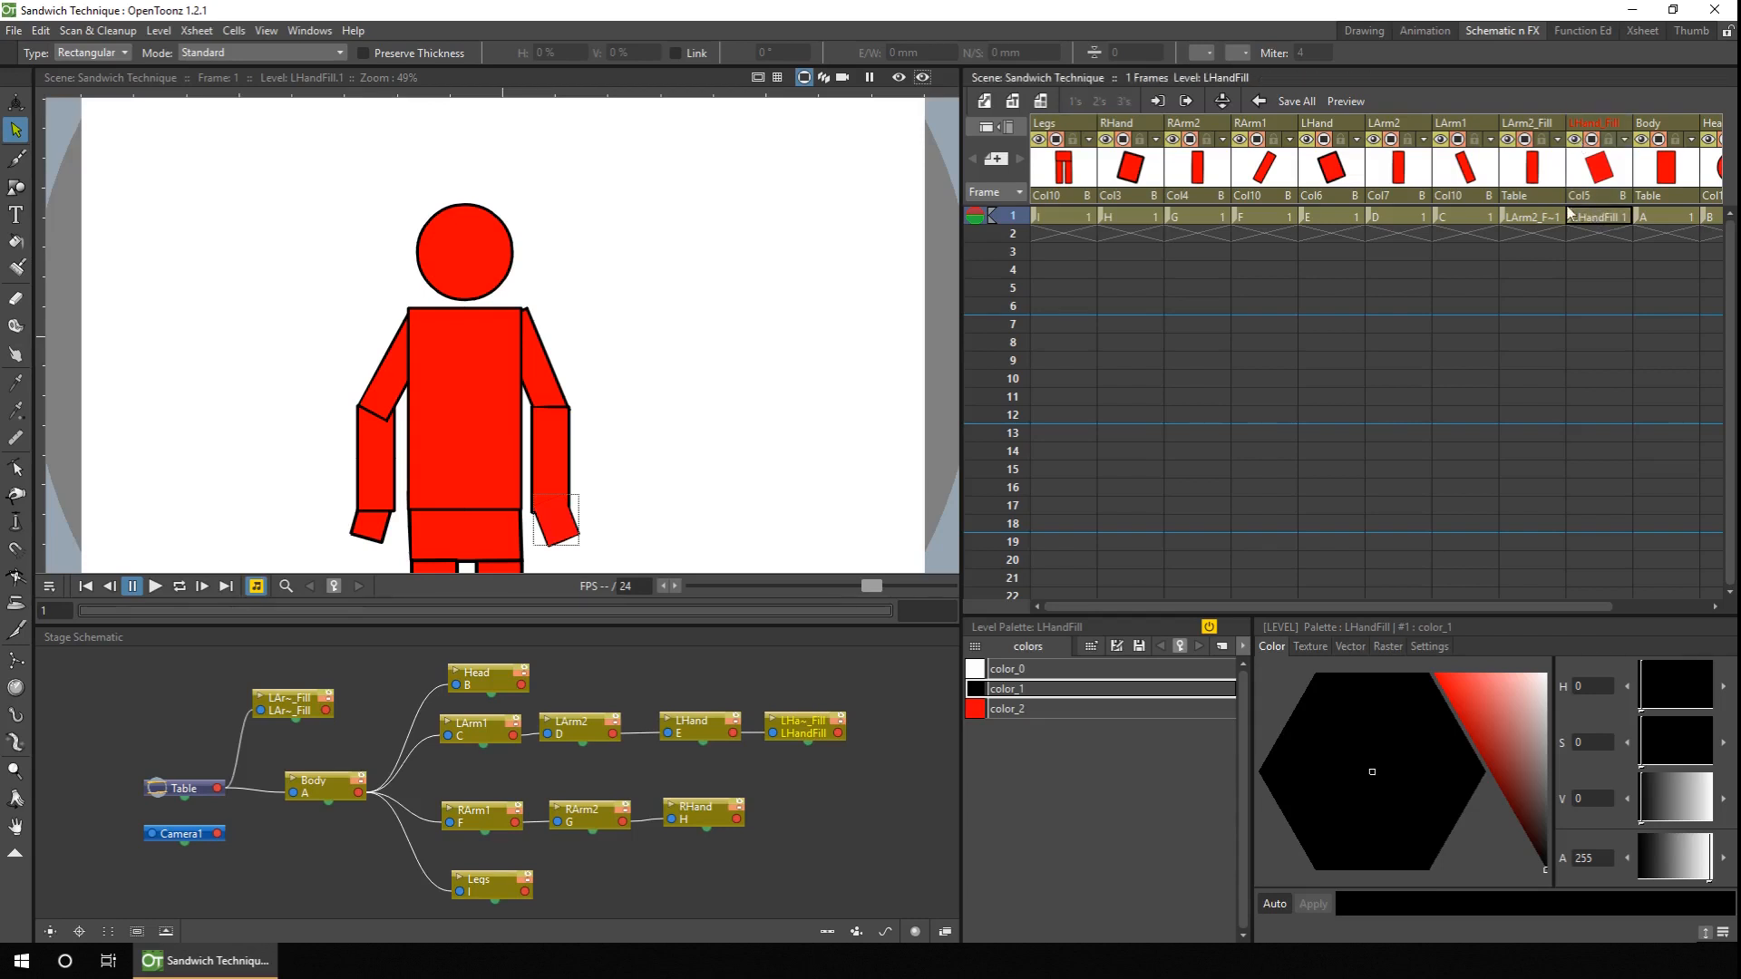
# Select the LArm2_Fill rectangle and set its outline Thickness to 0, leaving only red fill
pyautogui.click(1531, 216)
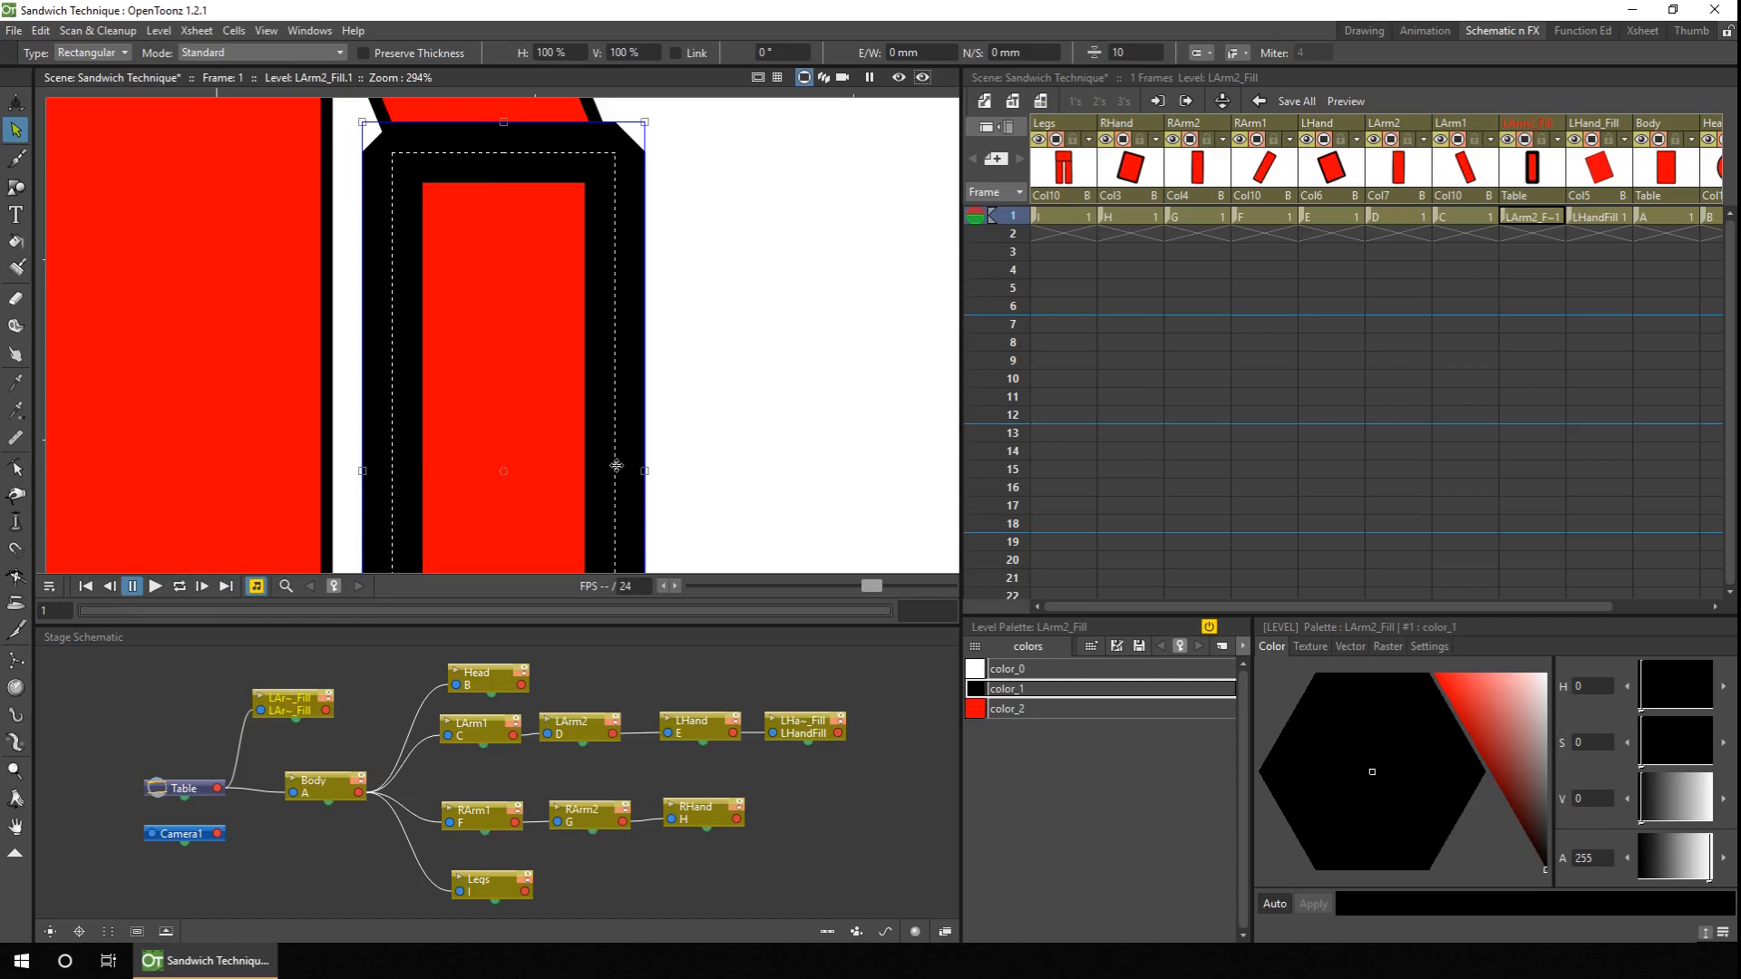
pyautogui.click(1091, 57)
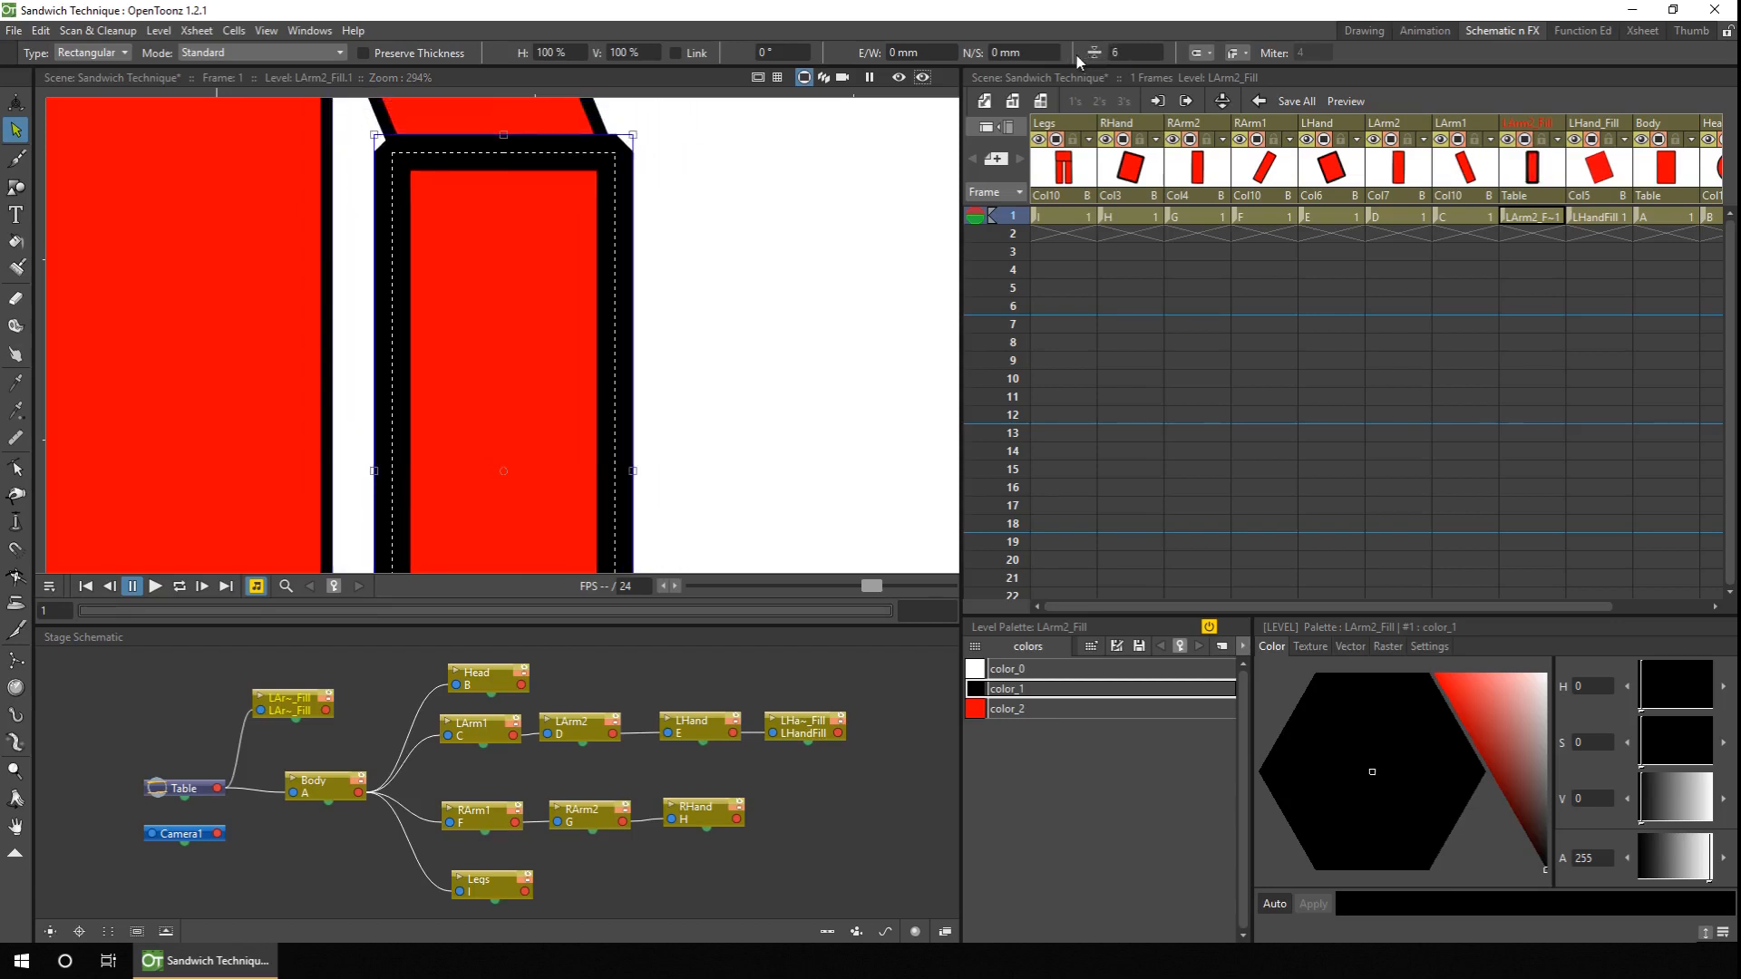
pyautogui.click(1096, 48)
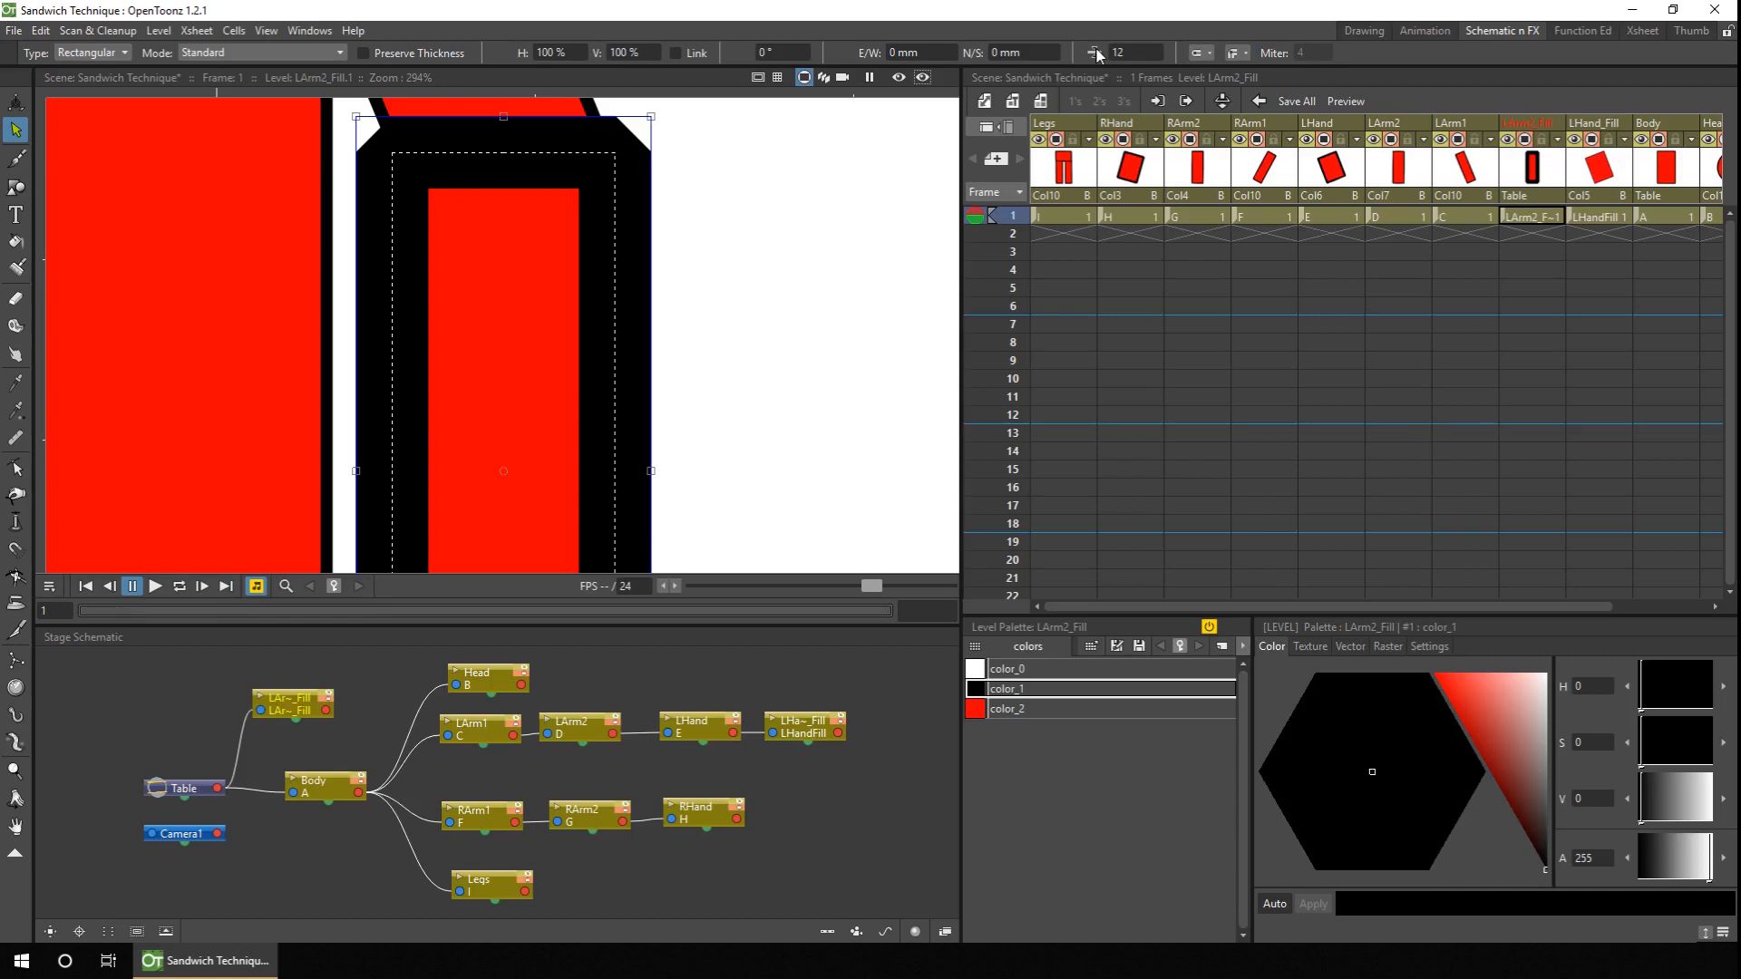
pyautogui.click(1091, 53)
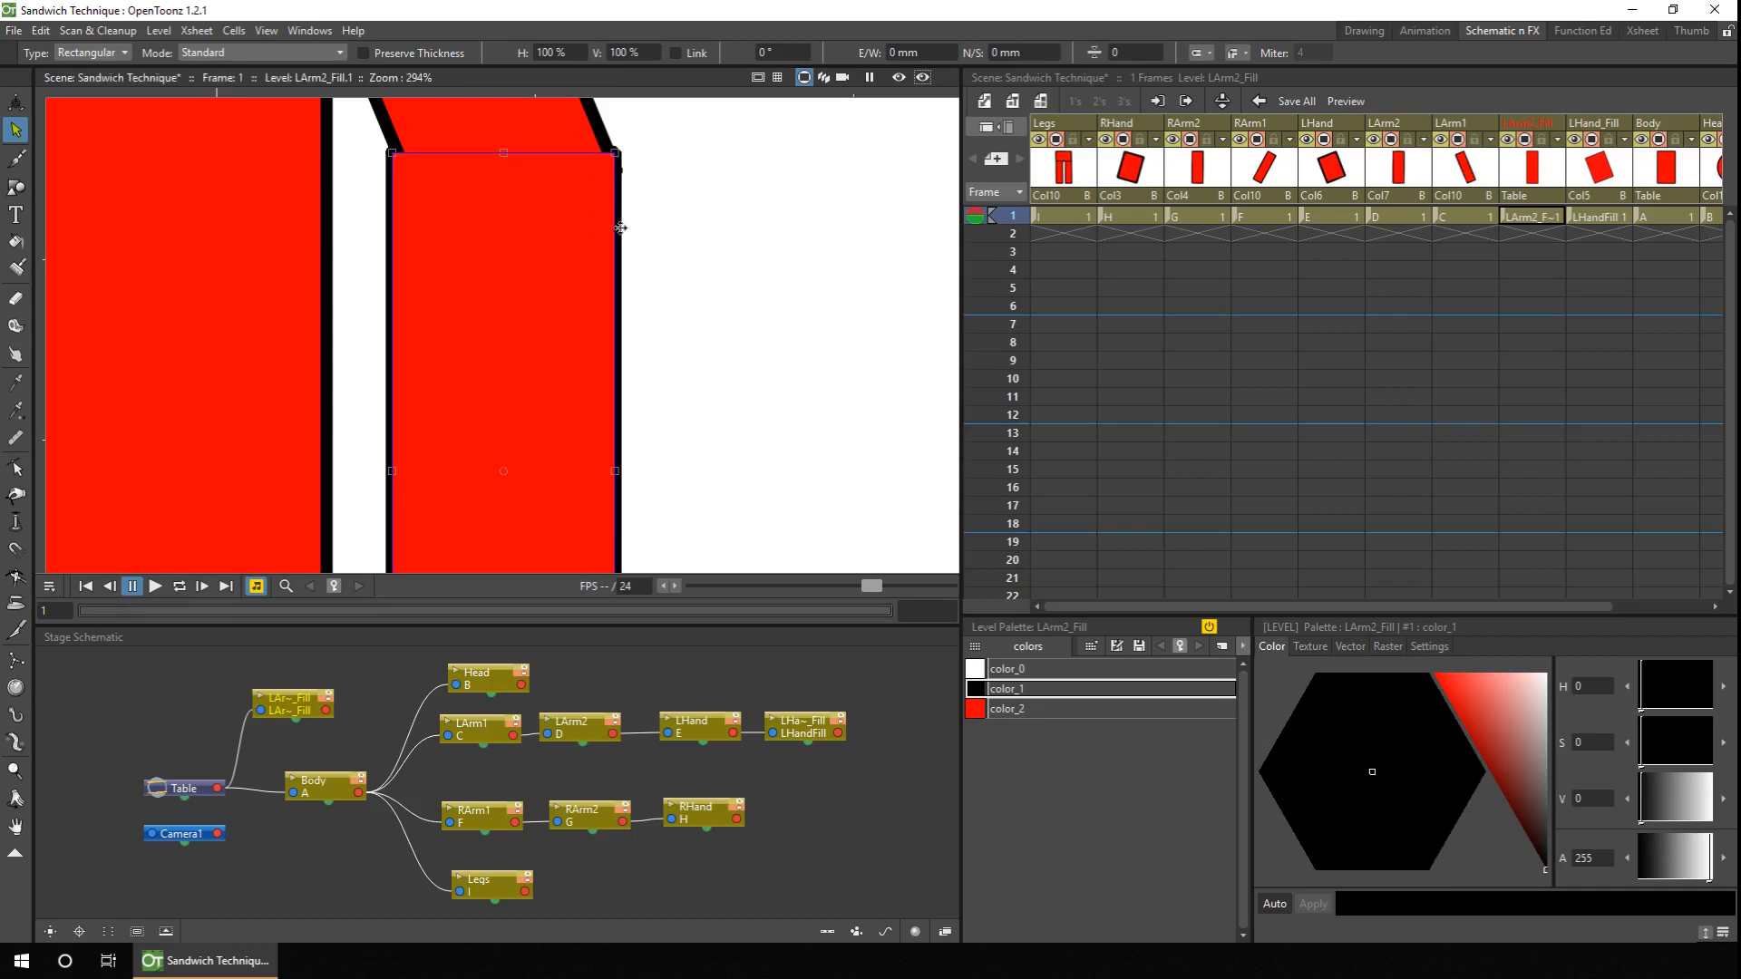
pyautogui.moveTo(595, 234)
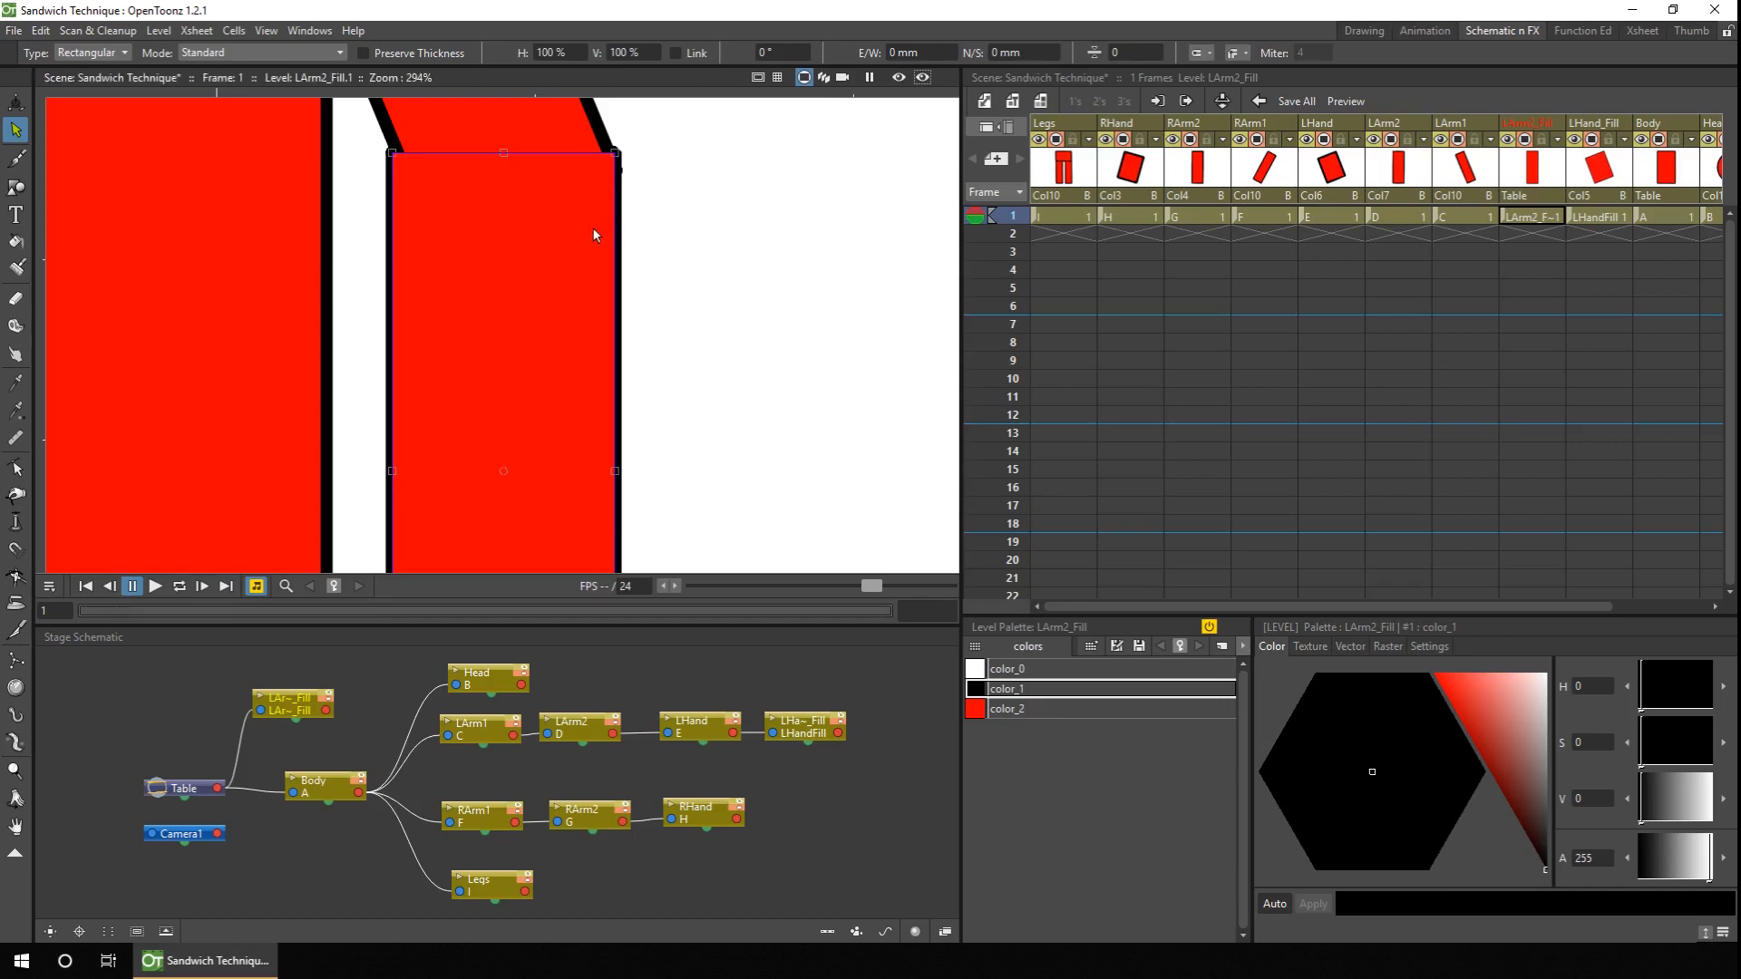
pyautogui.moveTo(477, 283)
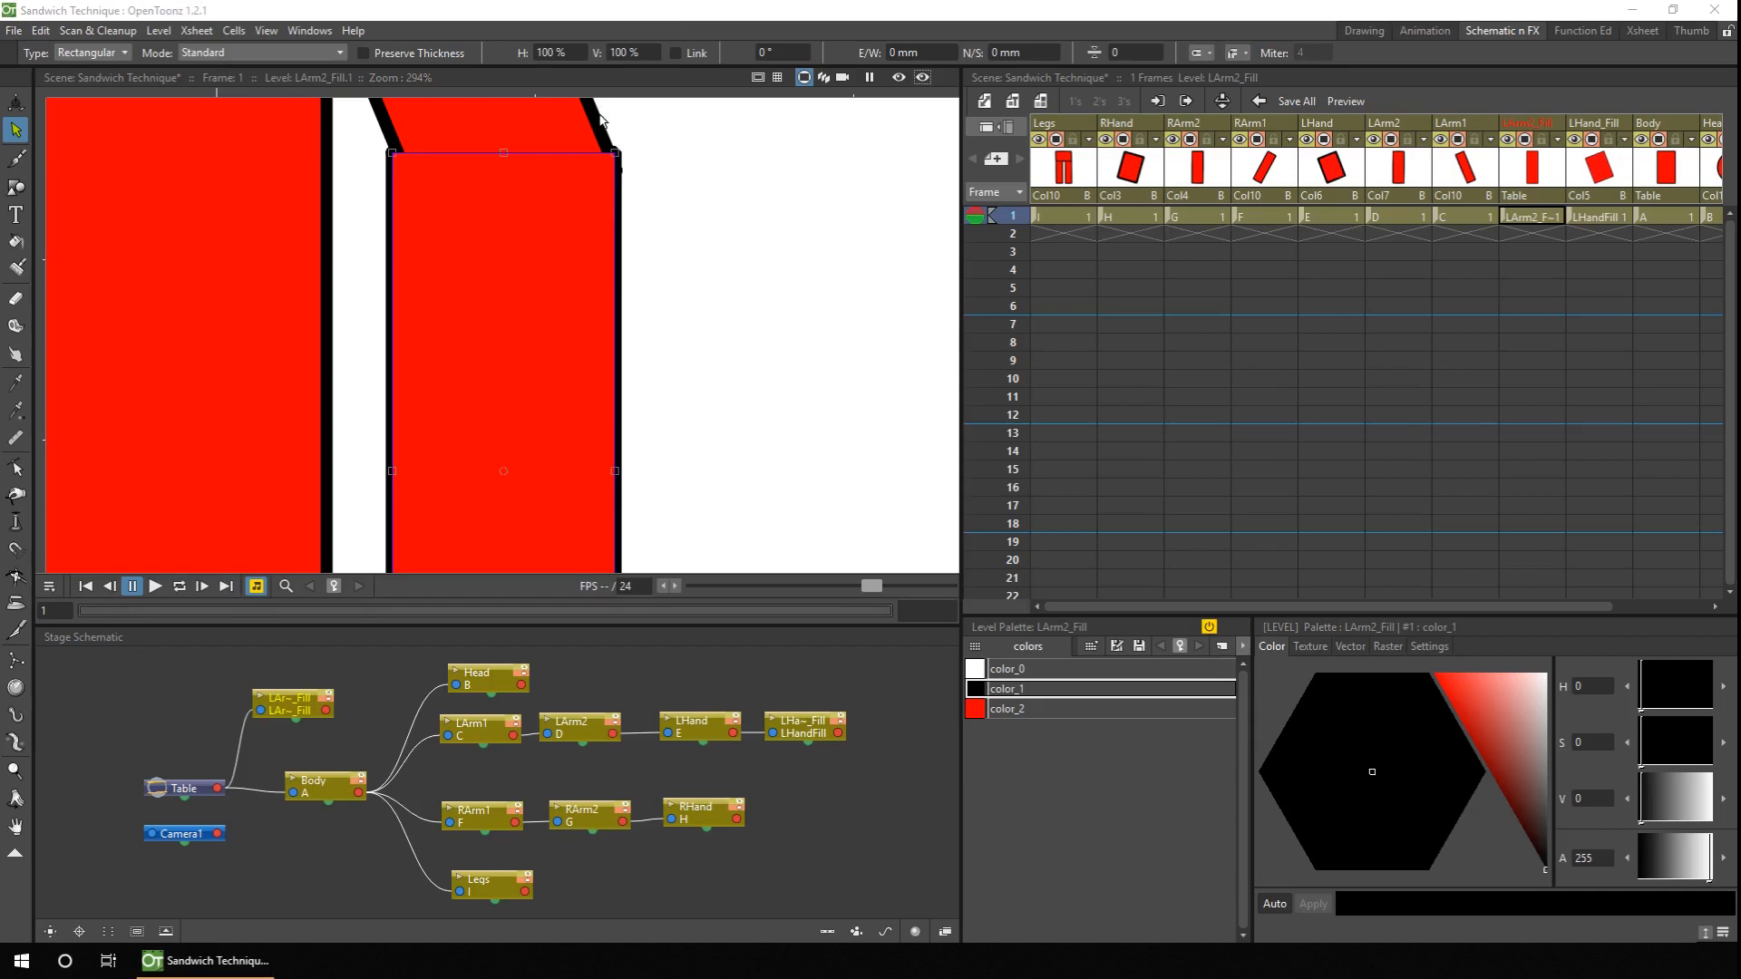
pyautogui.moveTo(616, 121)
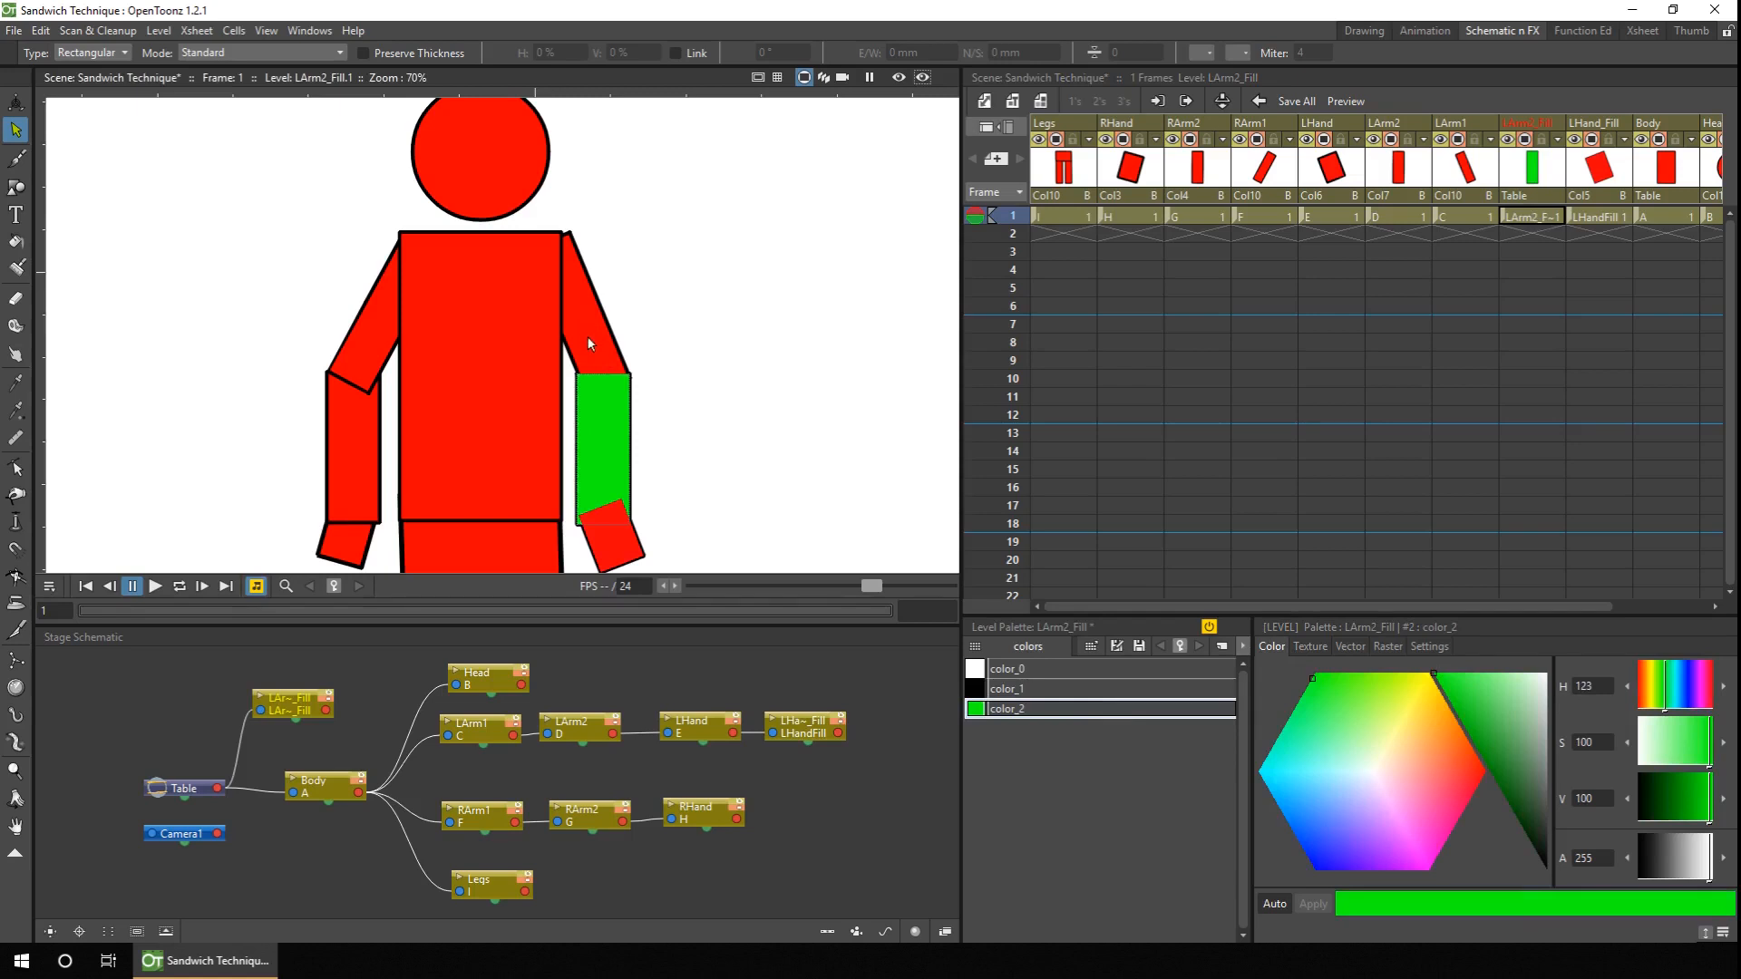
pyautogui.moveTo(604, 548)
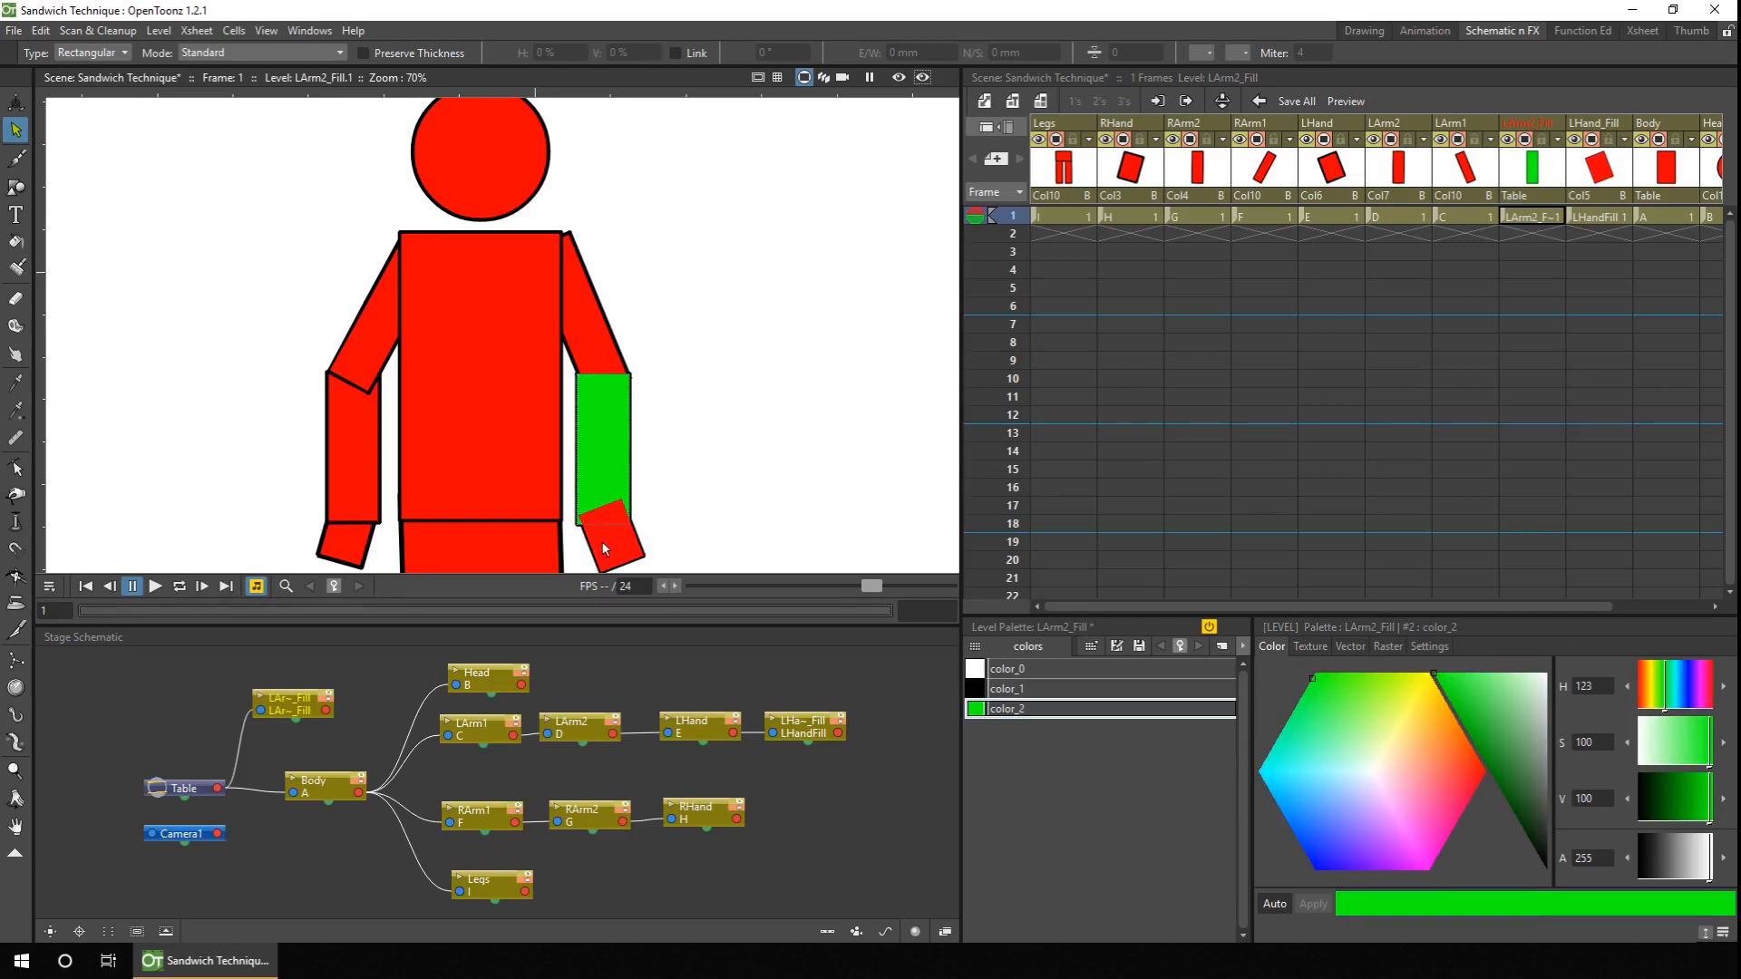
# Set LArm2_Fill's color_2 to green in the Style Editor to reveal the overlap
pyautogui.click(1505, 778)
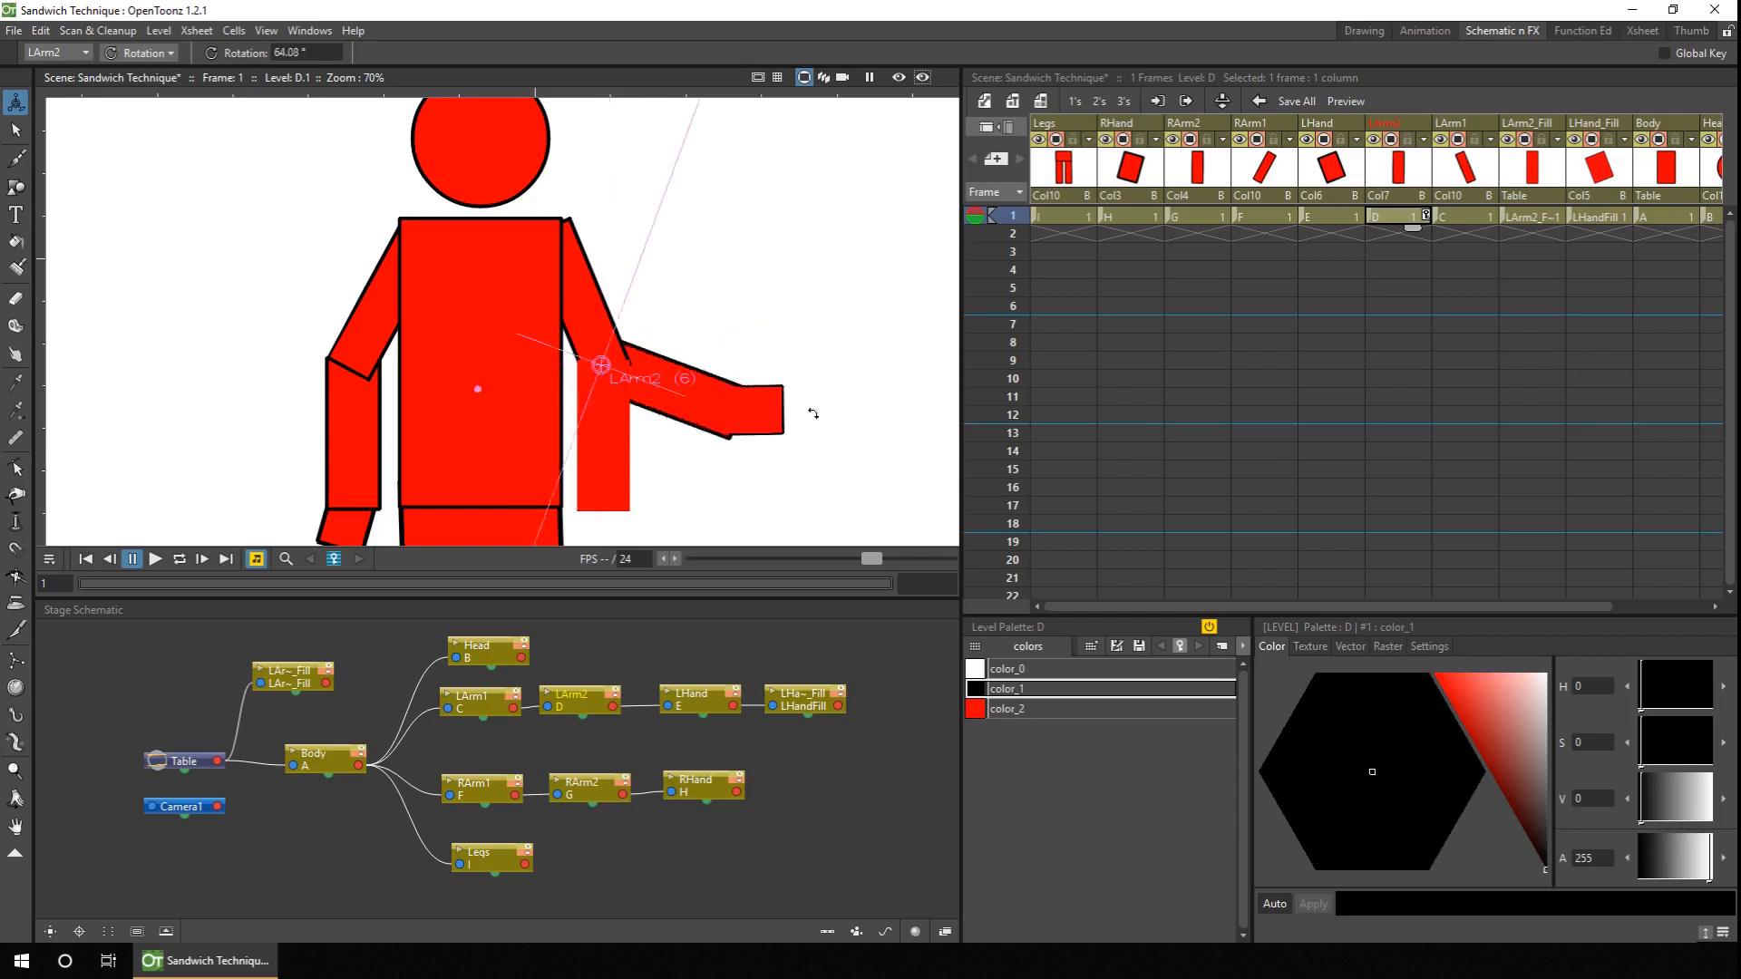
# Reconnect the LArm2_Fill node from Body to LArm2's output port in the Stage Schematic
pyautogui.click(575, 655)
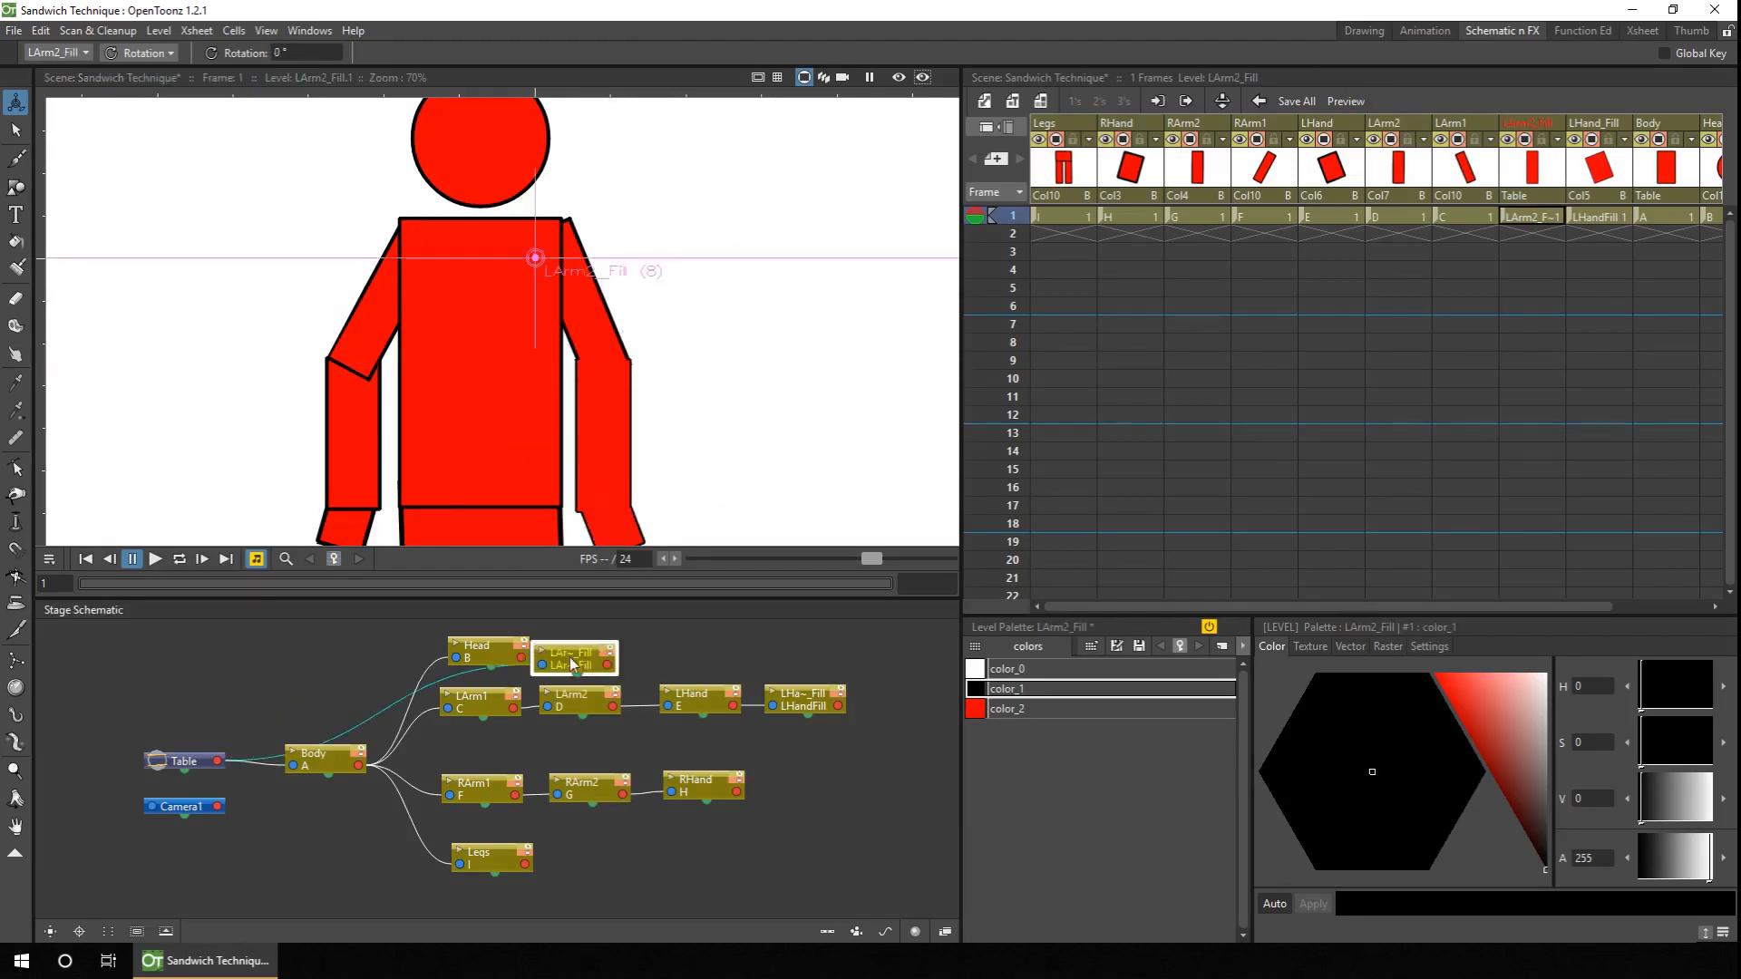
pyautogui.click(576, 700)
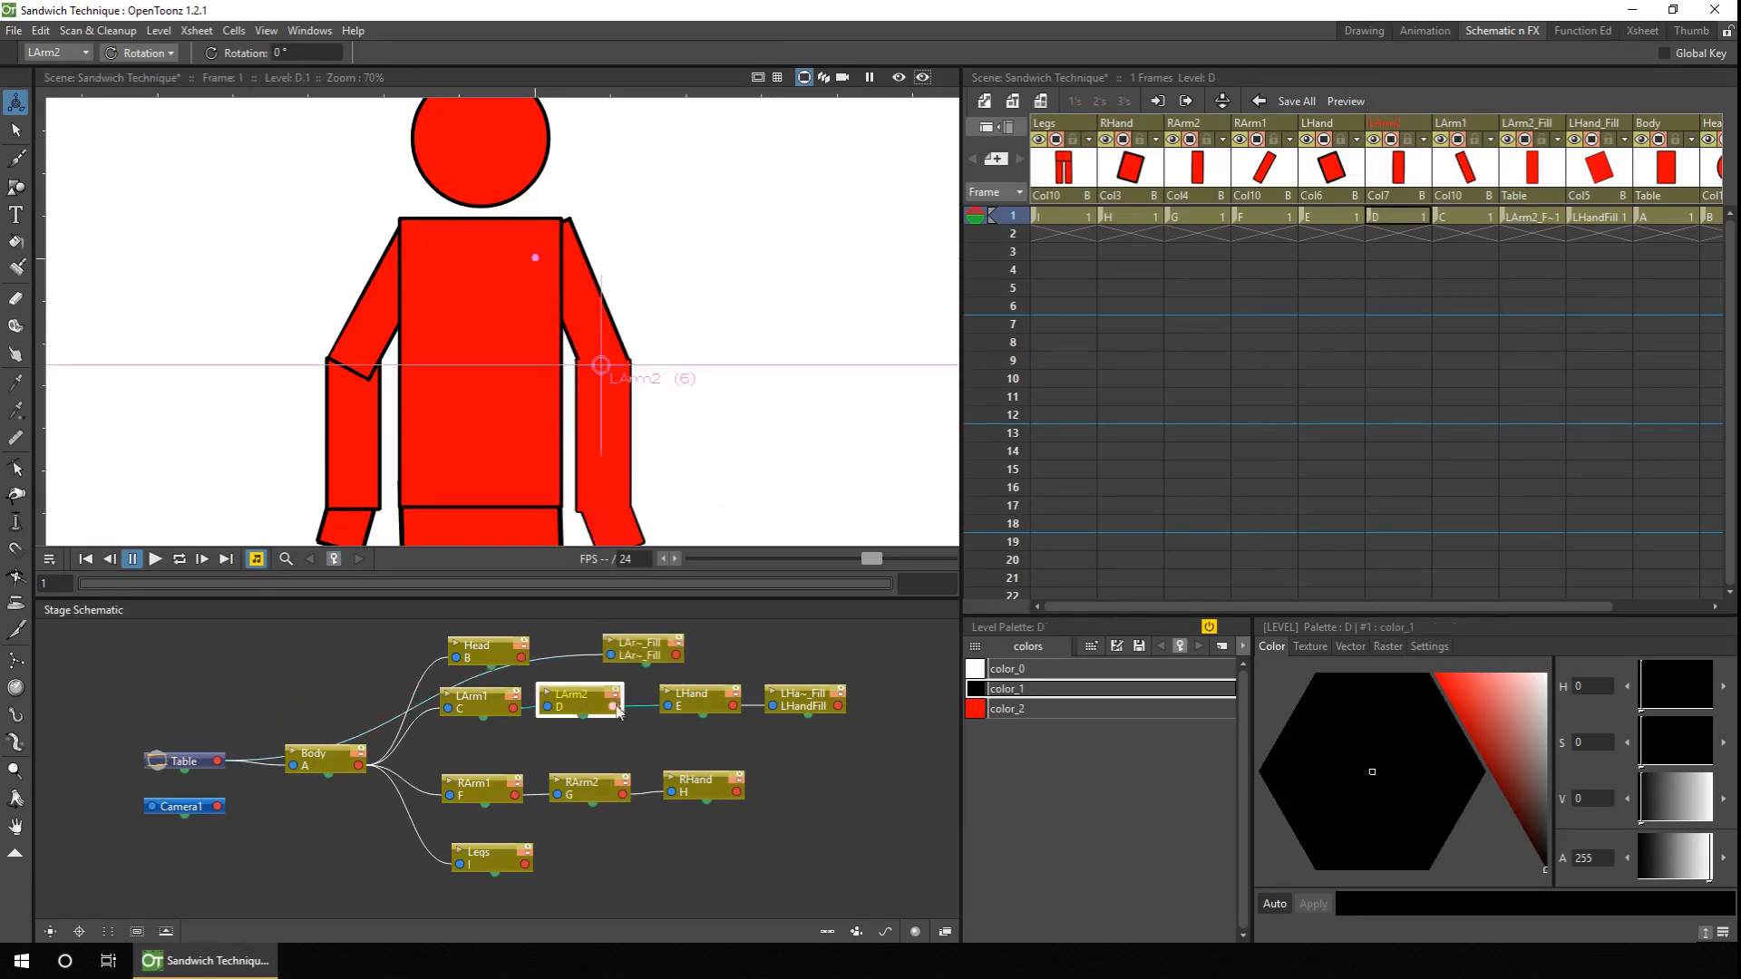
pyautogui.click(696, 646)
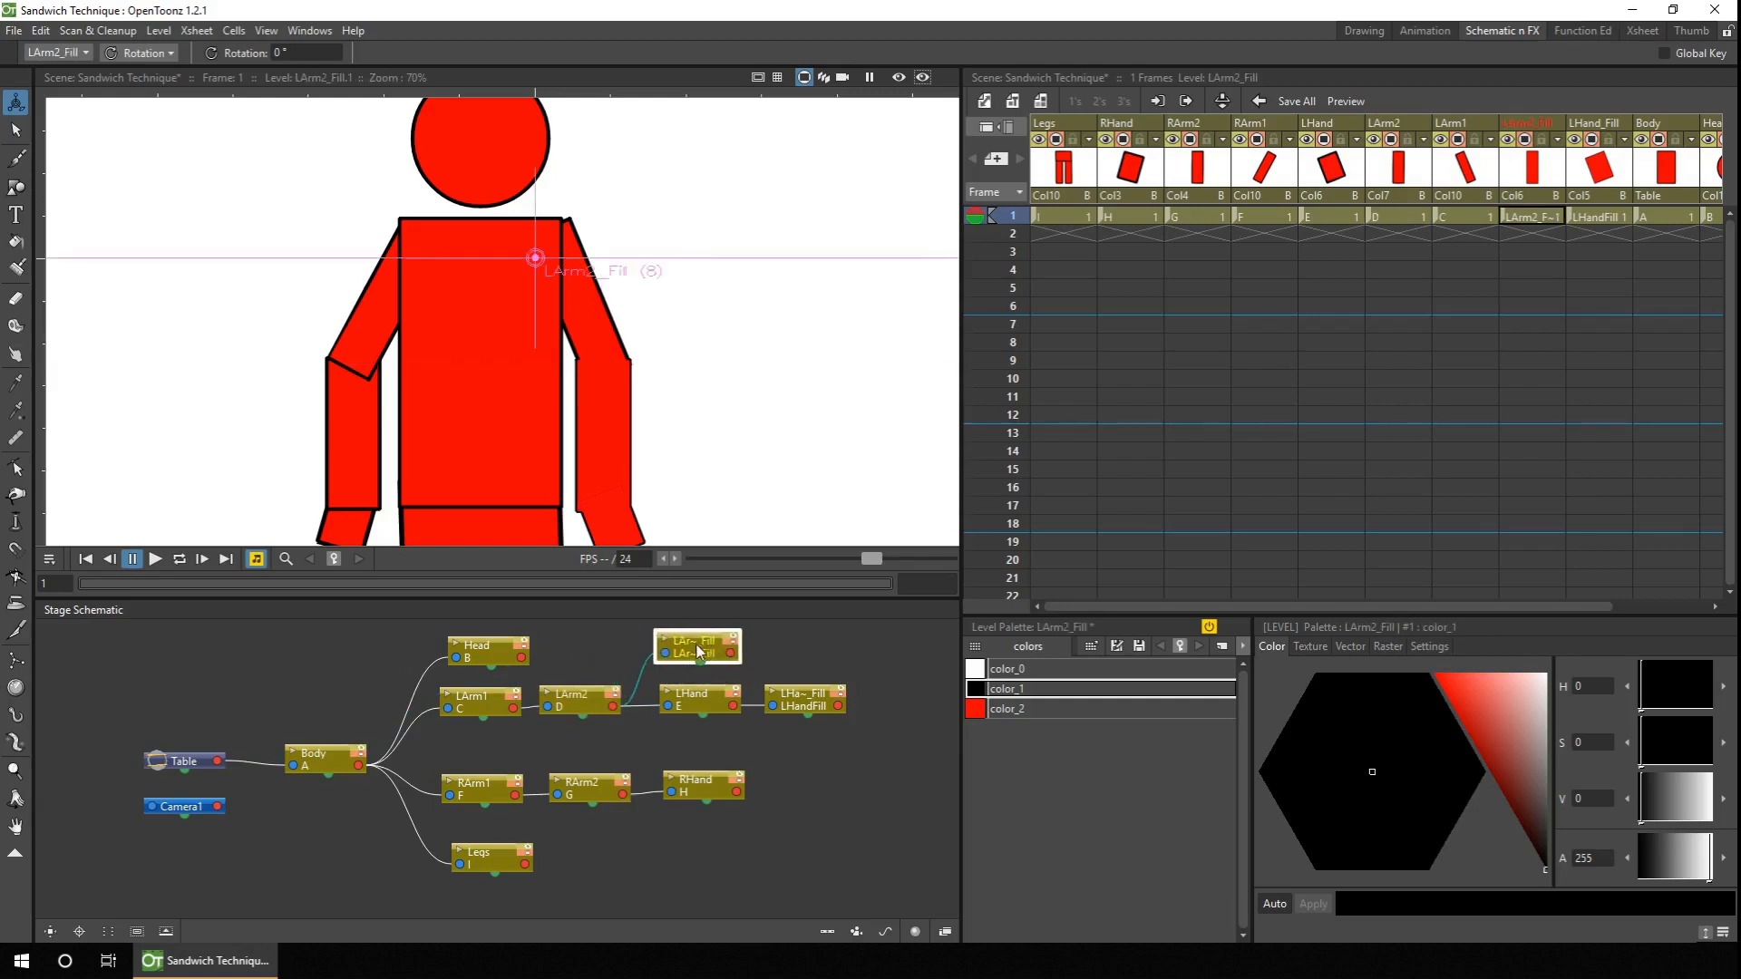
pyautogui.moveTo(576, 701)
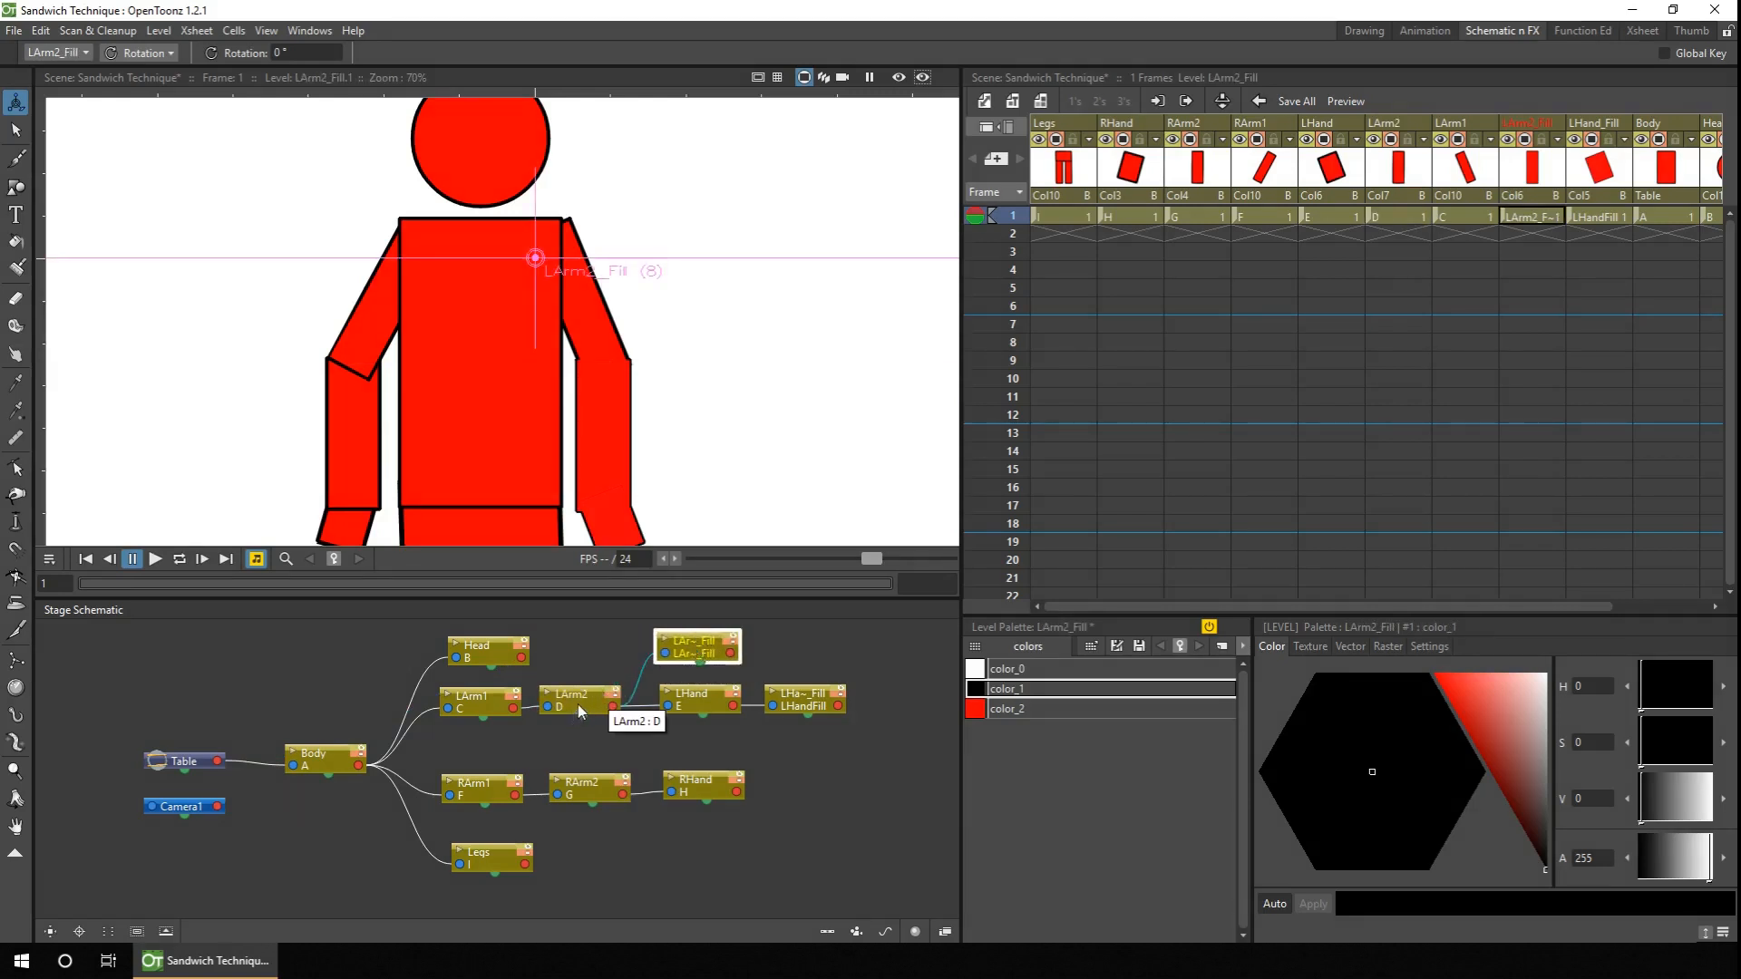
pyautogui.click(575, 702)
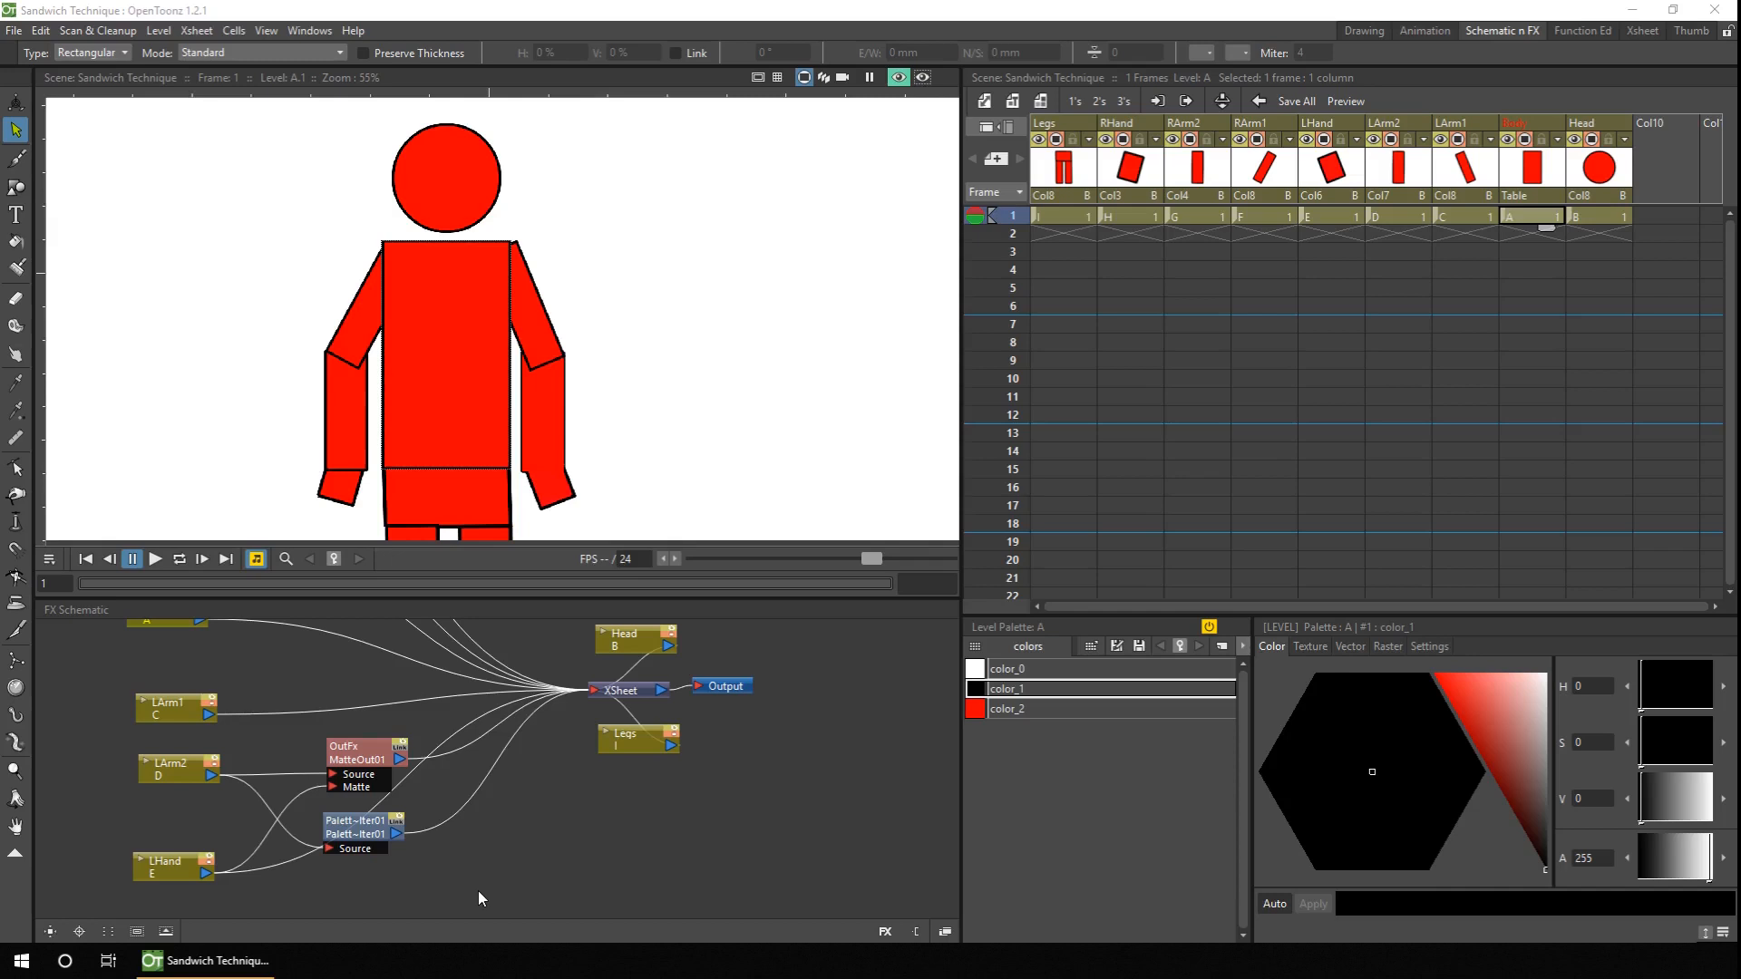
pyautogui.moveTo(412, 850)
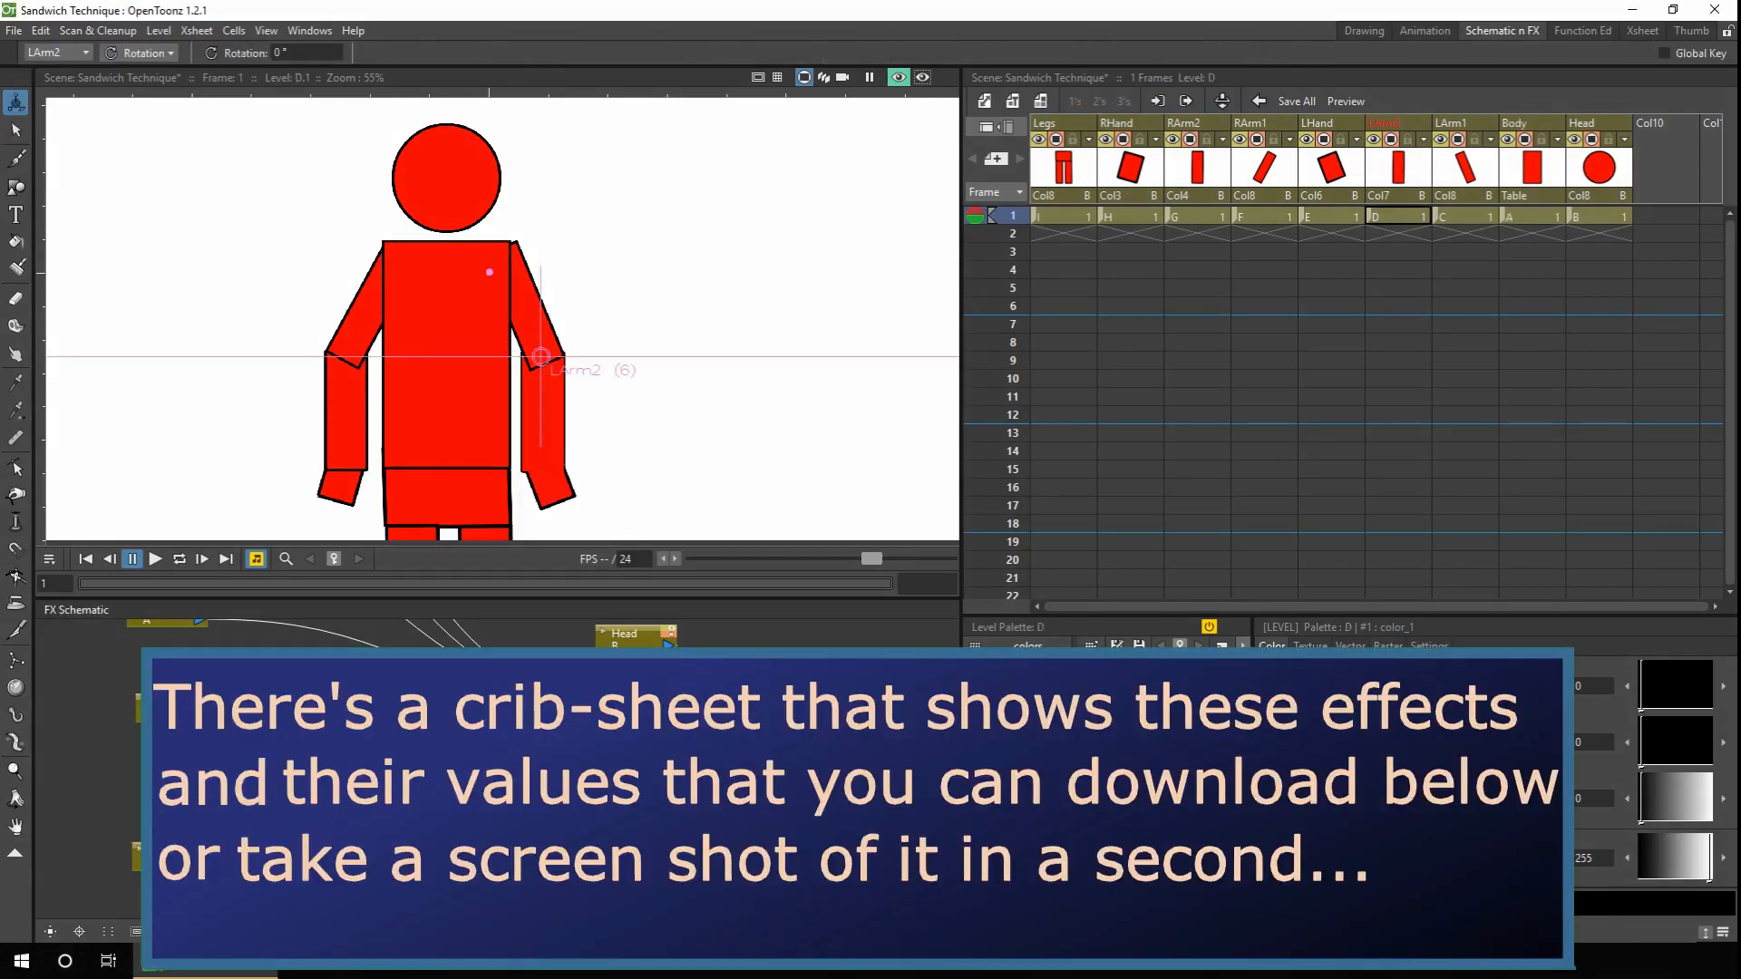
# Add MatteOut02 with LArm1 as source and LArm2 as matte, wired into the XSheet node
pyautogui.click(165, 711)
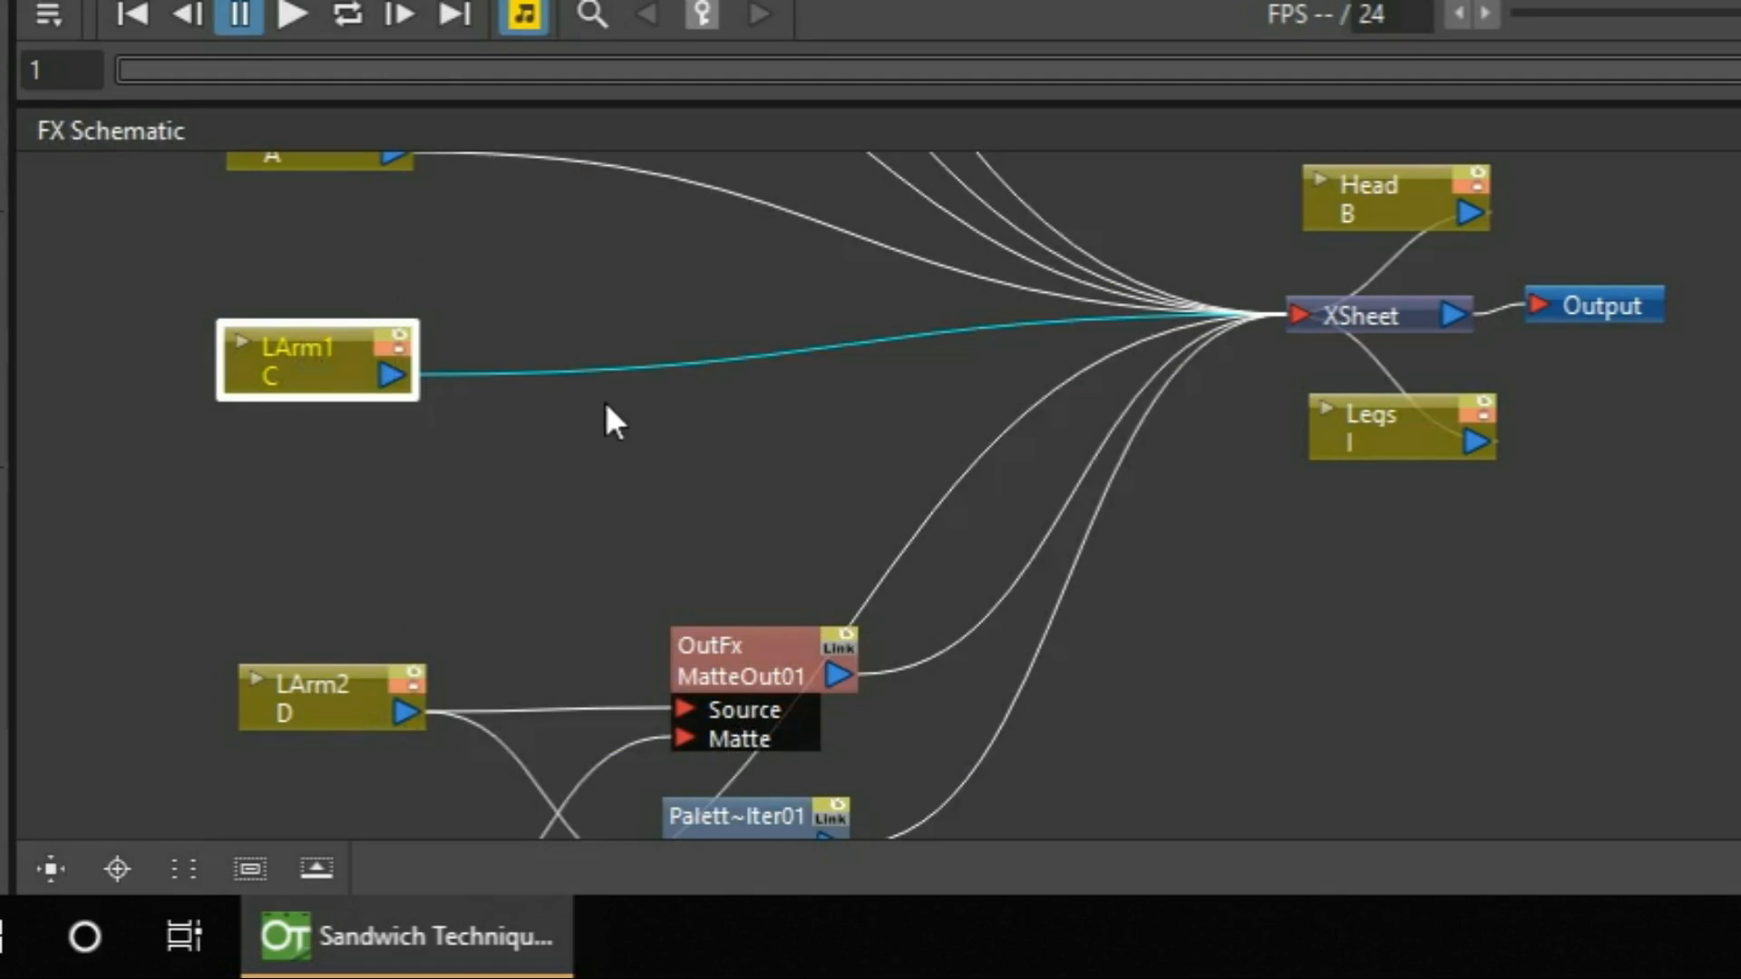
pyautogui.rightClick(616, 428)
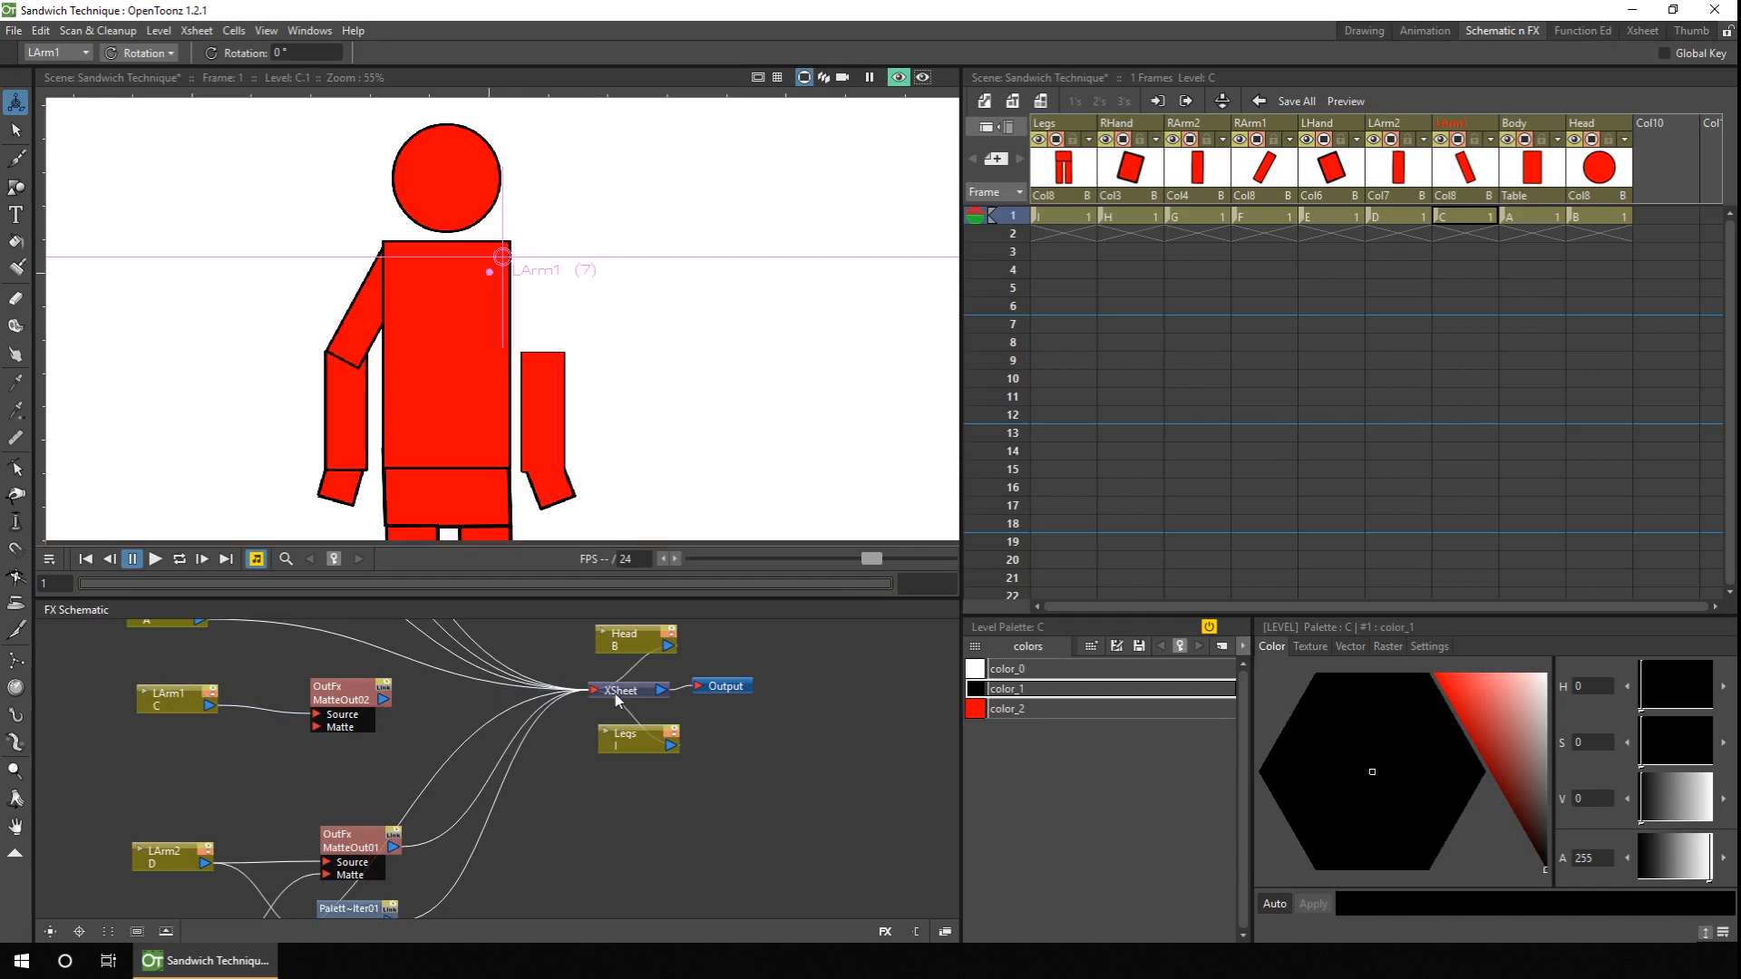
pyautogui.click(350, 694)
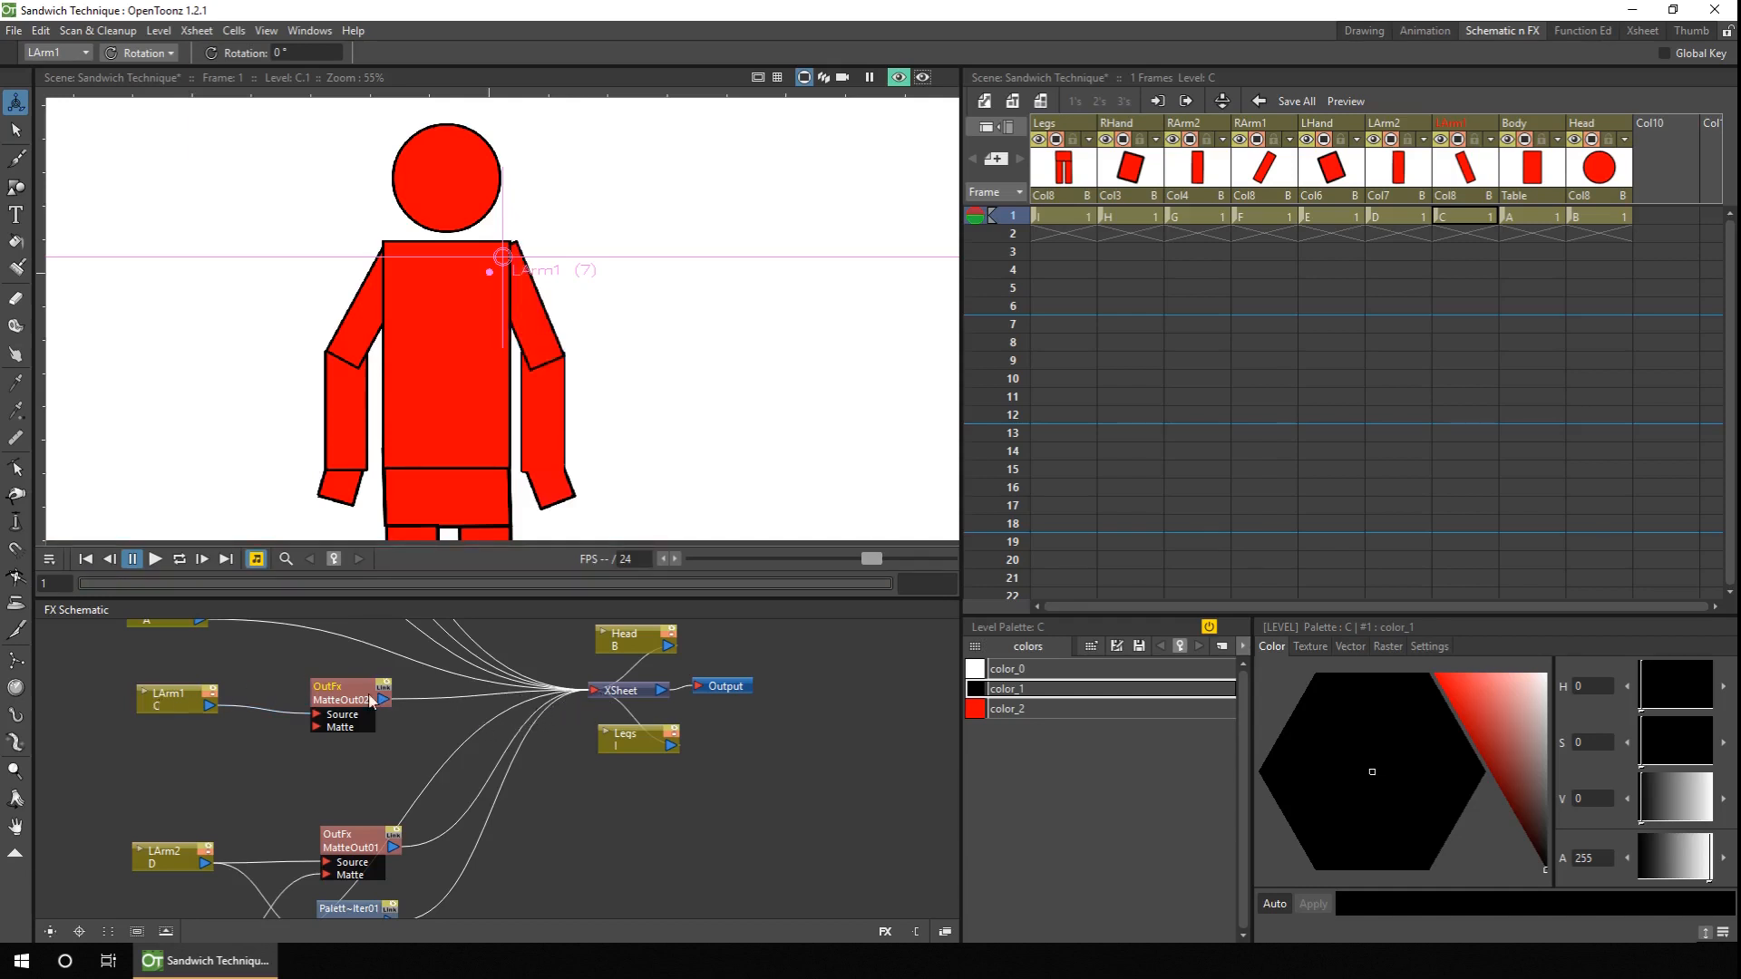
pyautogui.moveTo(325, 735)
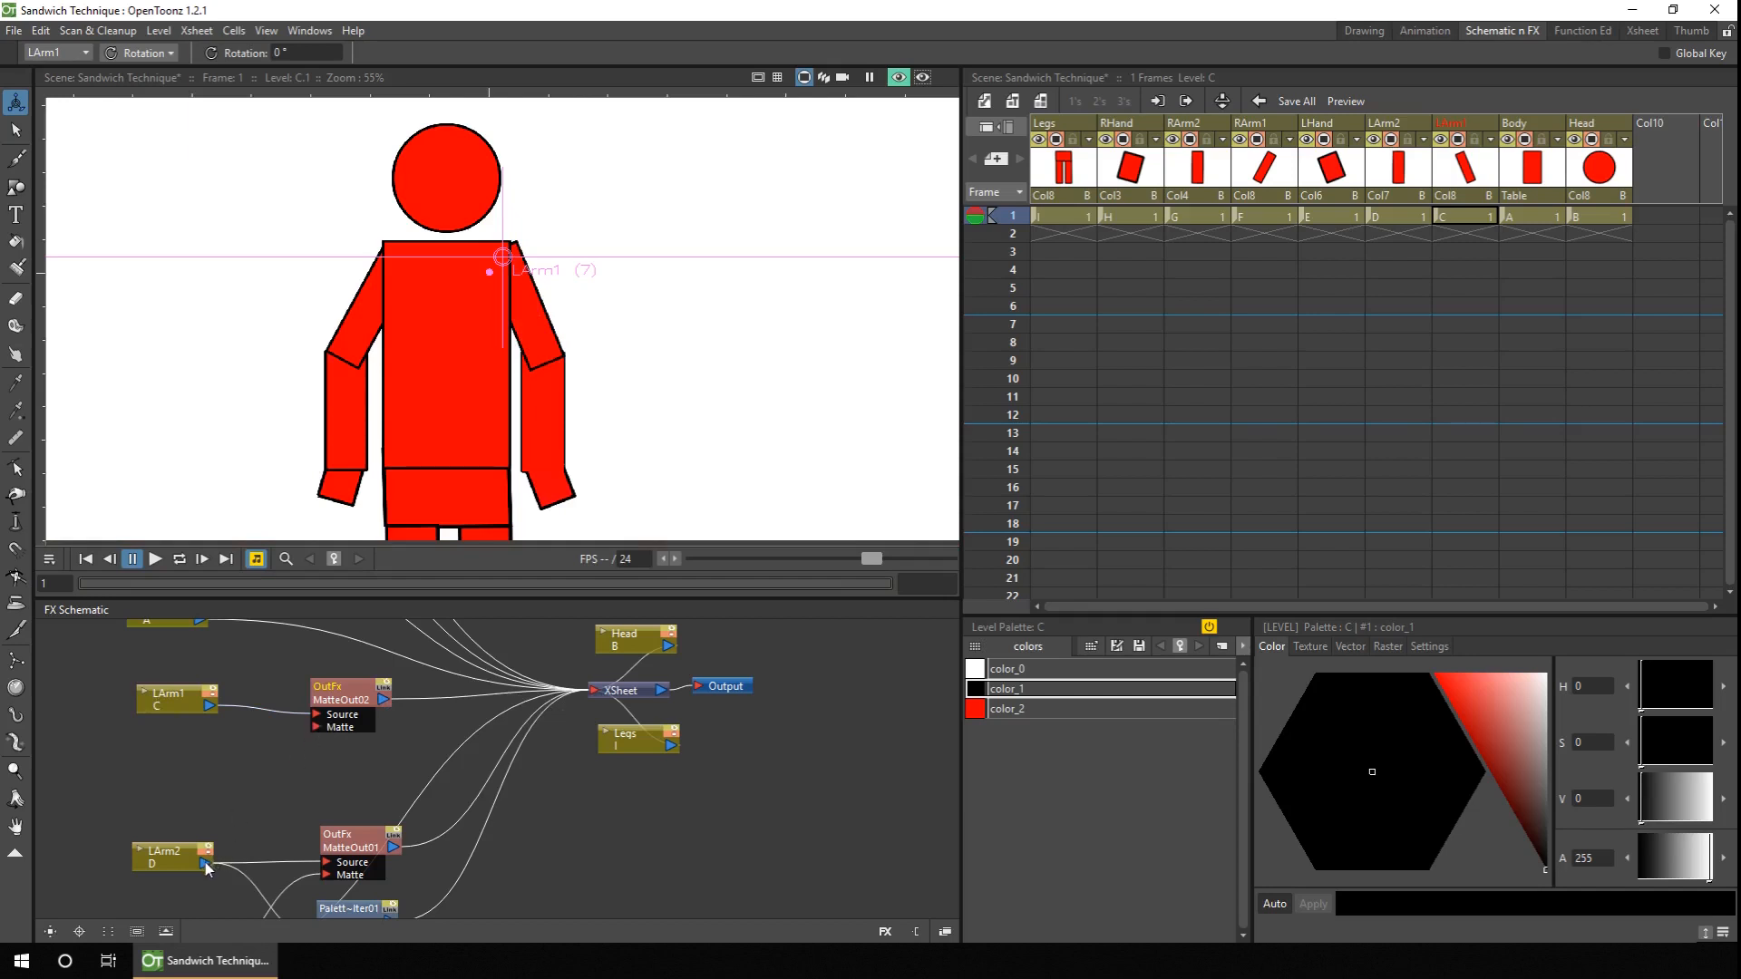
pyautogui.click(173, 854)
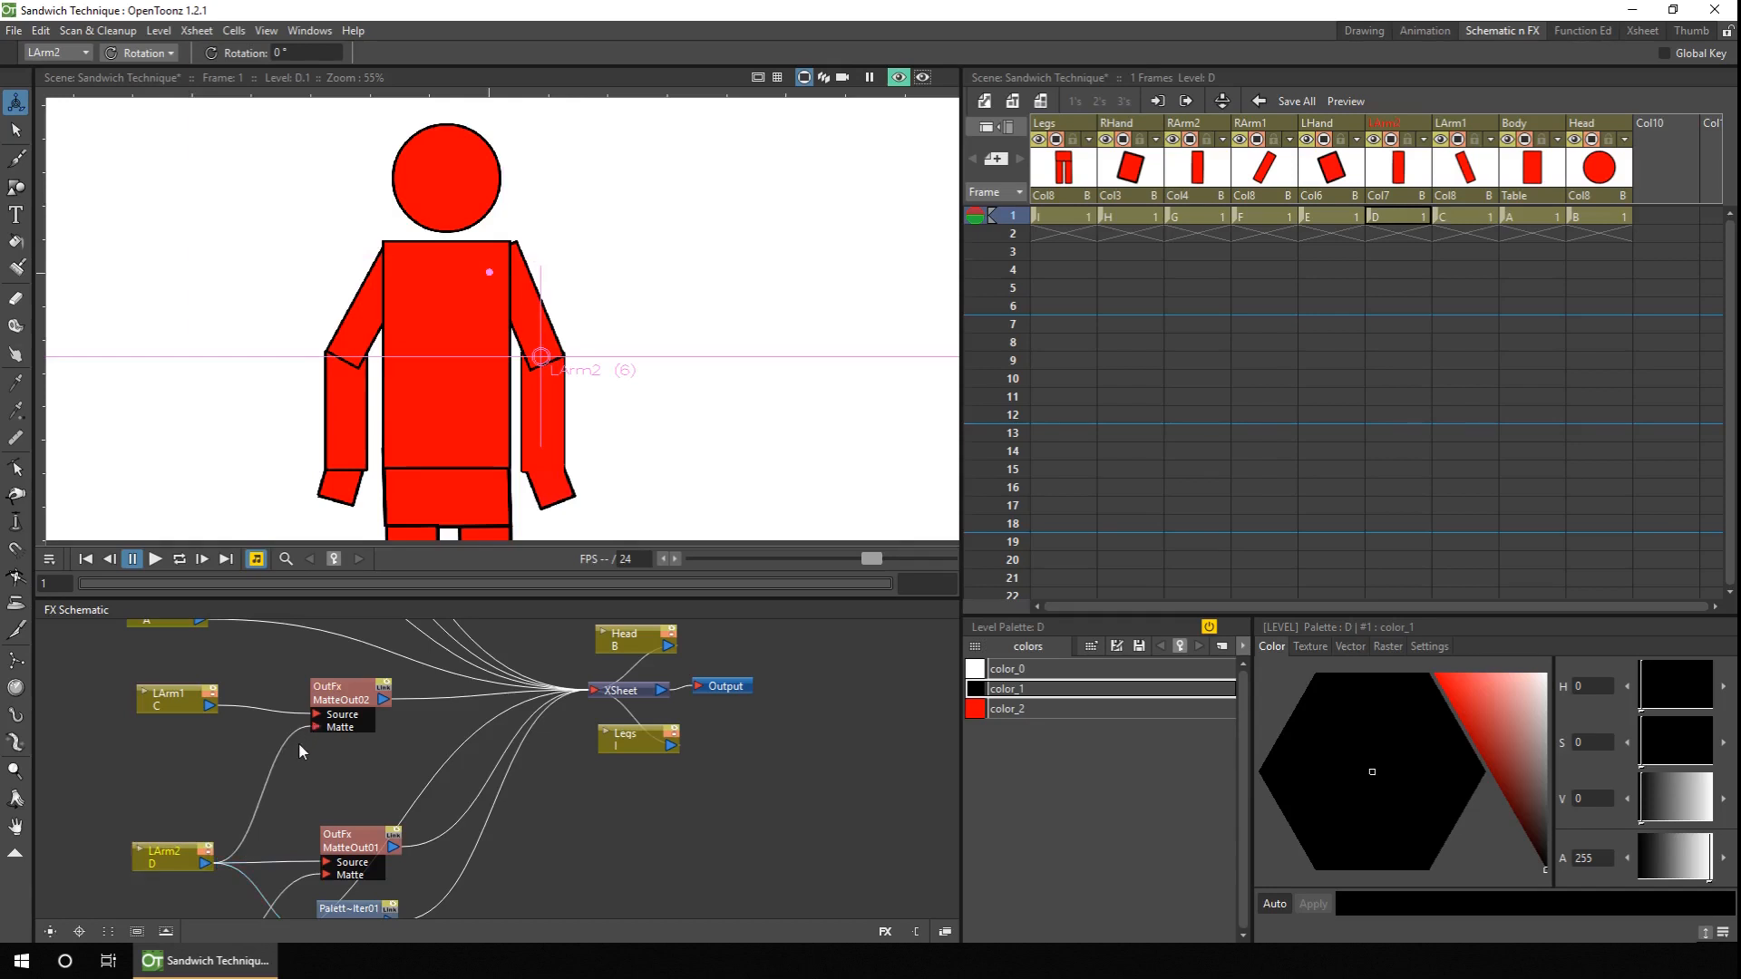
pyautogui.click(16, 130)
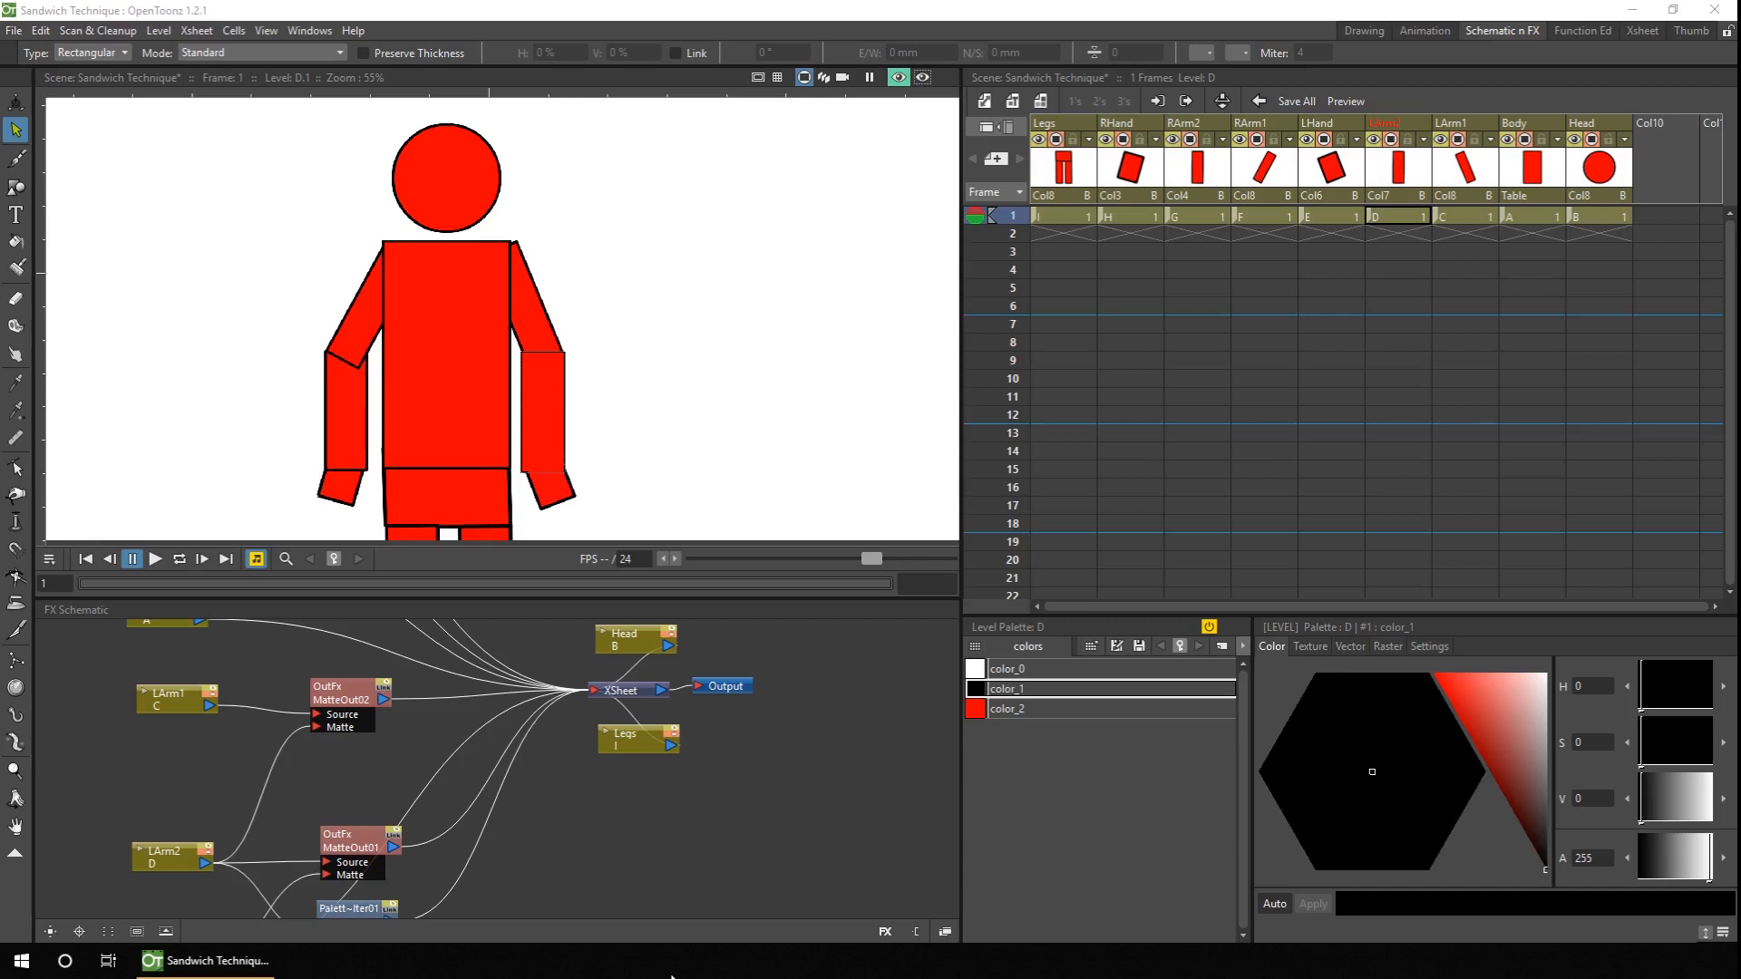
pyautogui.moveTo(531, 334)
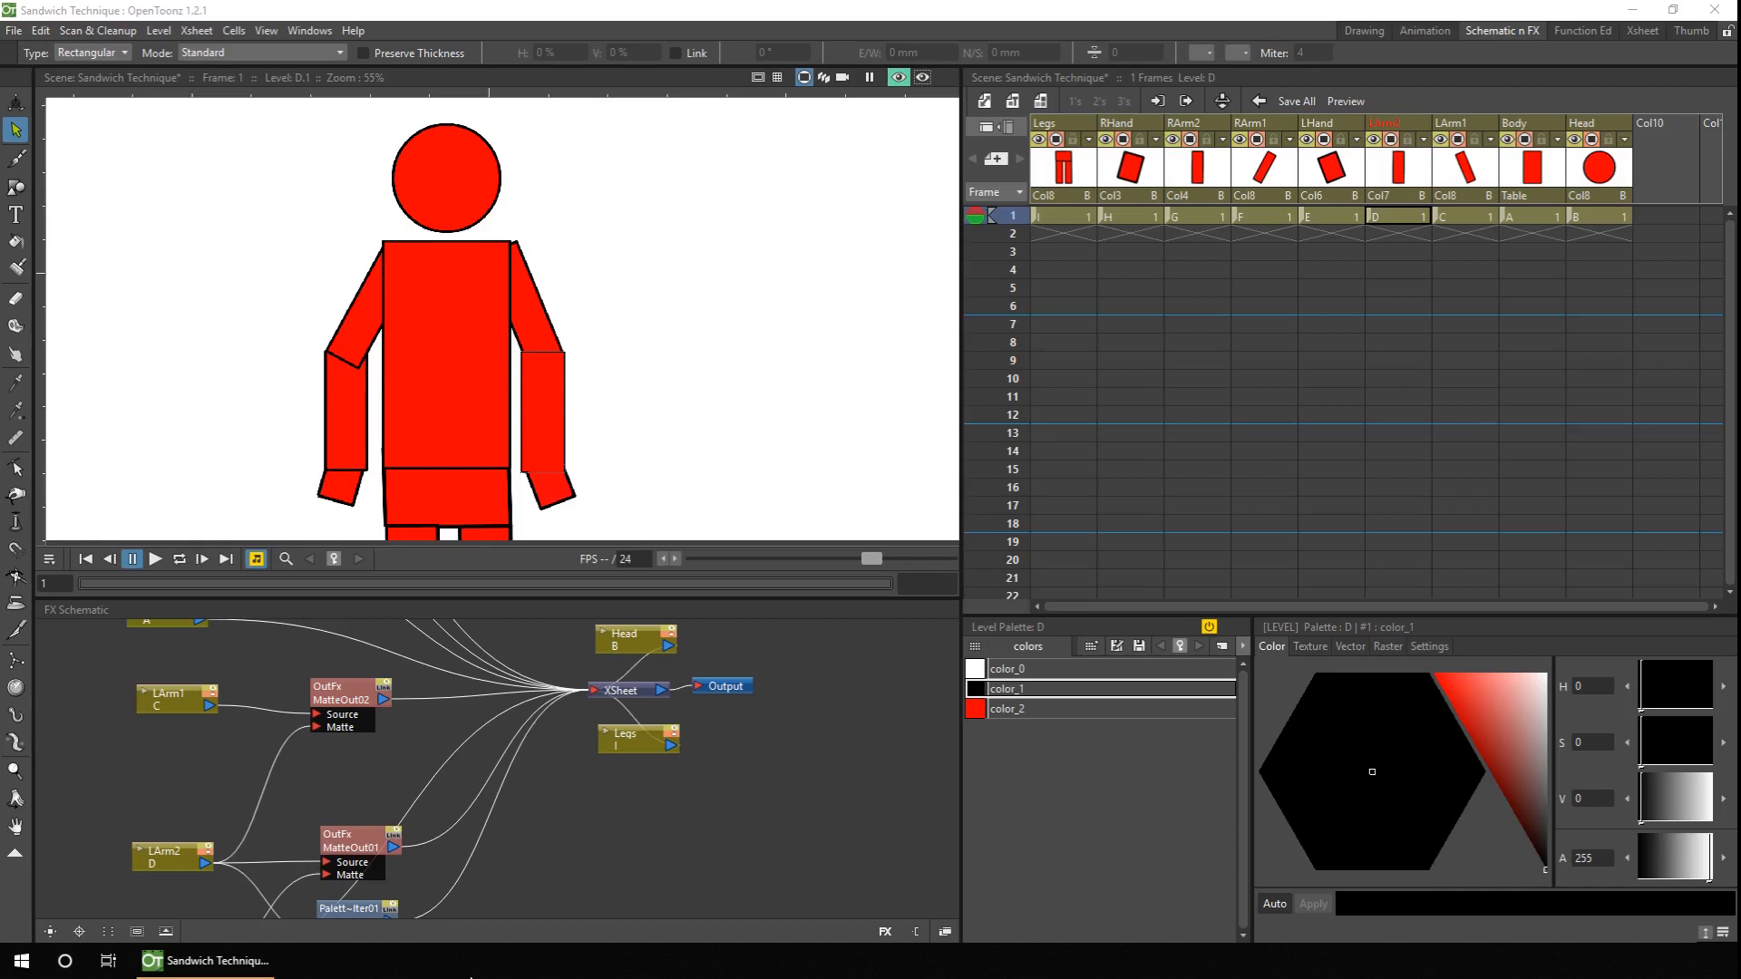
pyautogui.moveTo(323, 764)
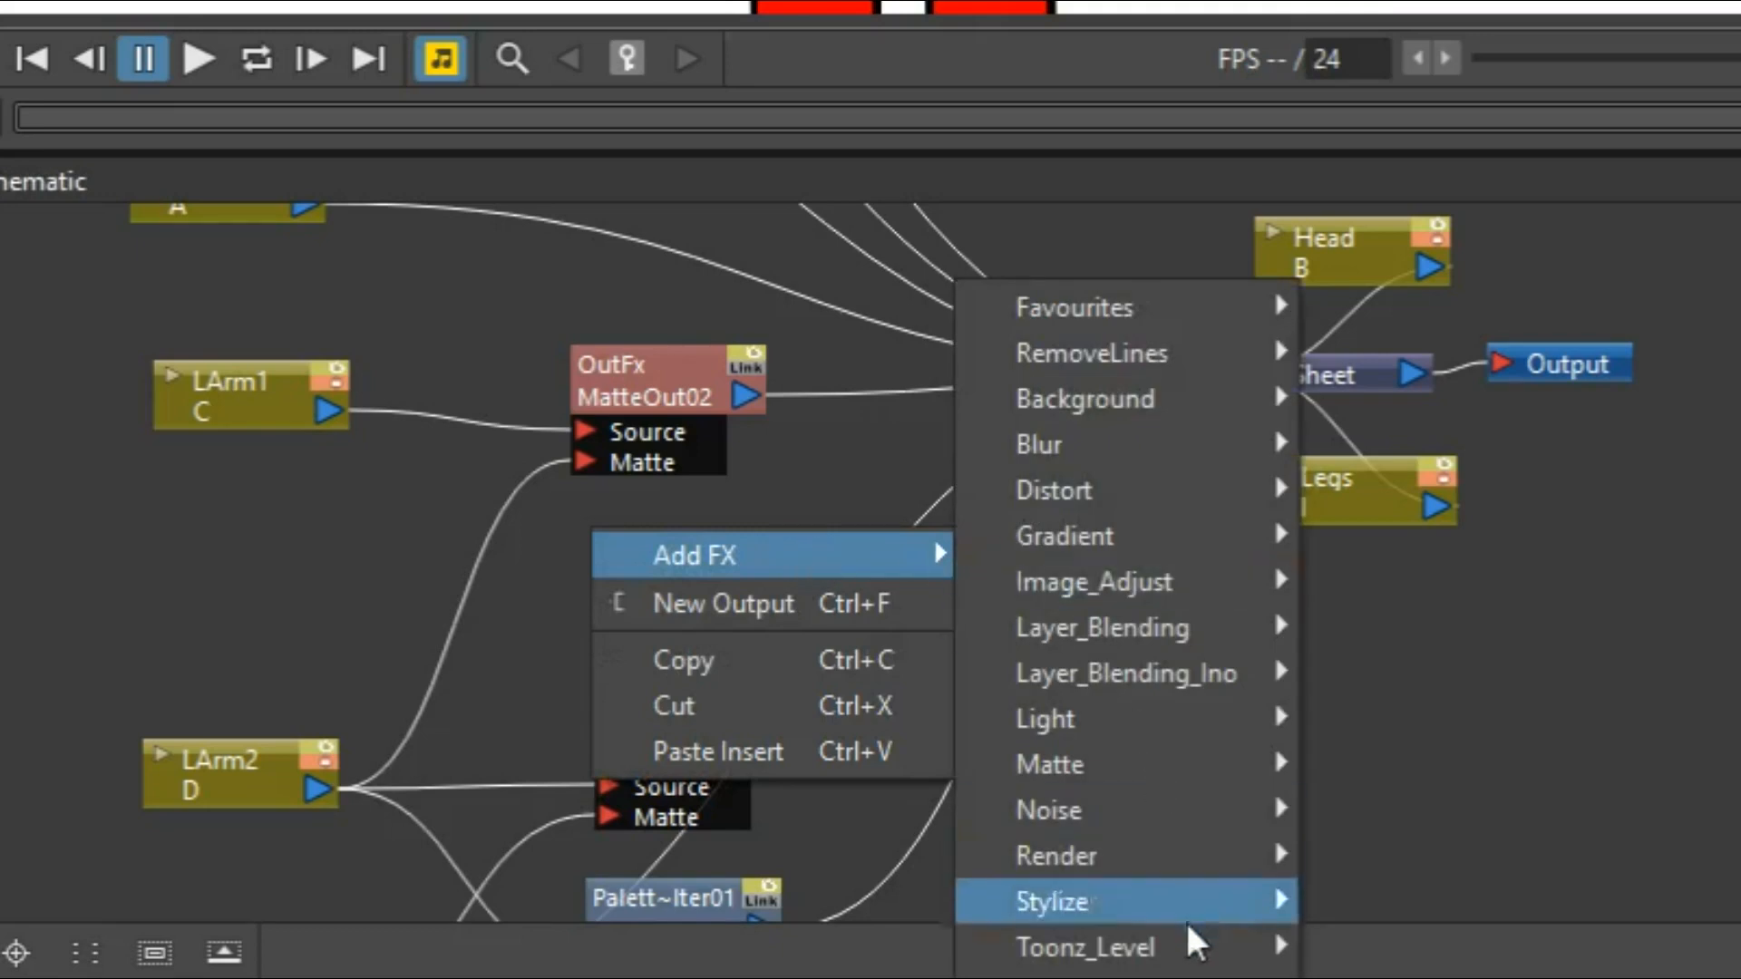
pyautogui.moveTo(1088, 946)
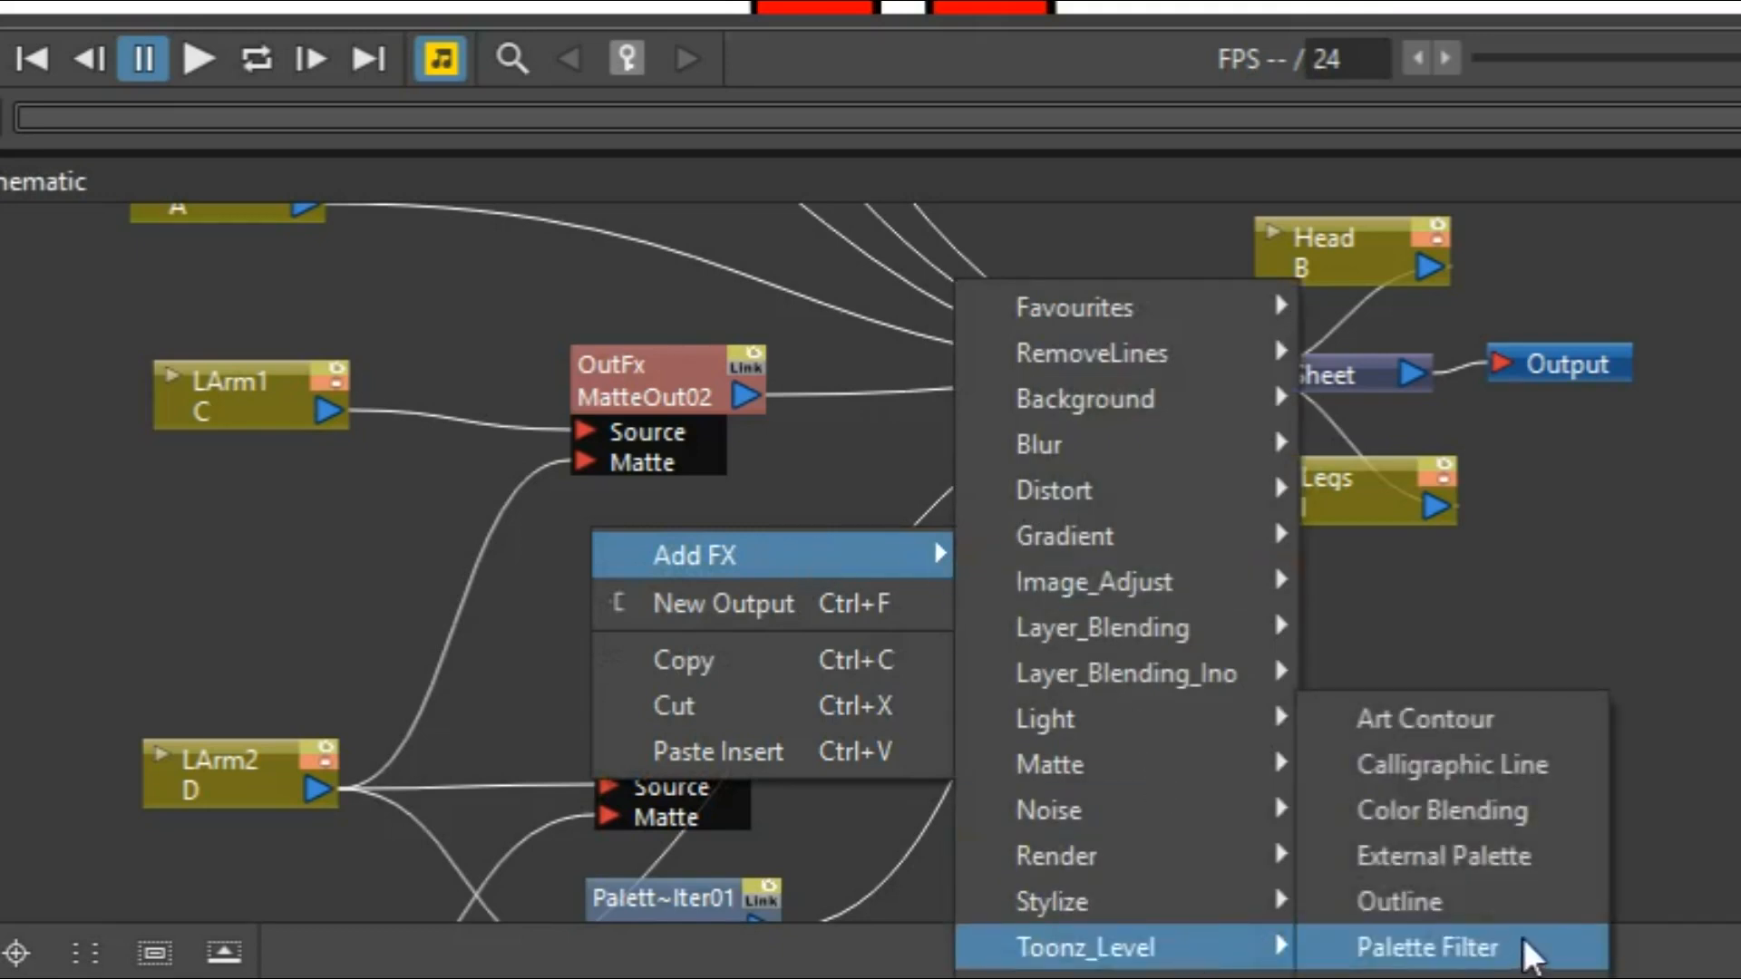
# Add a second Palette Filter node from Add FX > Toonz_Level and place it, unwired
pyautogui.click(1427, 946)
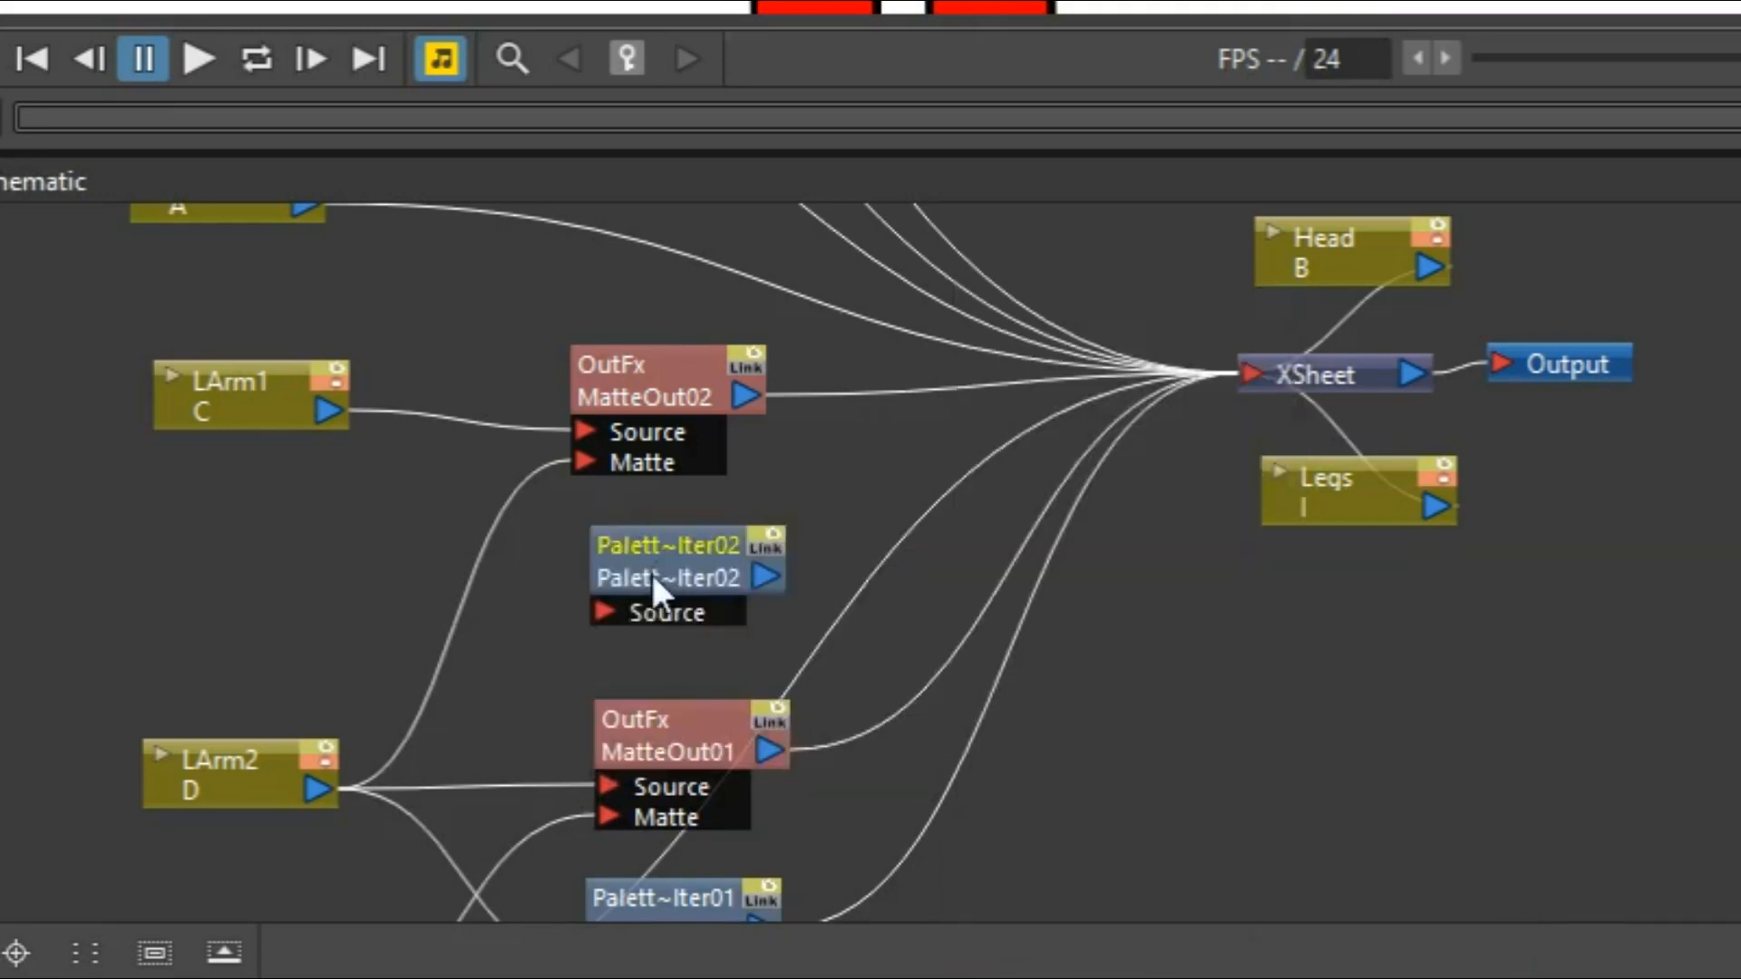
pyautogui.click(221, 394)
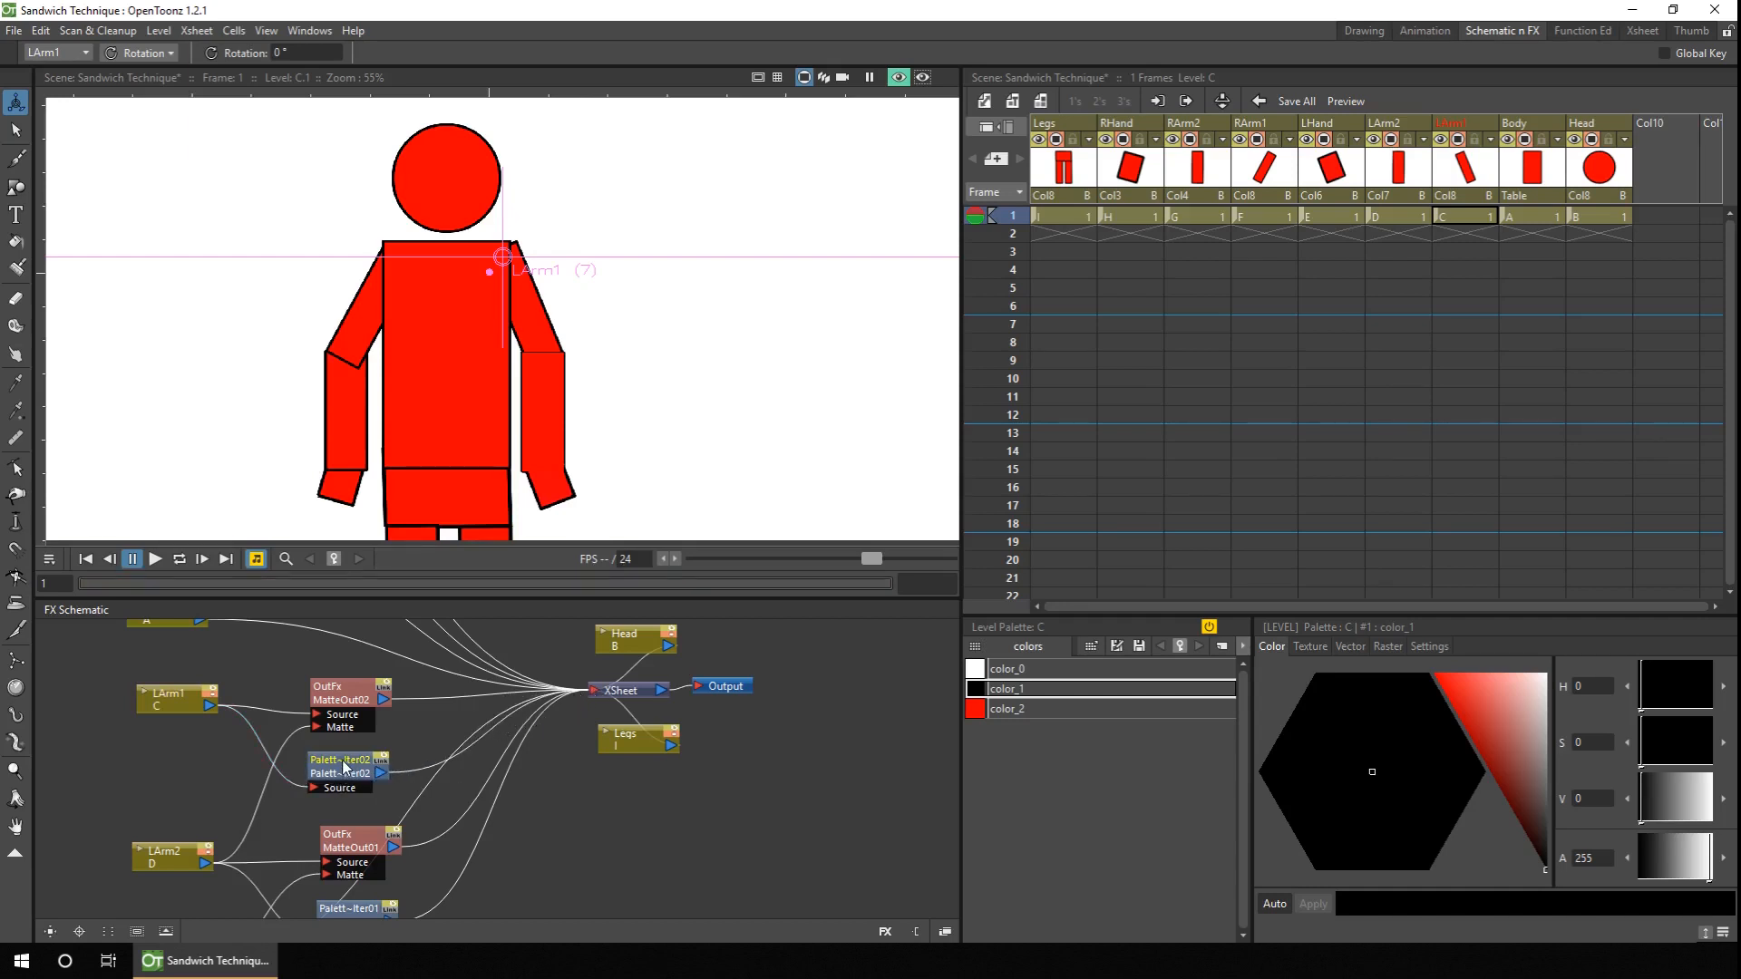
# Set PaletteFilter02 to Color Indexes 1, Apply To Lines, Action Delete, and close Fx Settings
pyautogui.doubleClick(348, 774)
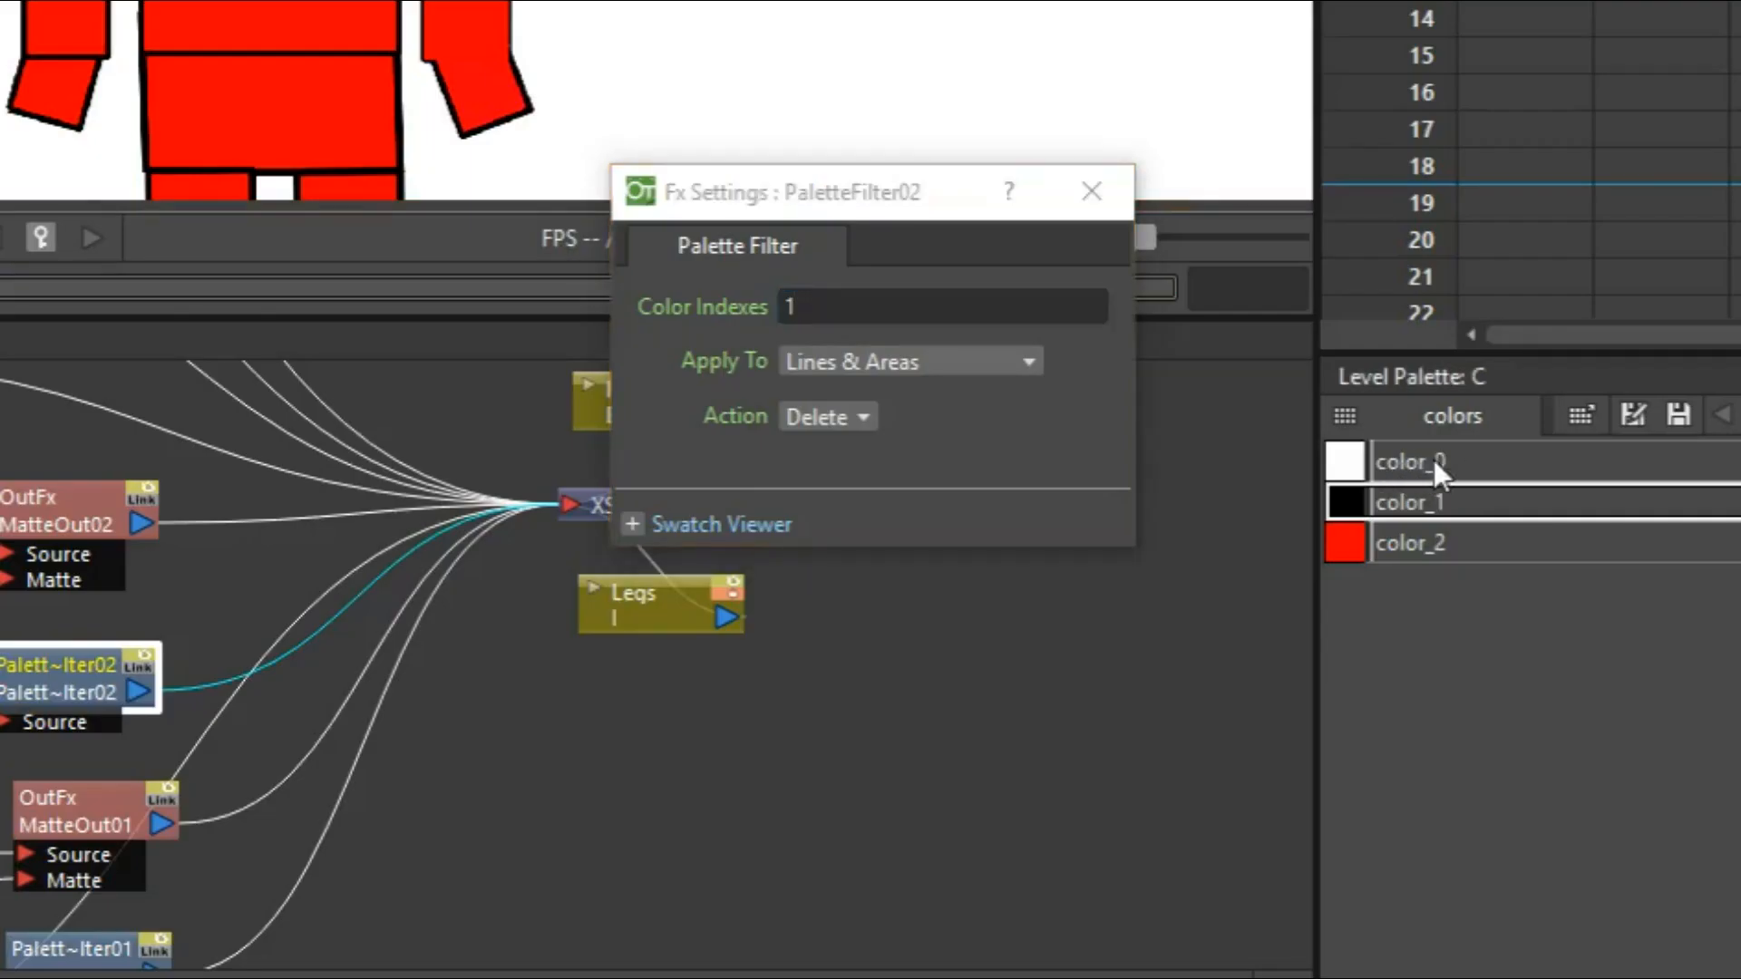
pyautogui.moveTo(1404, 553)
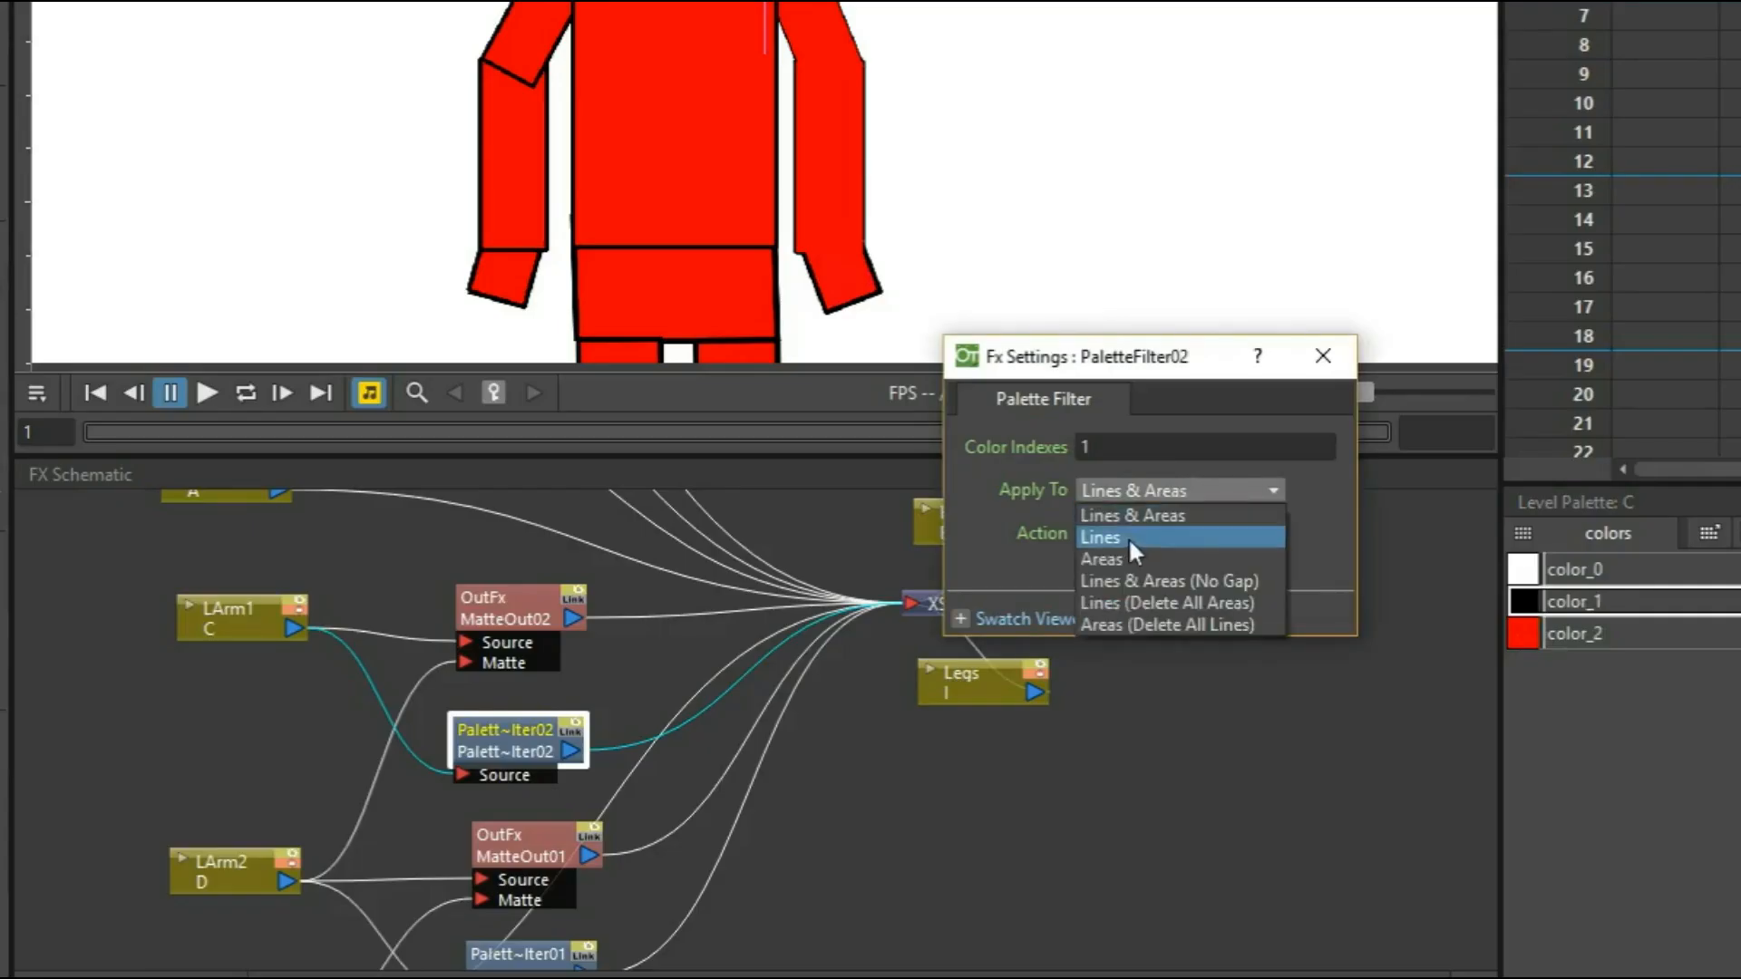
pyautogui.click(1099, 537)
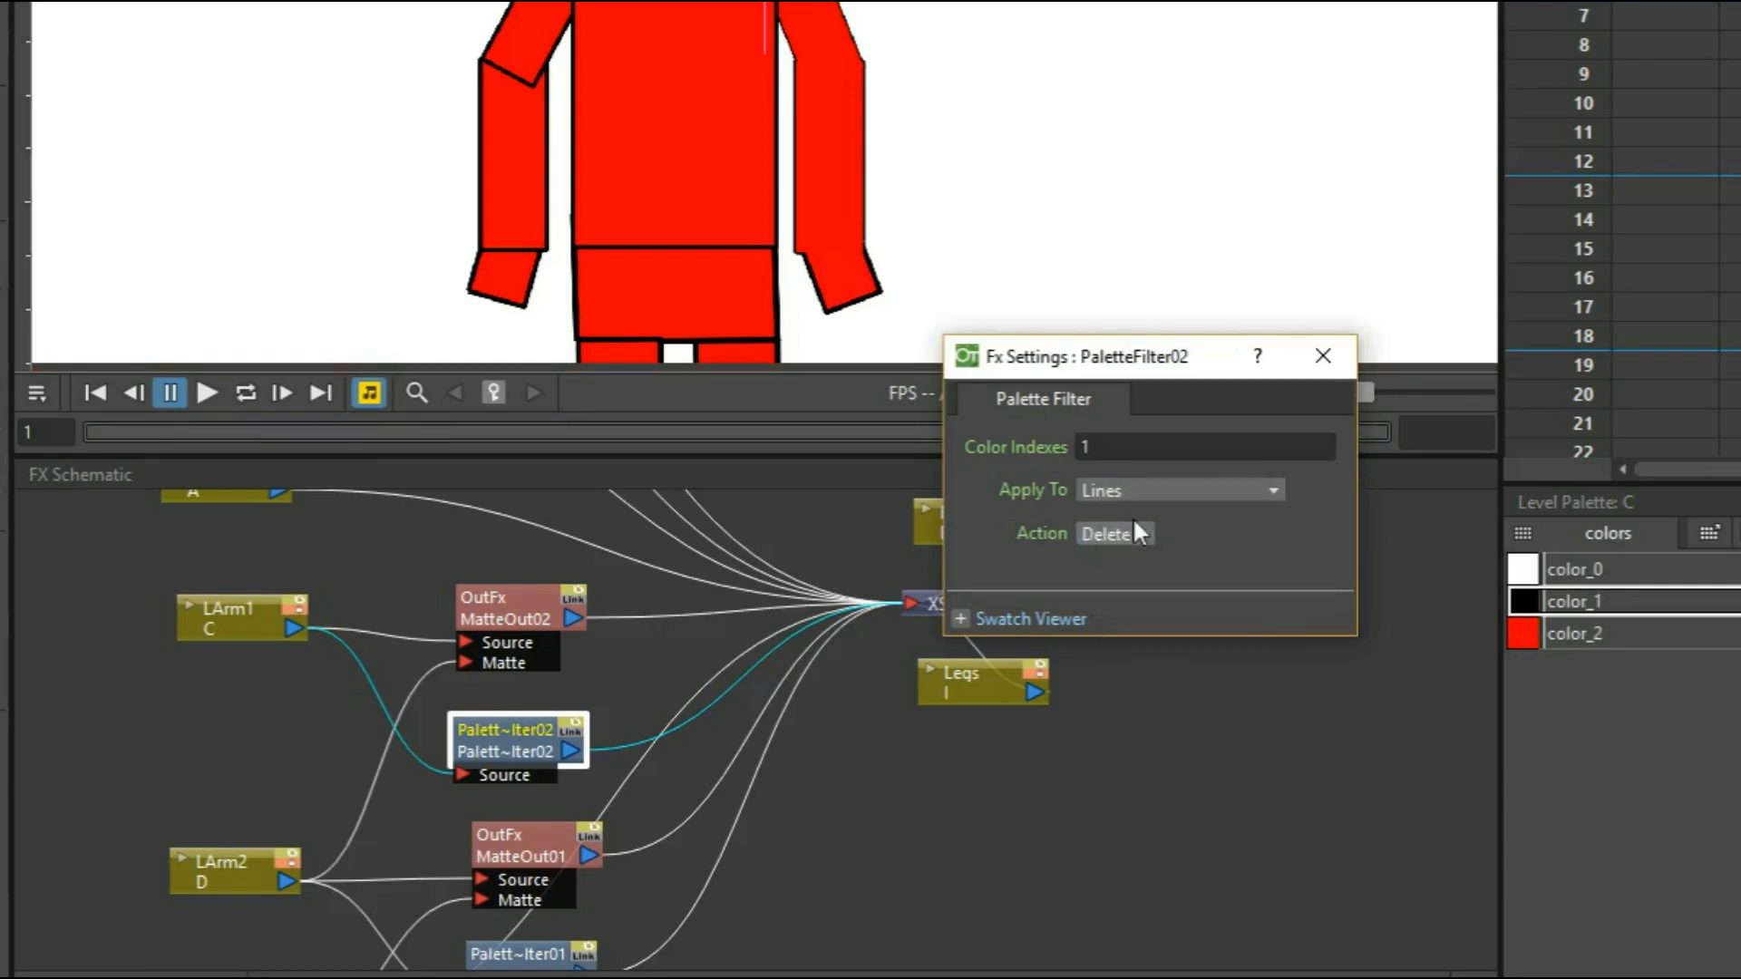
pyautogui.moveTo(1115, 533)
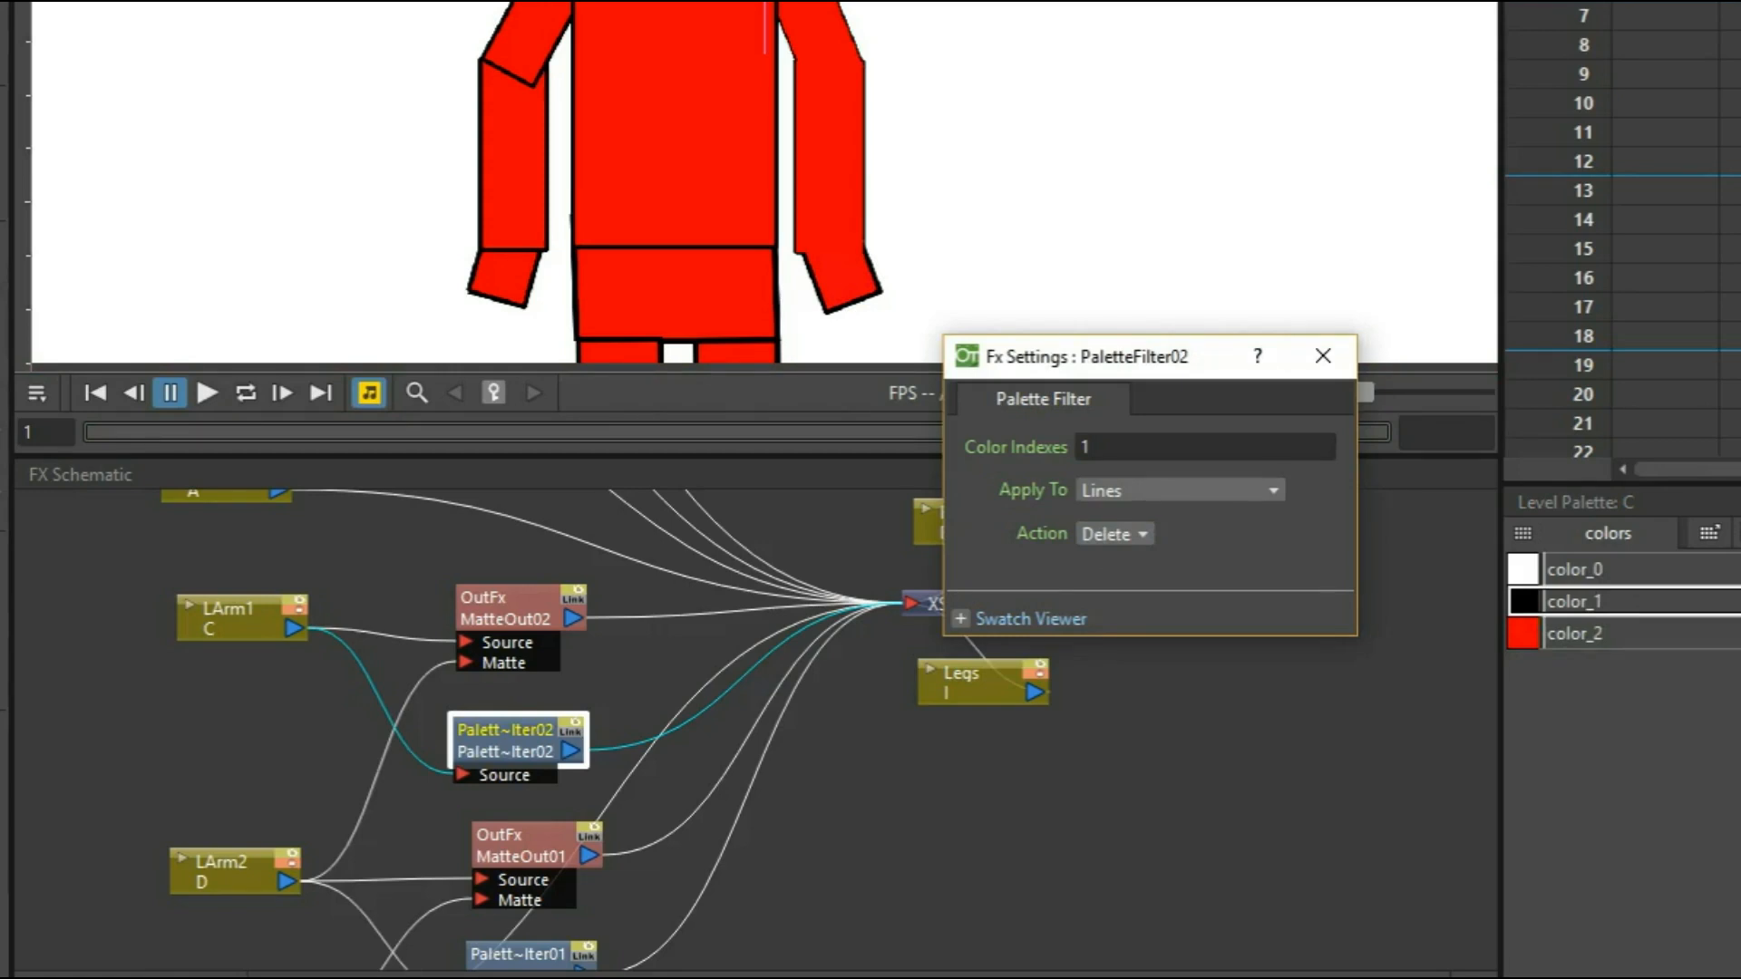
pyautogui.click(1177, 489)
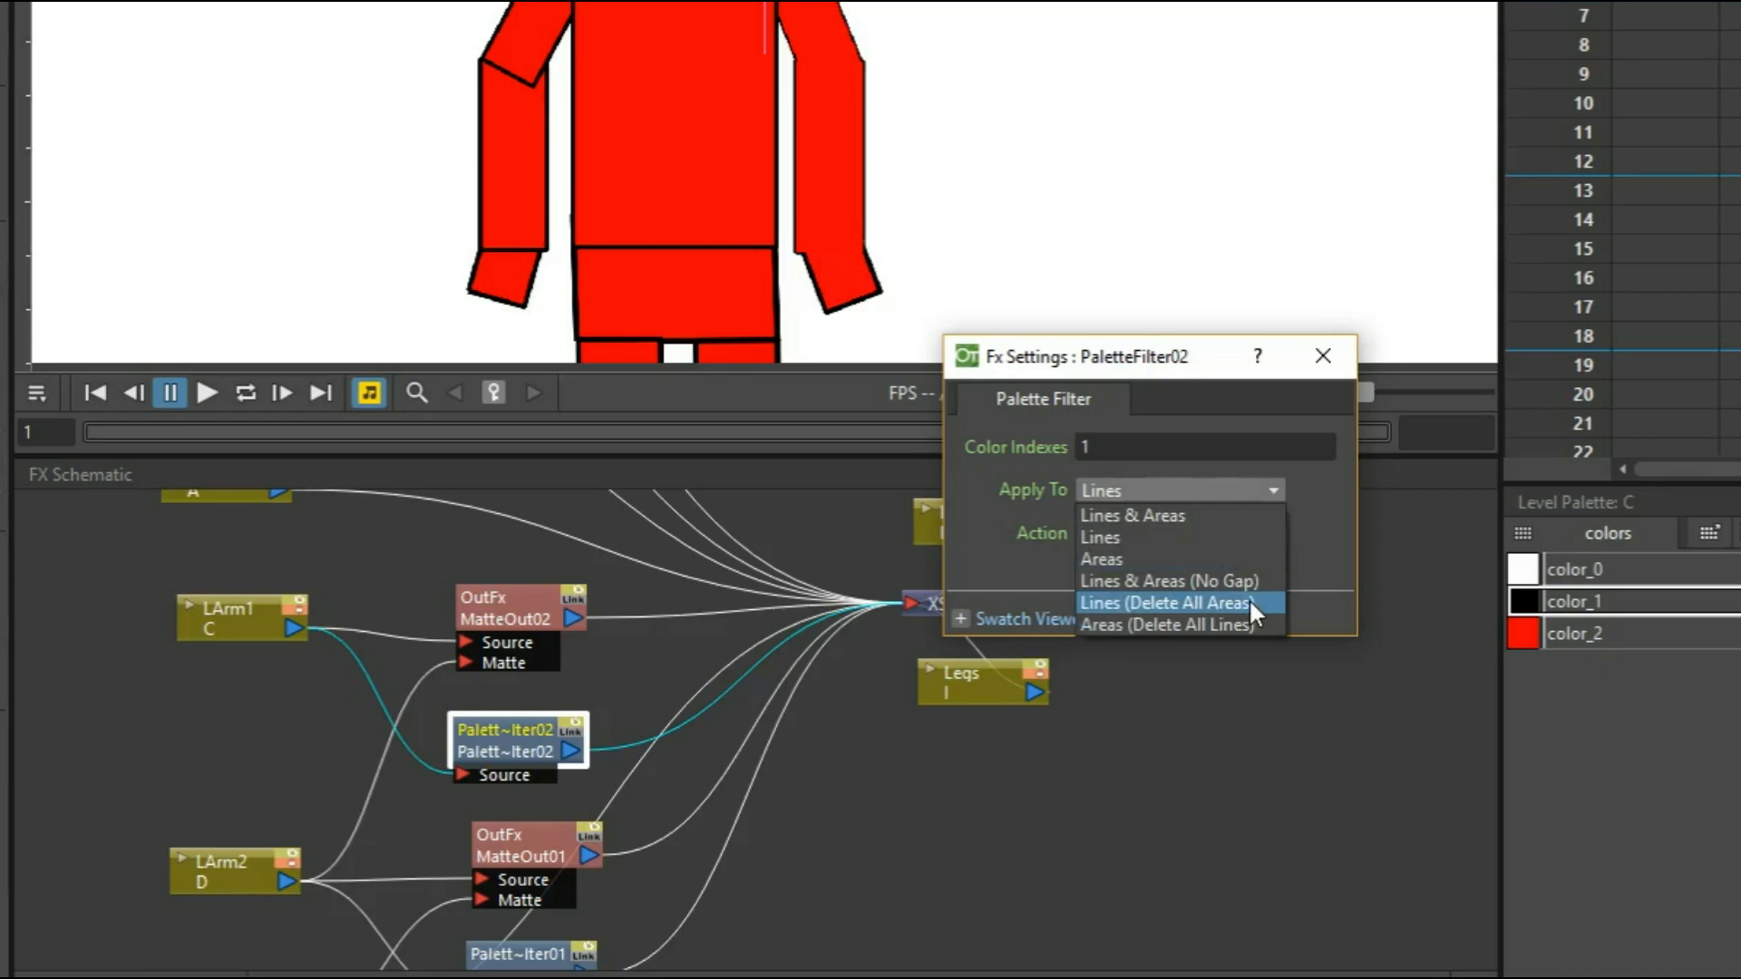
pyautogui.click(1167, 602)
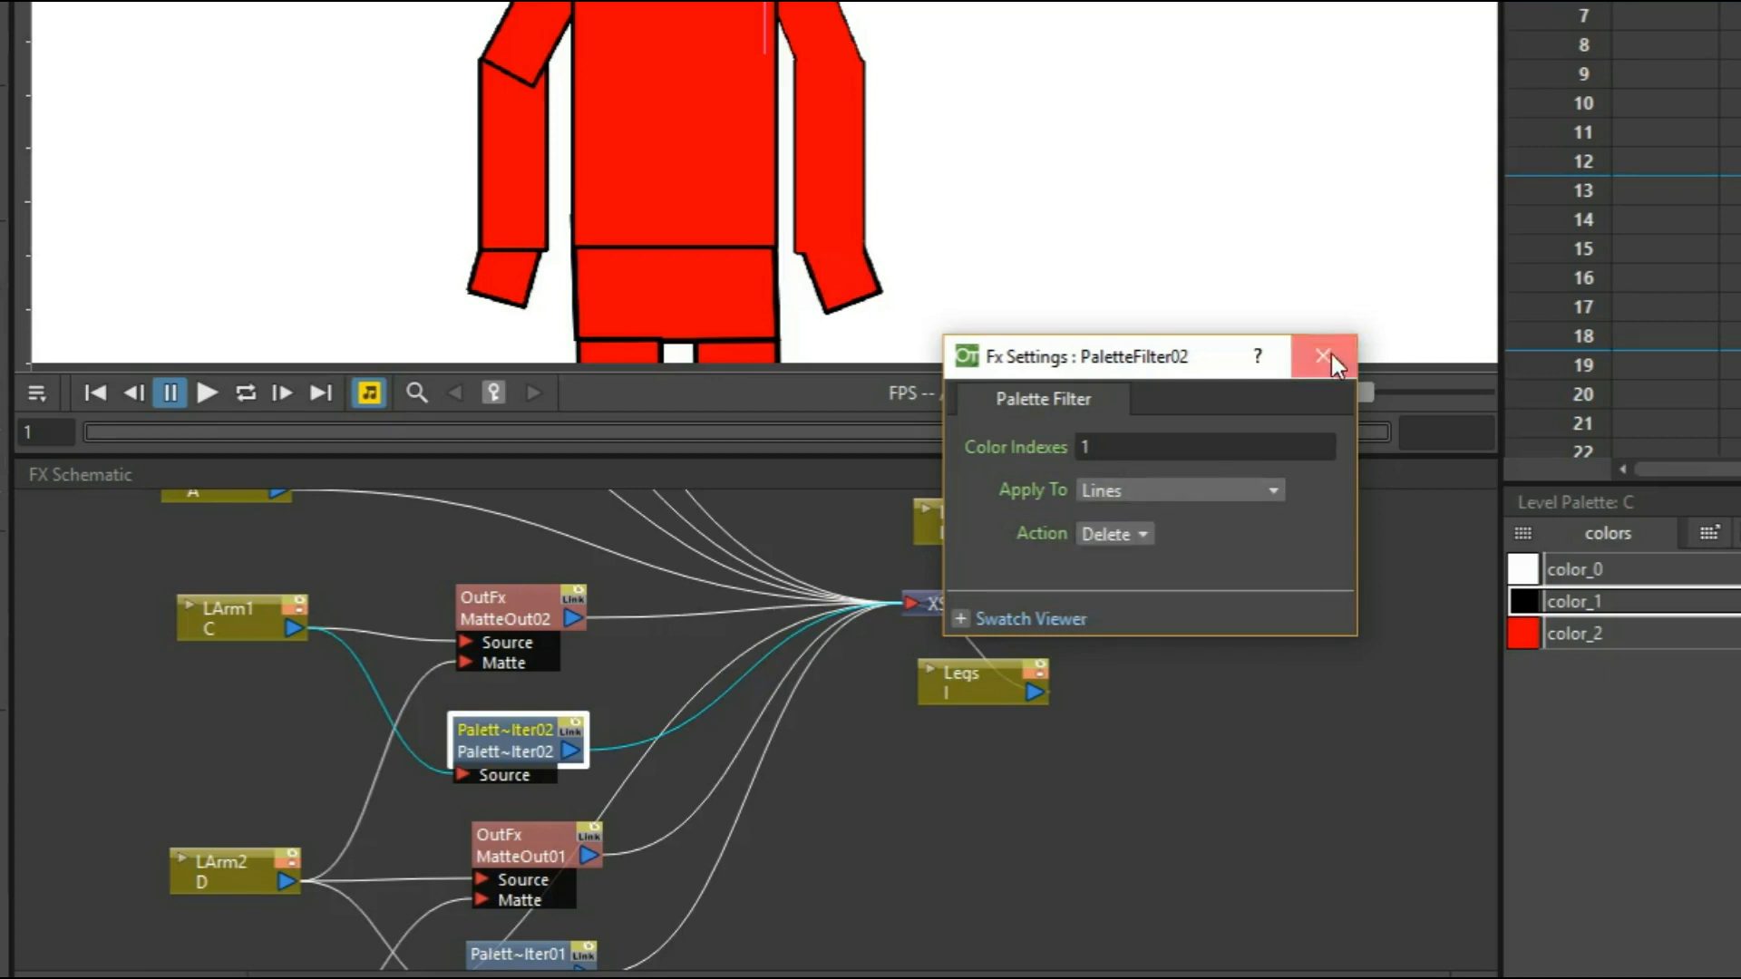
pyautogui.click(1324, 357)
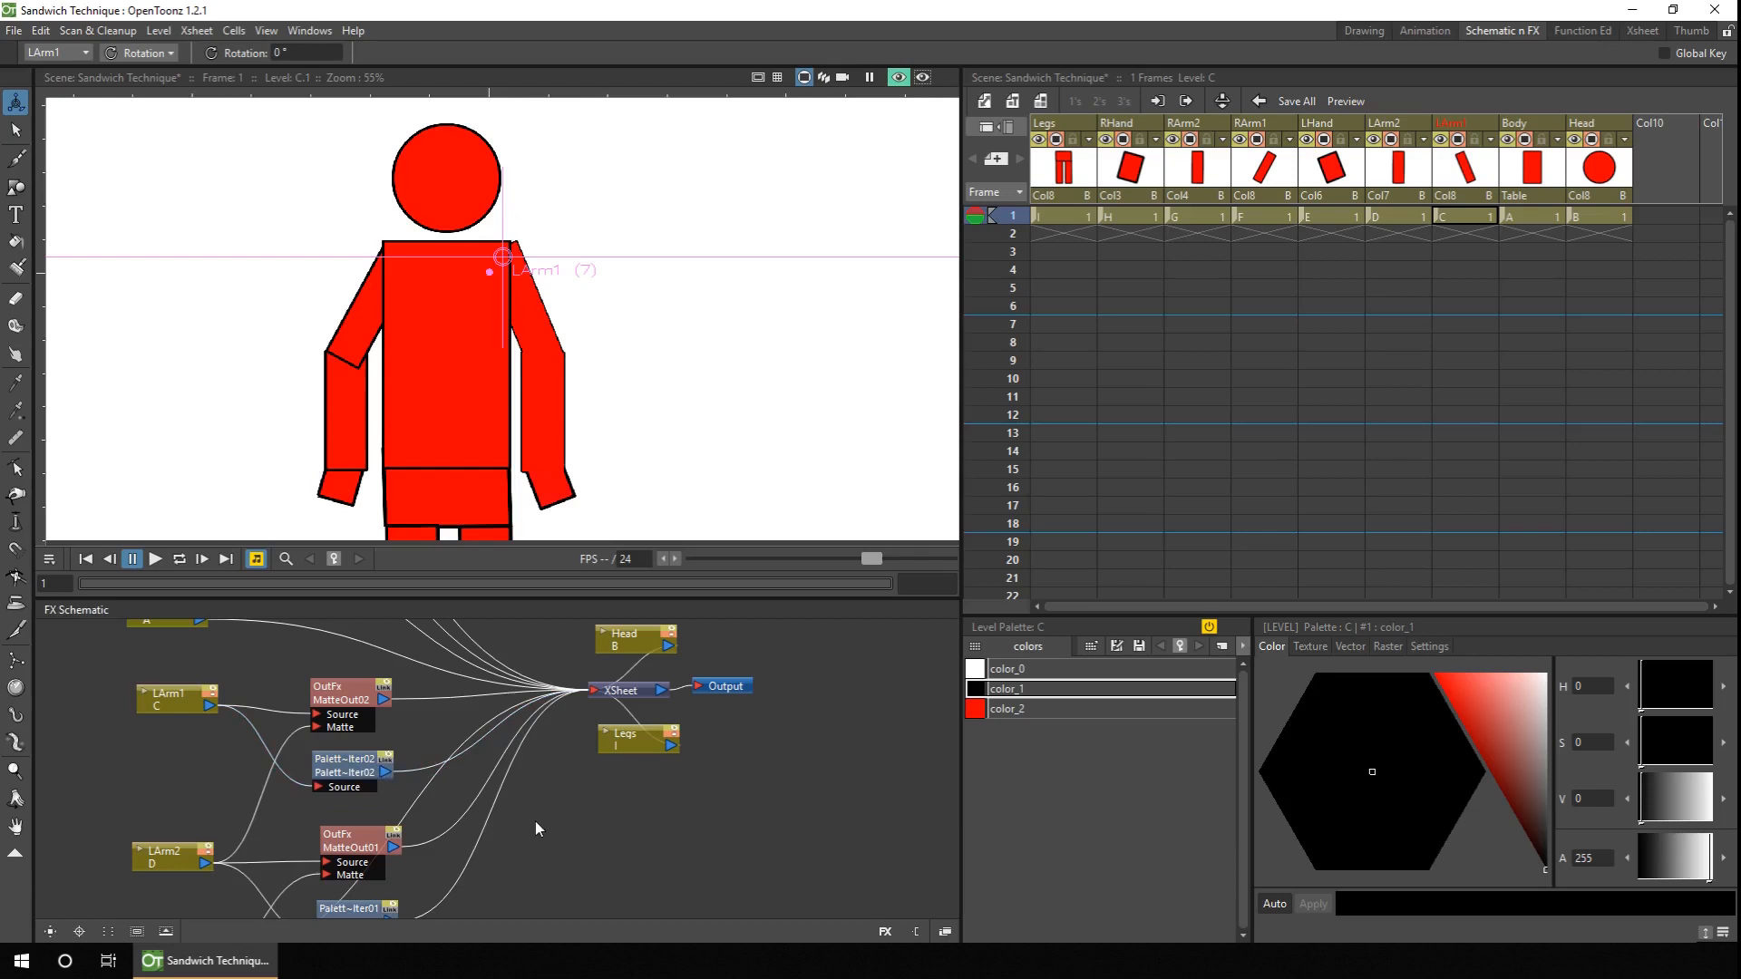
# Give Body MatteOut03/PaletteFilter03 and RArm1 MatteOut04/PaletteFilter04, checking the filter's colour index
pyautogui.click(350, 766)
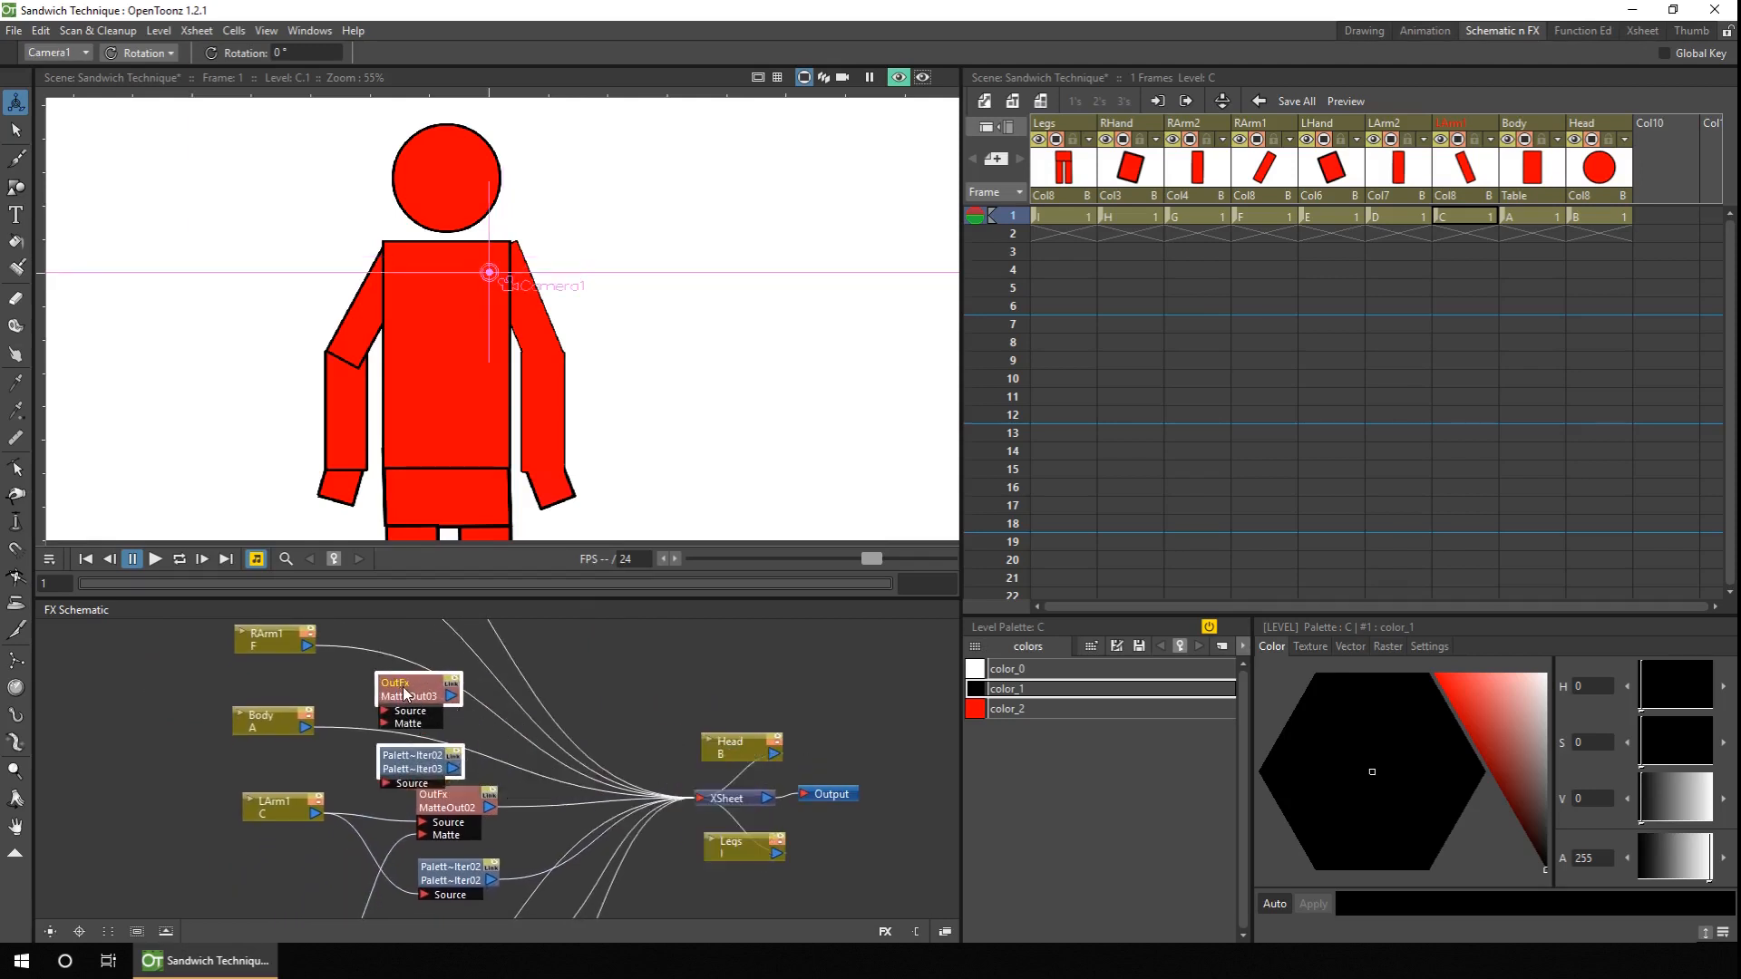
pyautogui.click(234, 694)
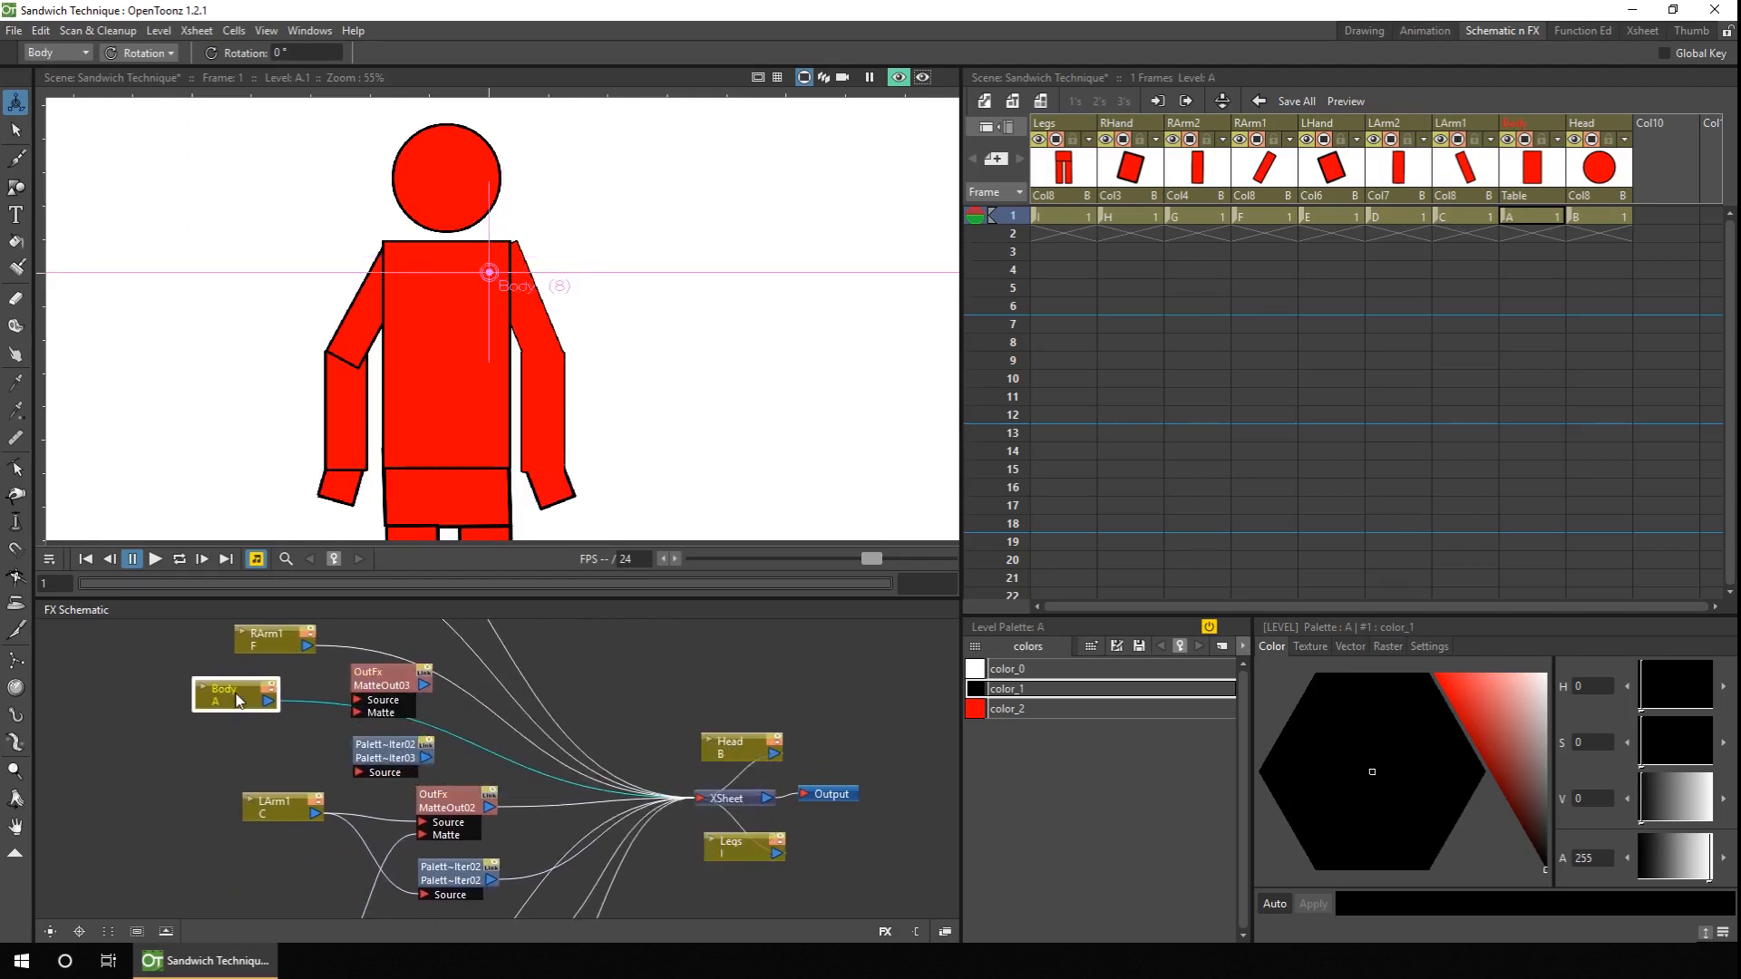
pyautogui.moveTo(236, 700)
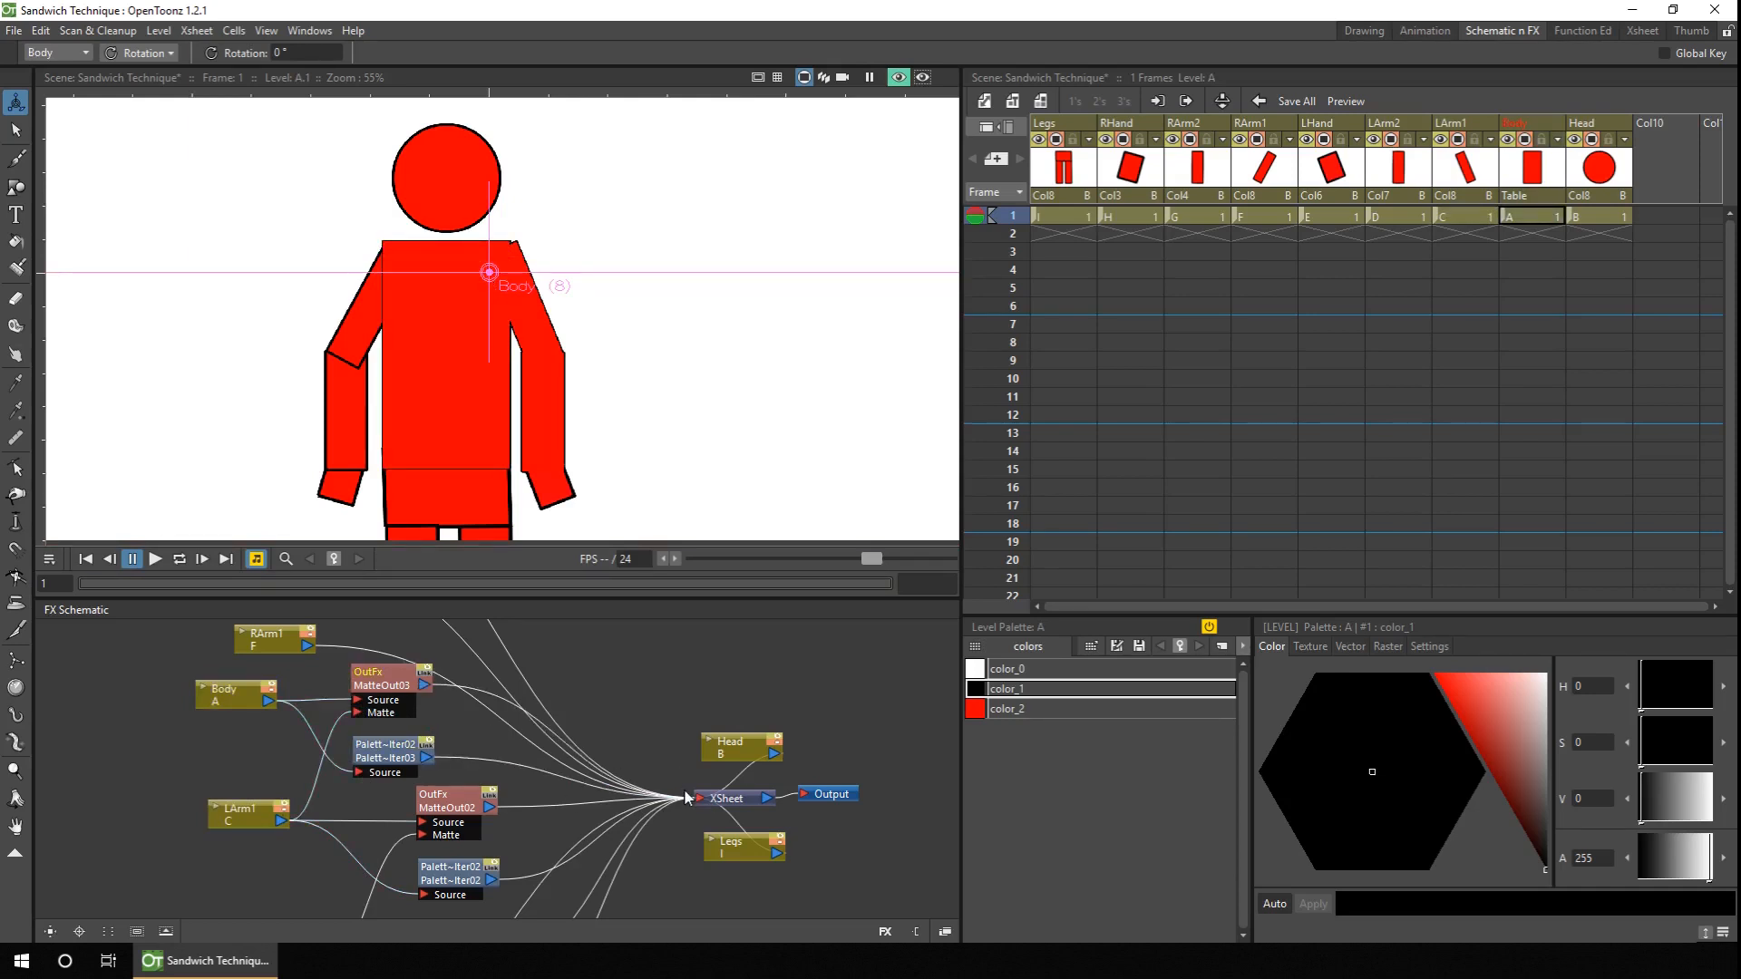
pyautogui.doubleClick(392, 749)
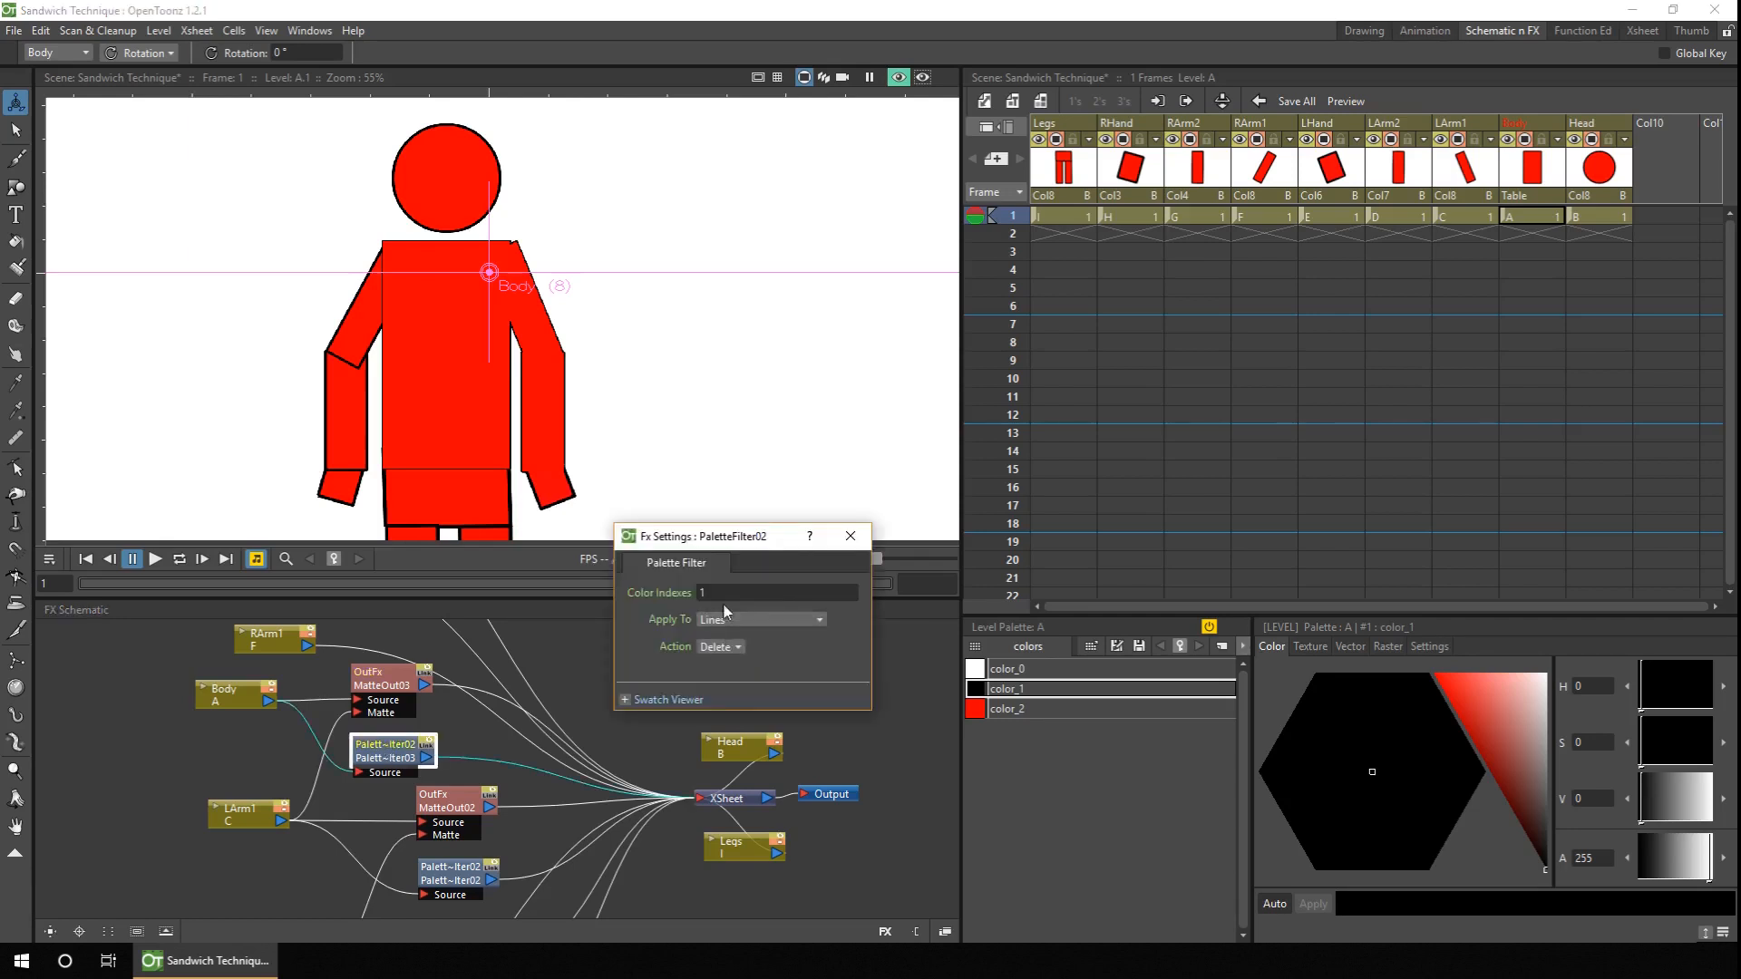
pyautogui.click(850, 537)
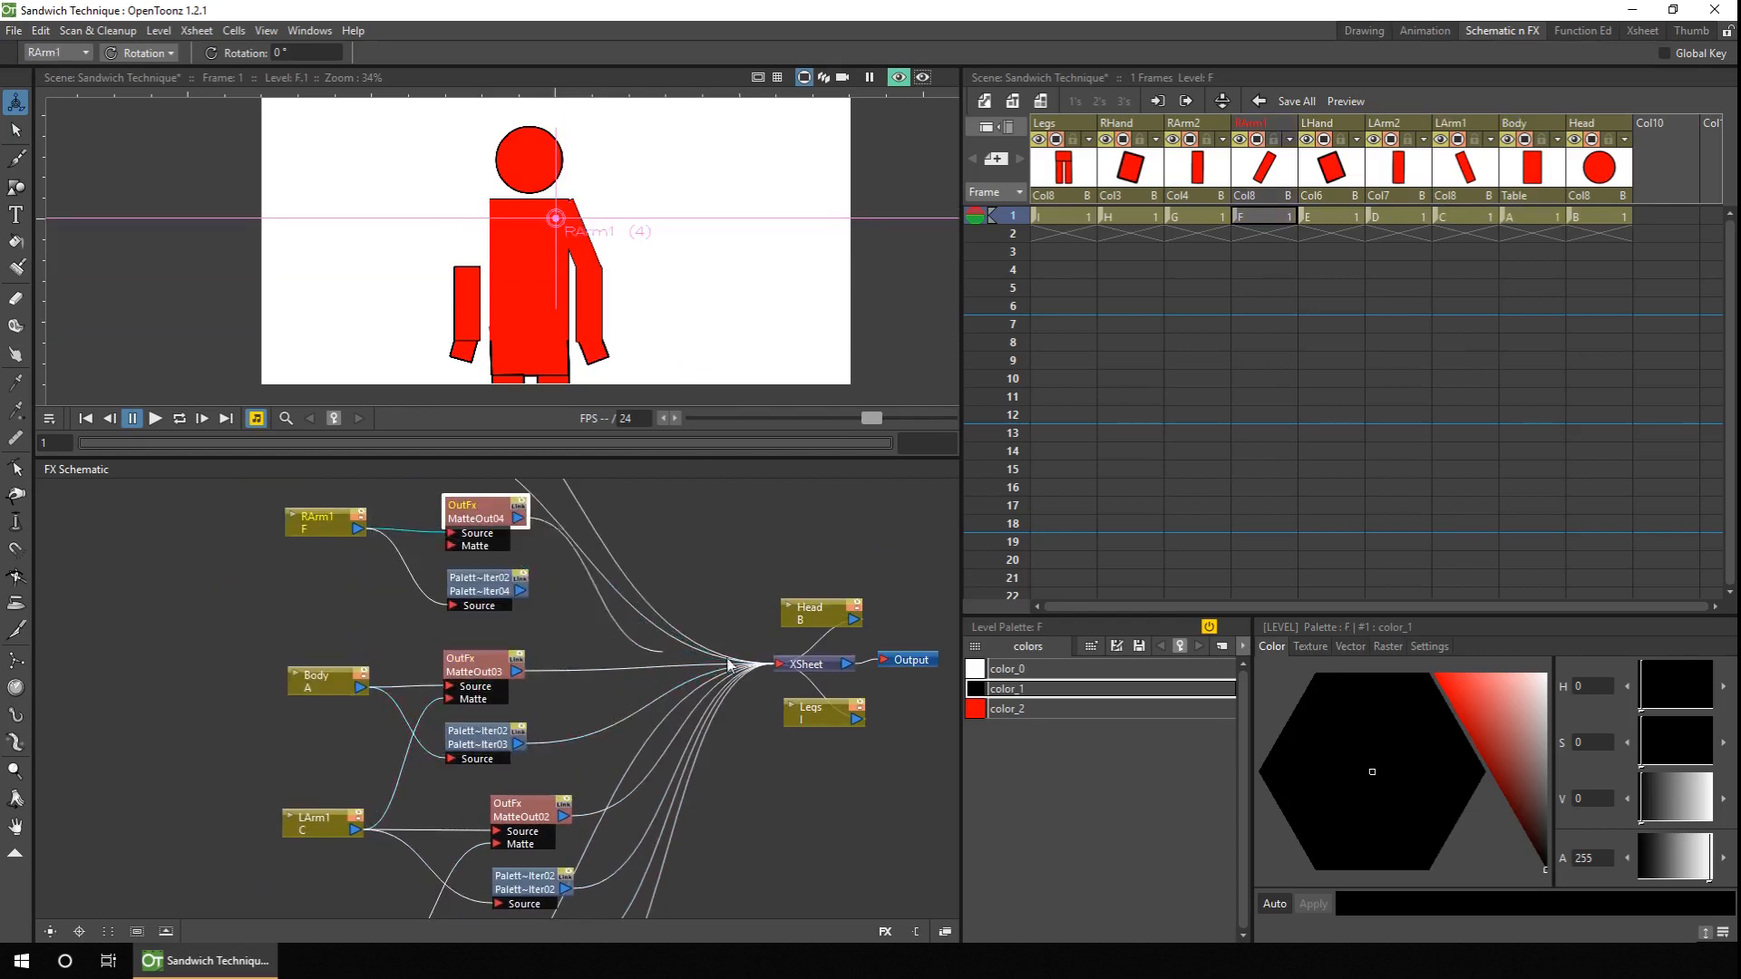
pyautogui.click(1184, 216)
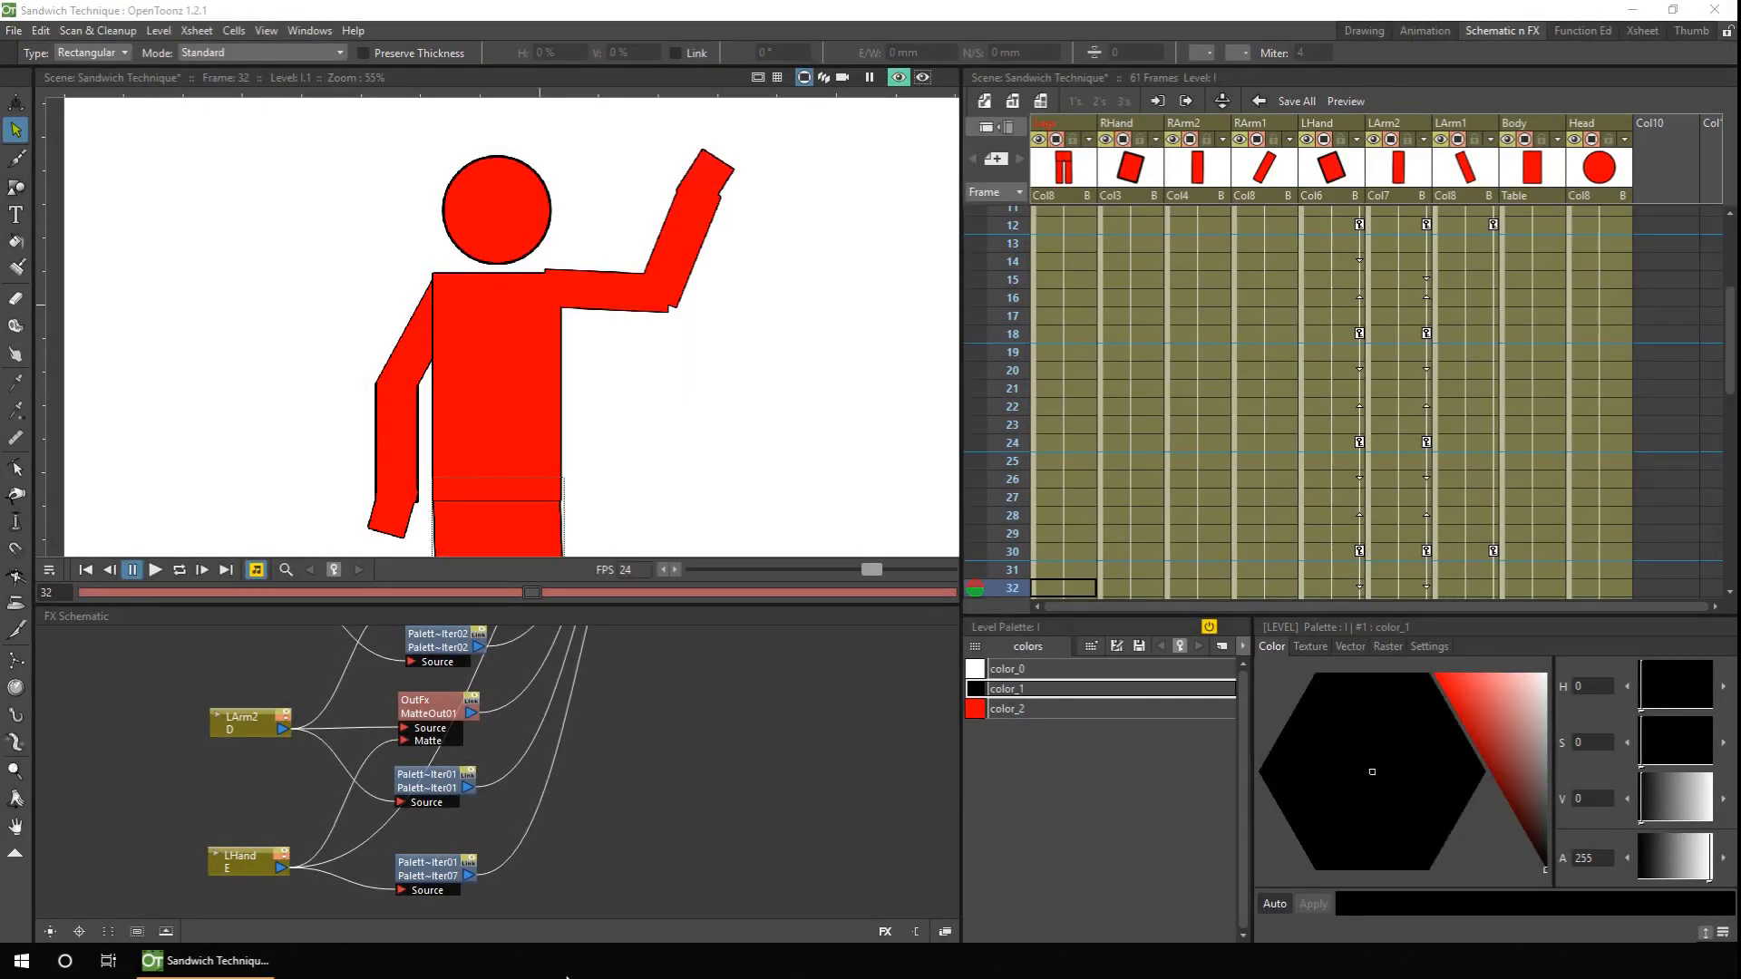
# Select the LHand piece of the raised arm at frame 32 with the Animate tool
pyautogui.click(434, 876)
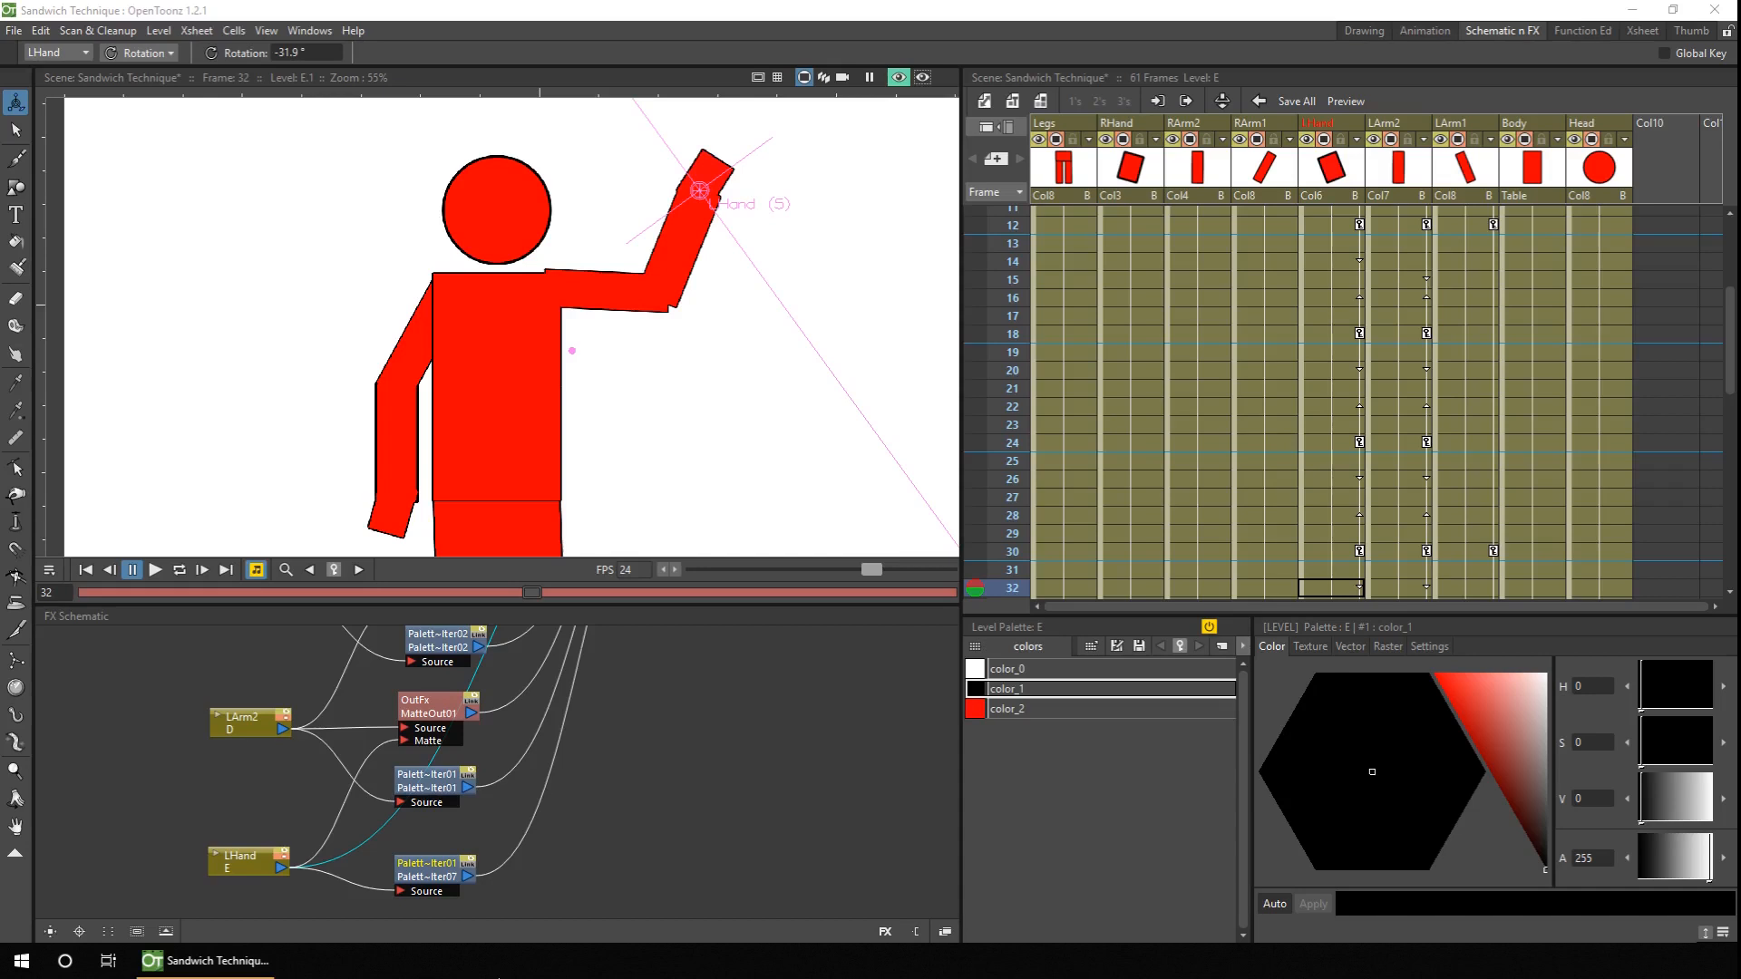
pyautogui.moveTo(475, 863)
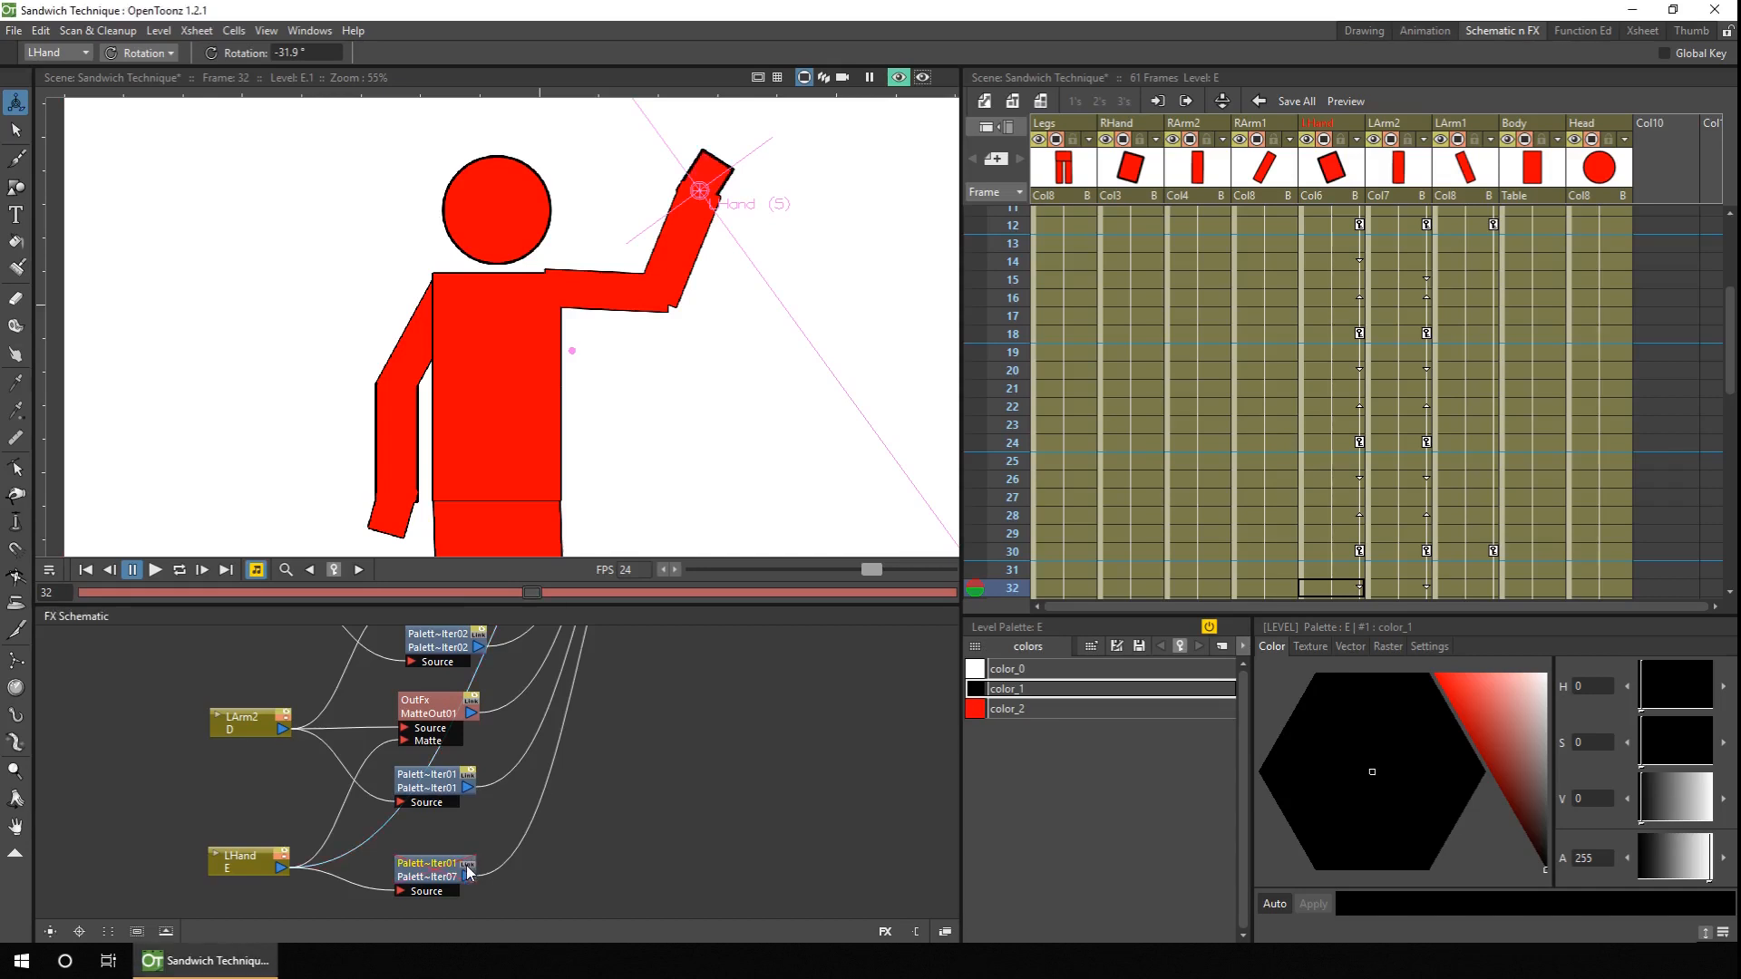
pyautogui.moveTo(466, 876)
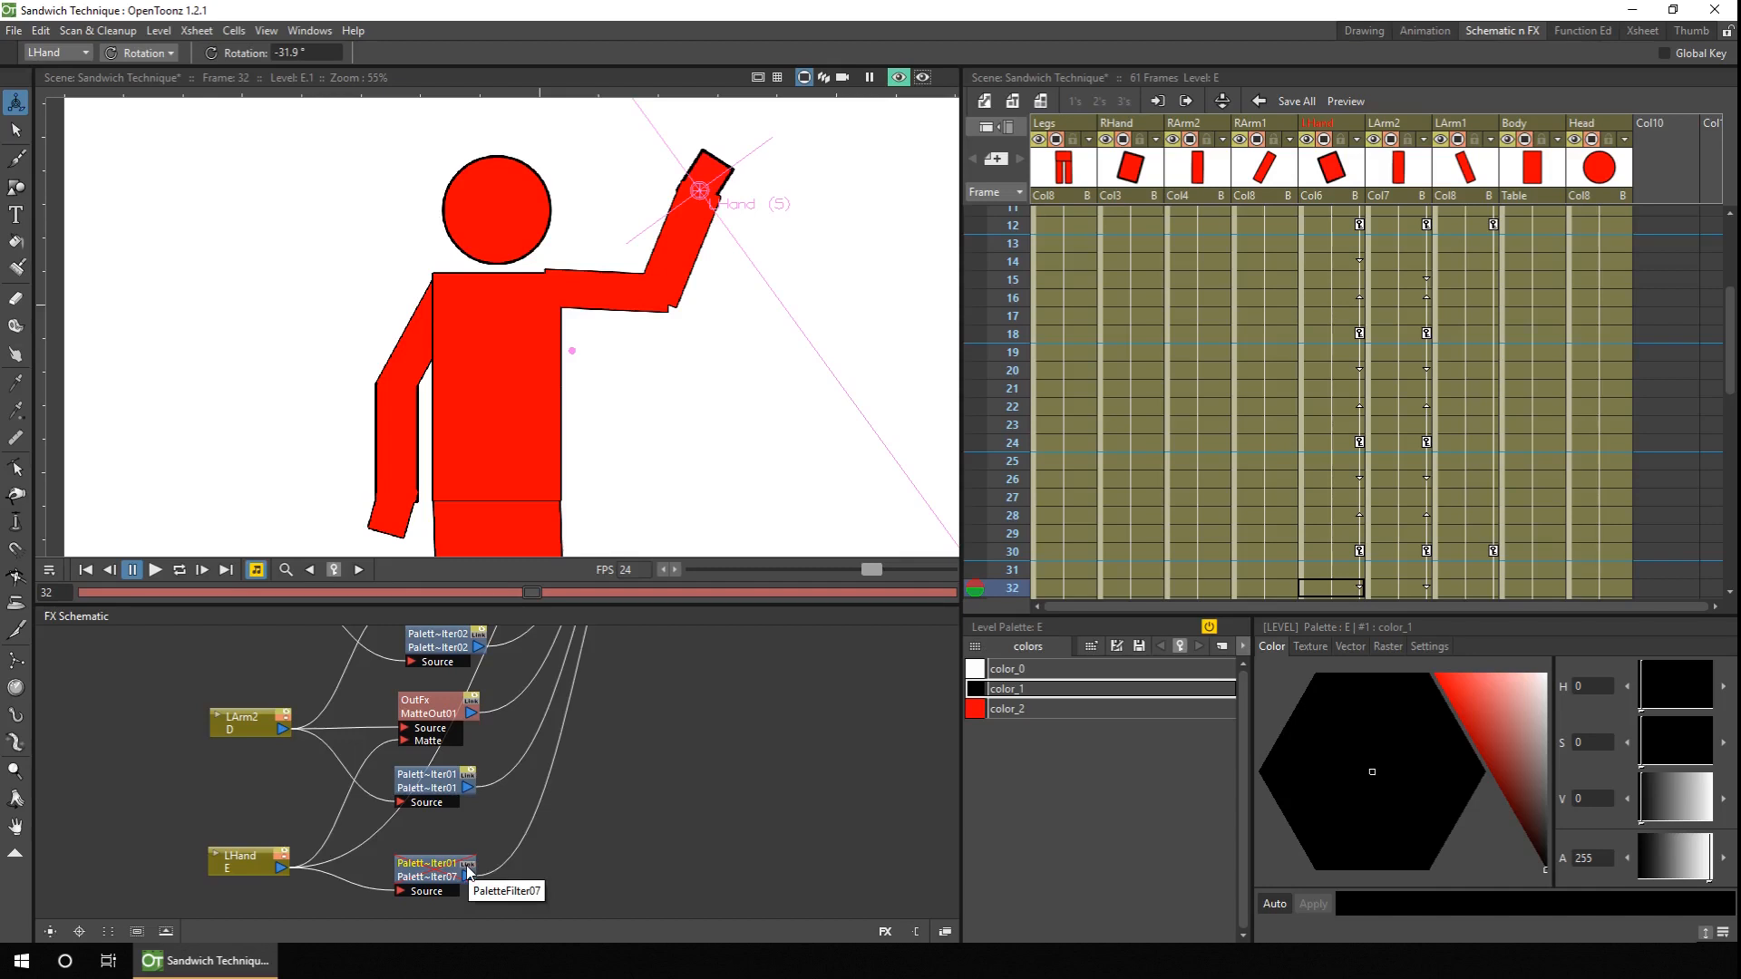
pyautogui.moveTo(466, 872)
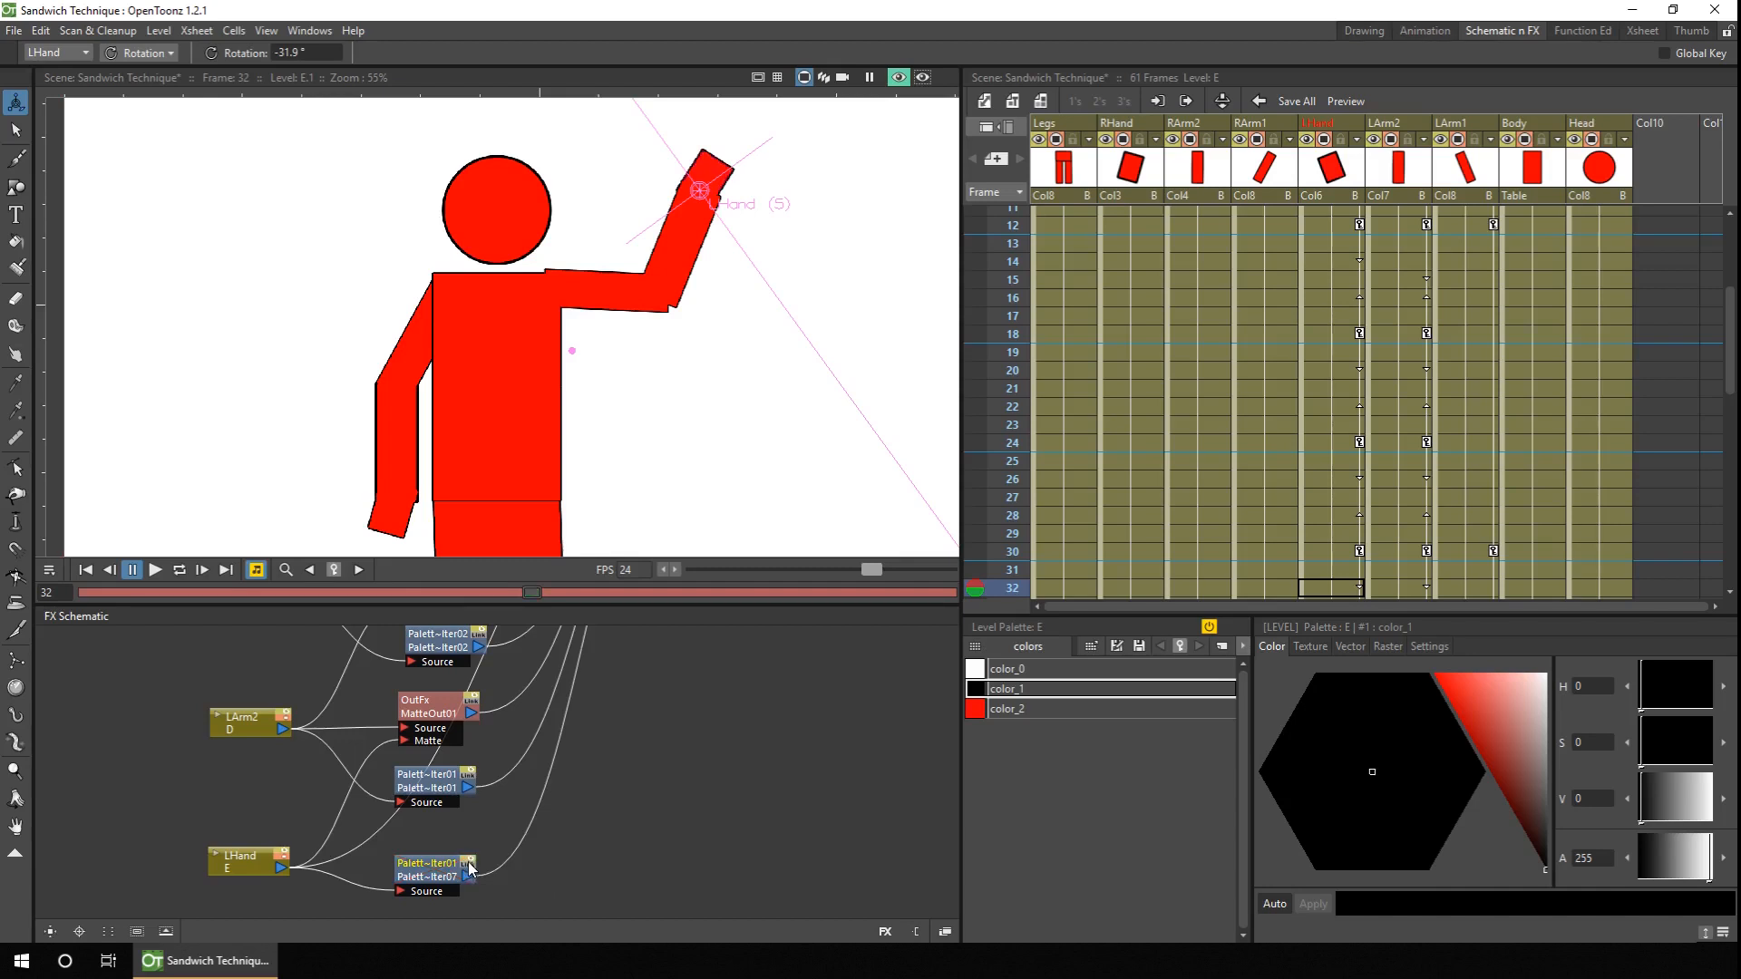
pyautogui.moveTo(466, 873)
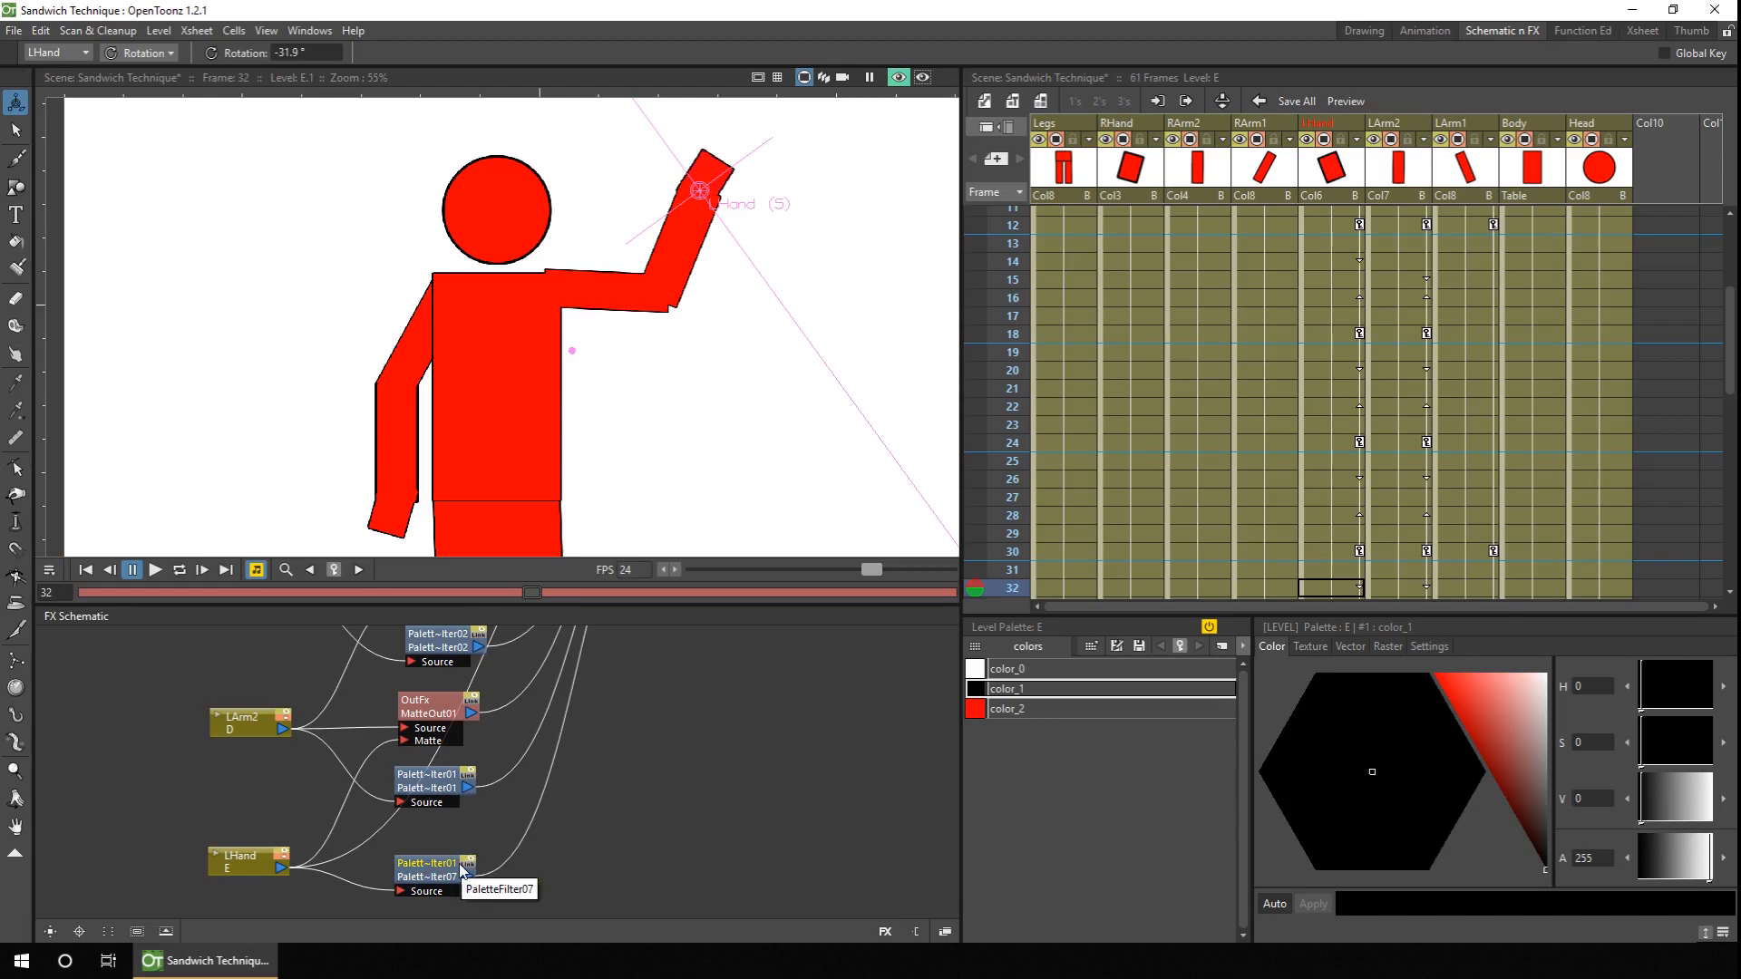